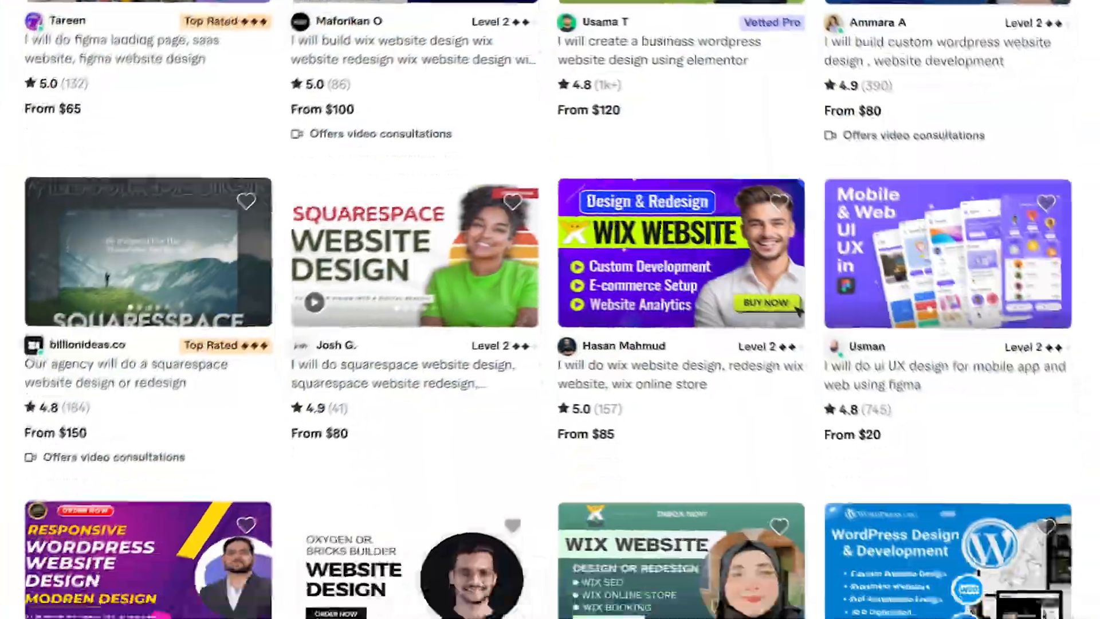
# Scroll down through the Fiverr gig listings.
pyautogui.scroll(-3)
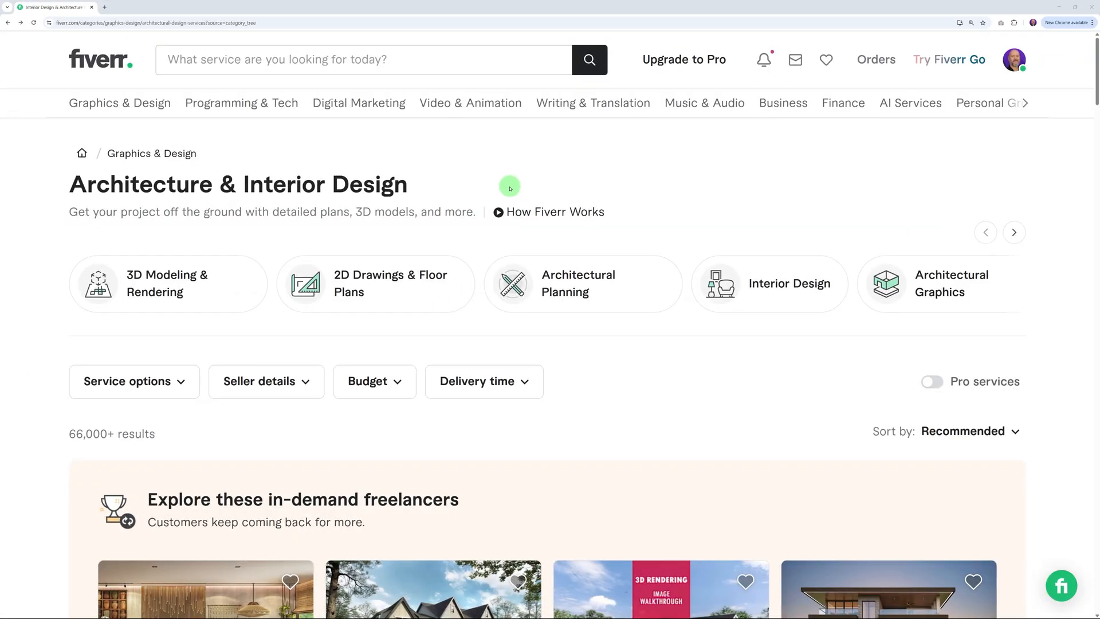
pyautogui.moveTo(486, 184)
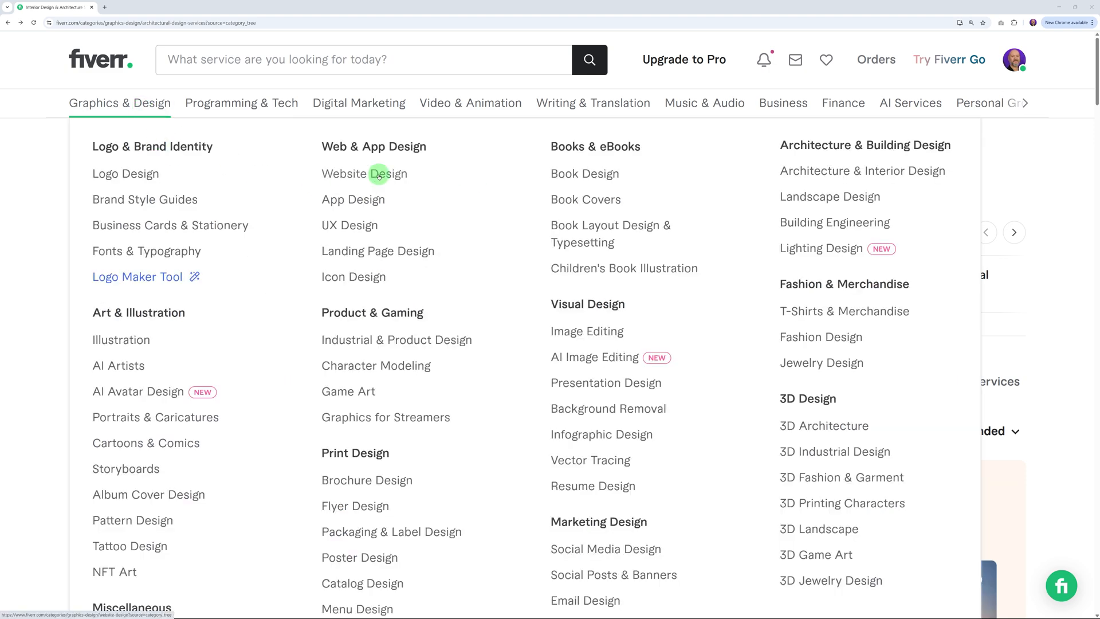
# Go to the Website Design category under Graphics & Design.
pyautogui.click(364, 173)
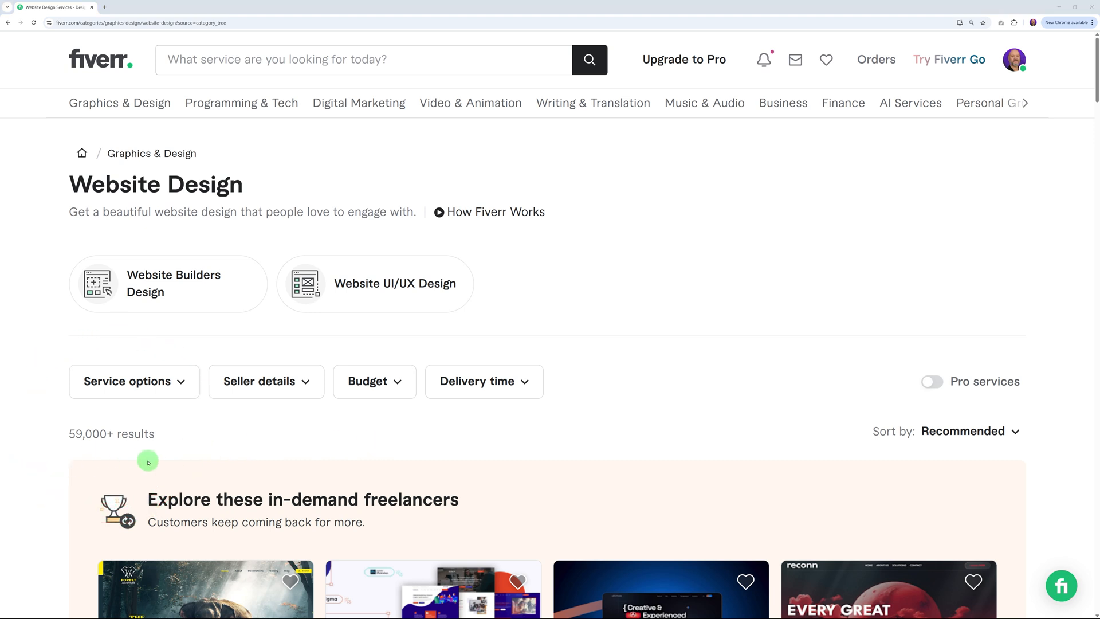
pyautogui.moveTo(189, 453)
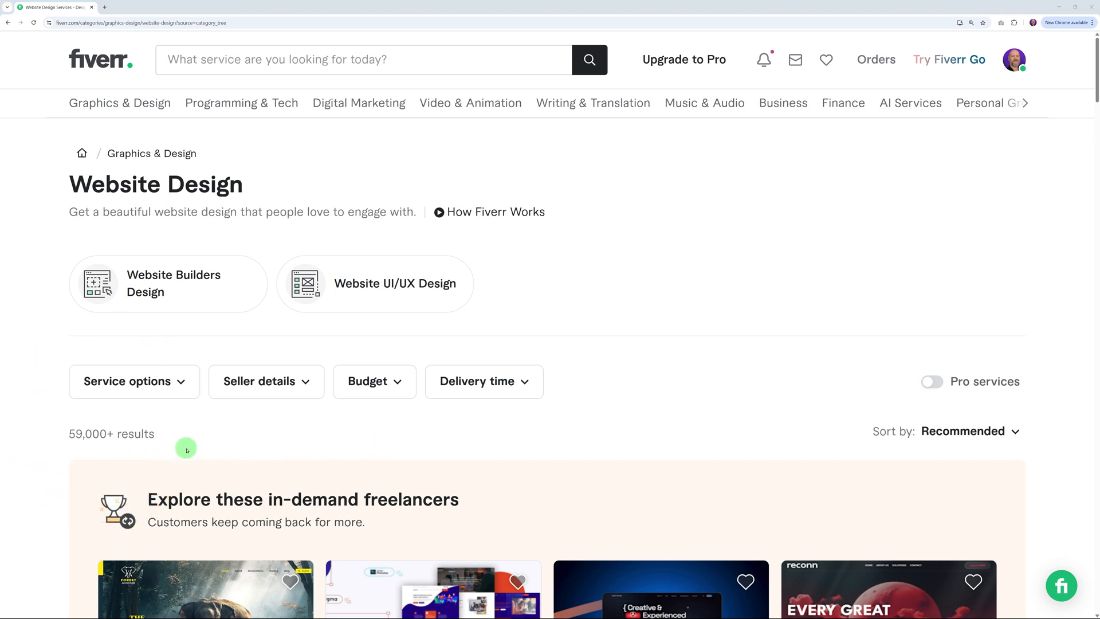
pyautogui.moveTo(274, 449)
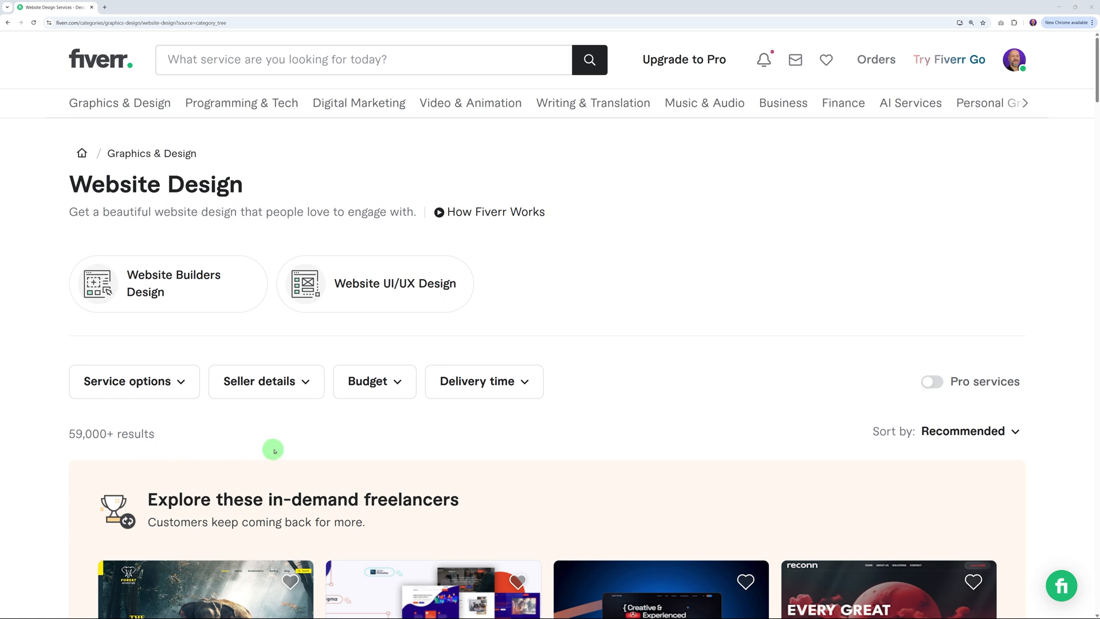
pyautogui.moveTo(616, 270)
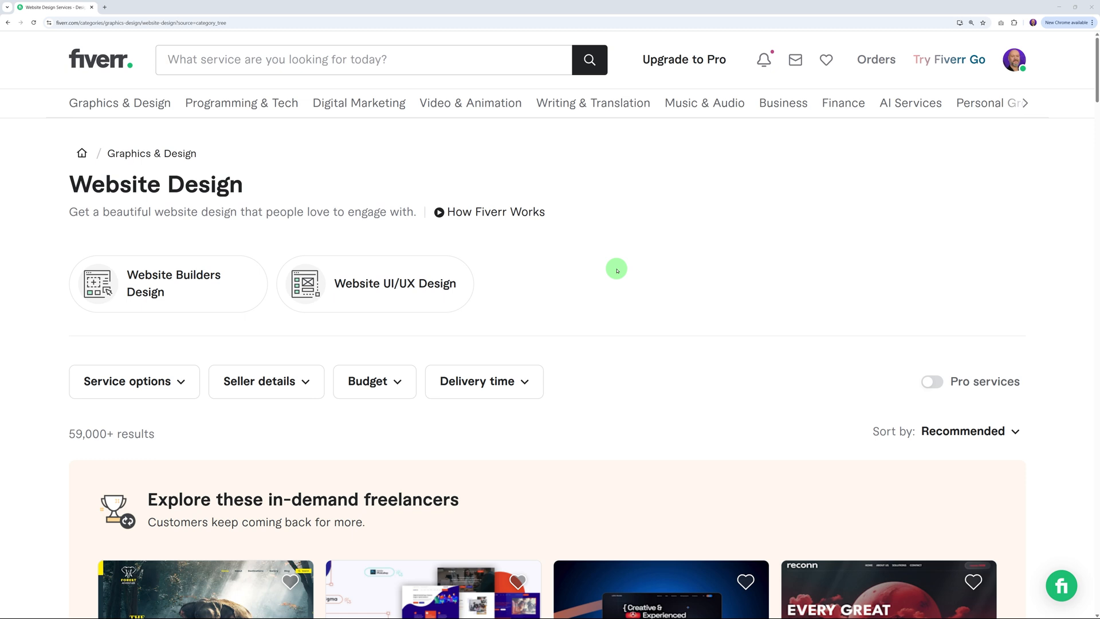
pyautogui.moveTo(592, 286)
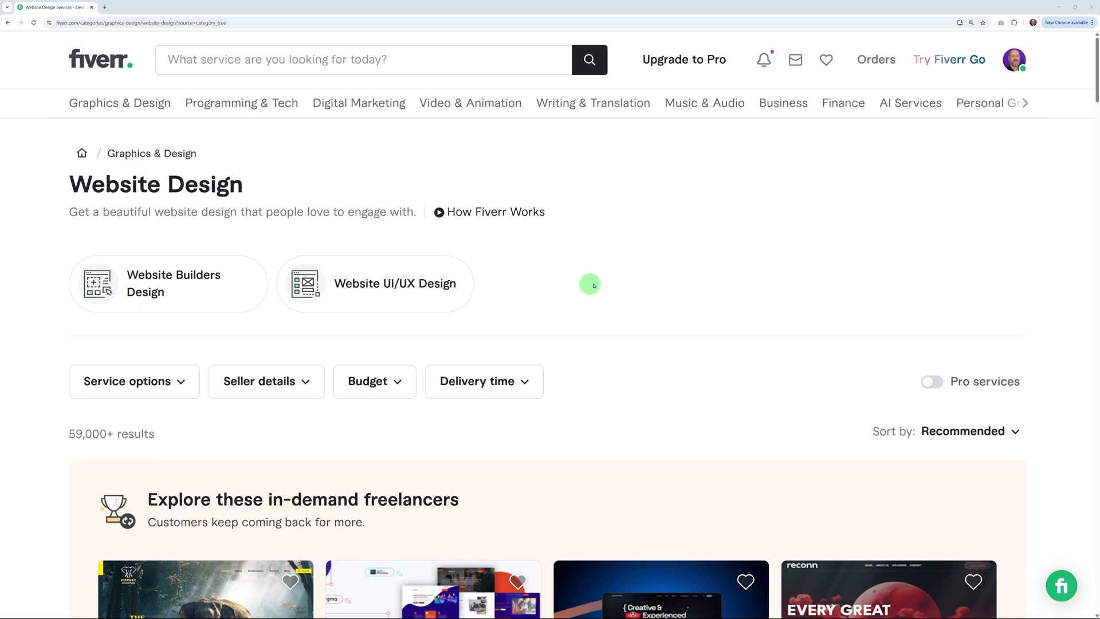
# Search Fiverr for 'car service website'.
pyautogui.write('car s')
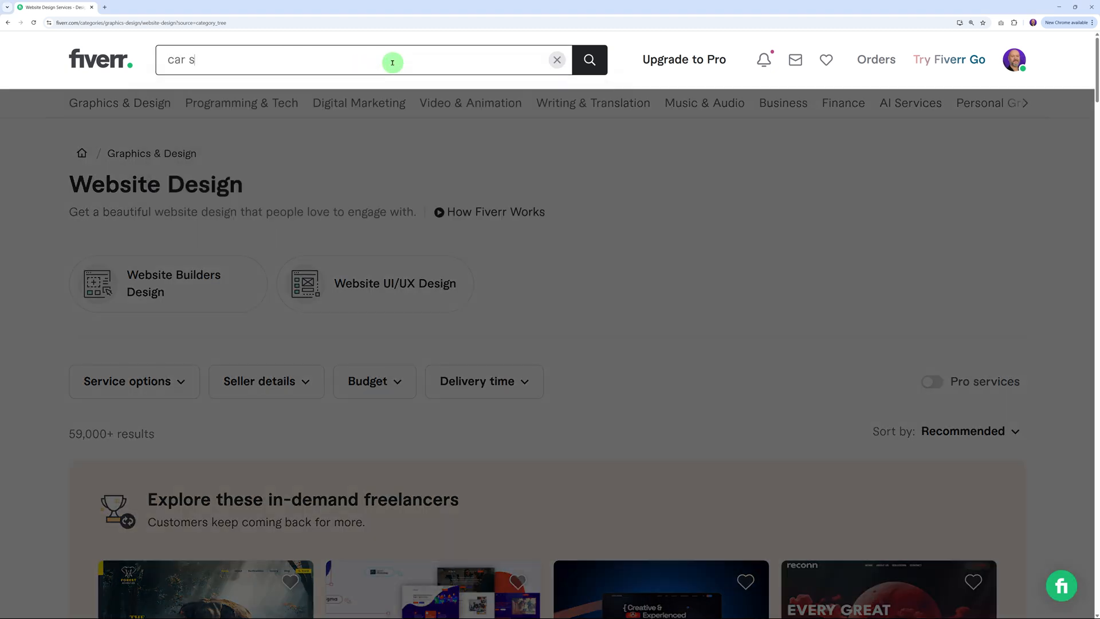
pyautogui.write('ervice website')
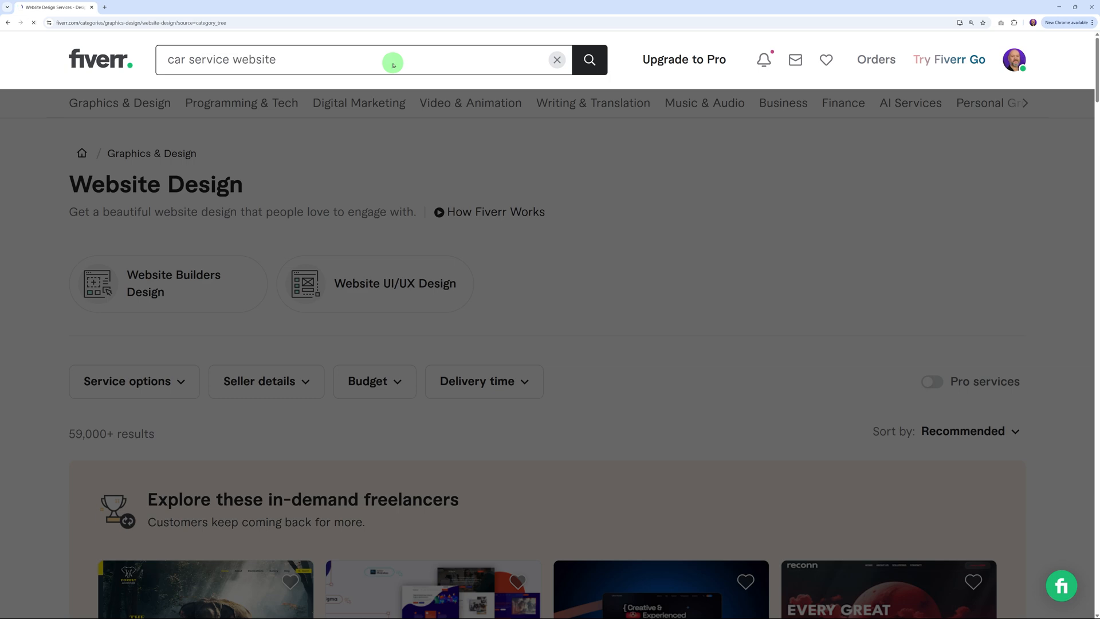
pyautogui.click(589, 59)
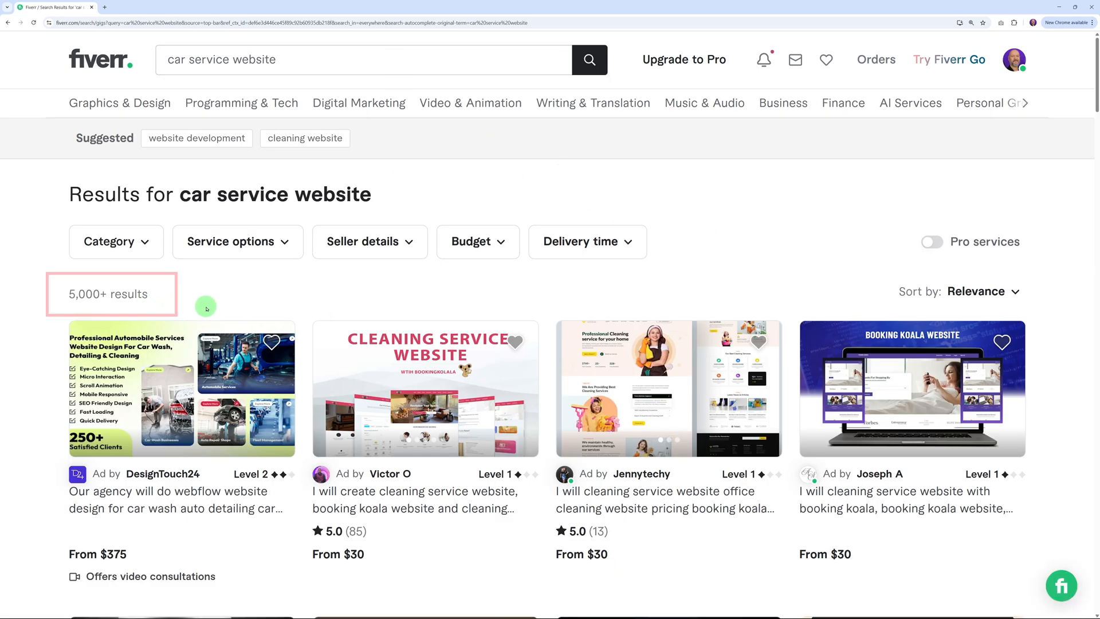
# Refine the search to 'car service booking website', then switch to the 'car wash website' suggestion.
pyautogui.click(361, 59)
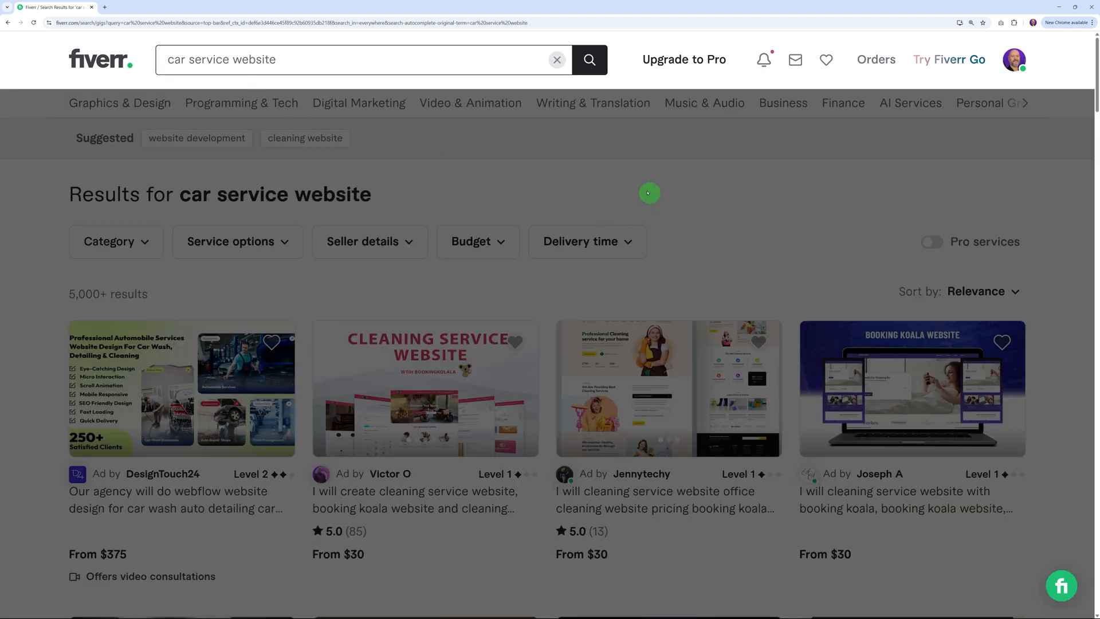
pyautogui.write('booking')
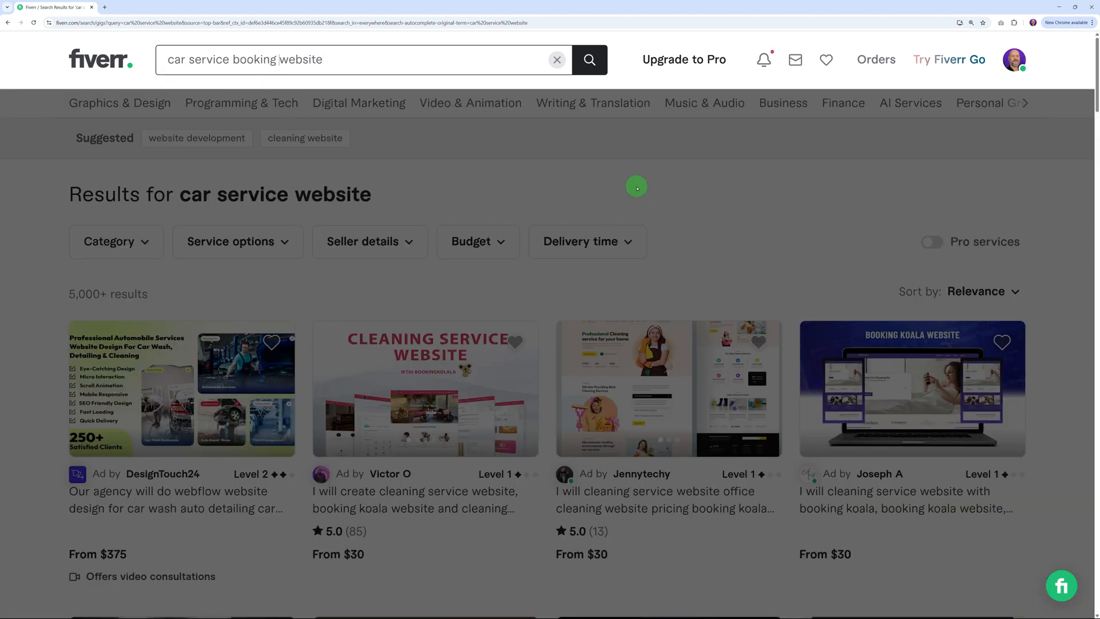
pyautogui.click(589, 59)
pyautogui.write('car wash')
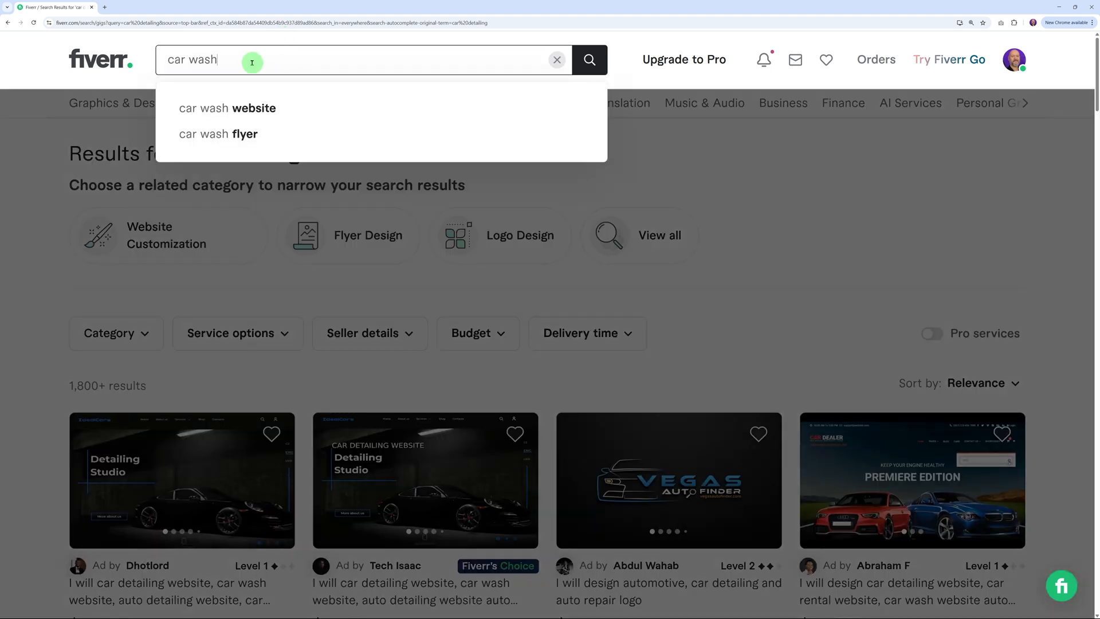
pyautogui.click(227, 108)
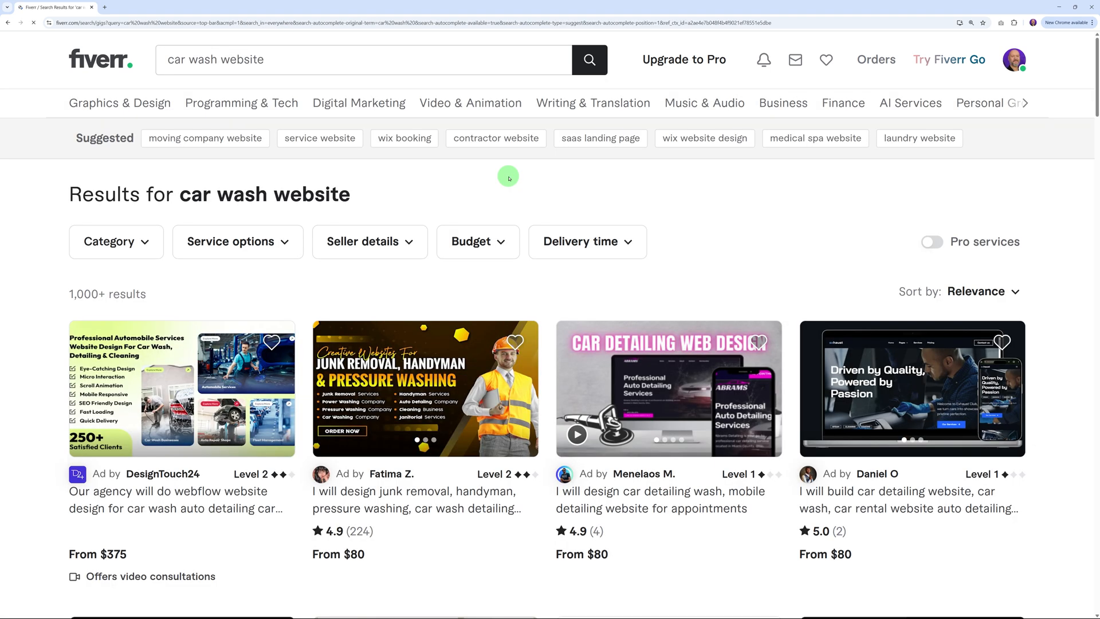
pyautogui.moveTo(724, 266)
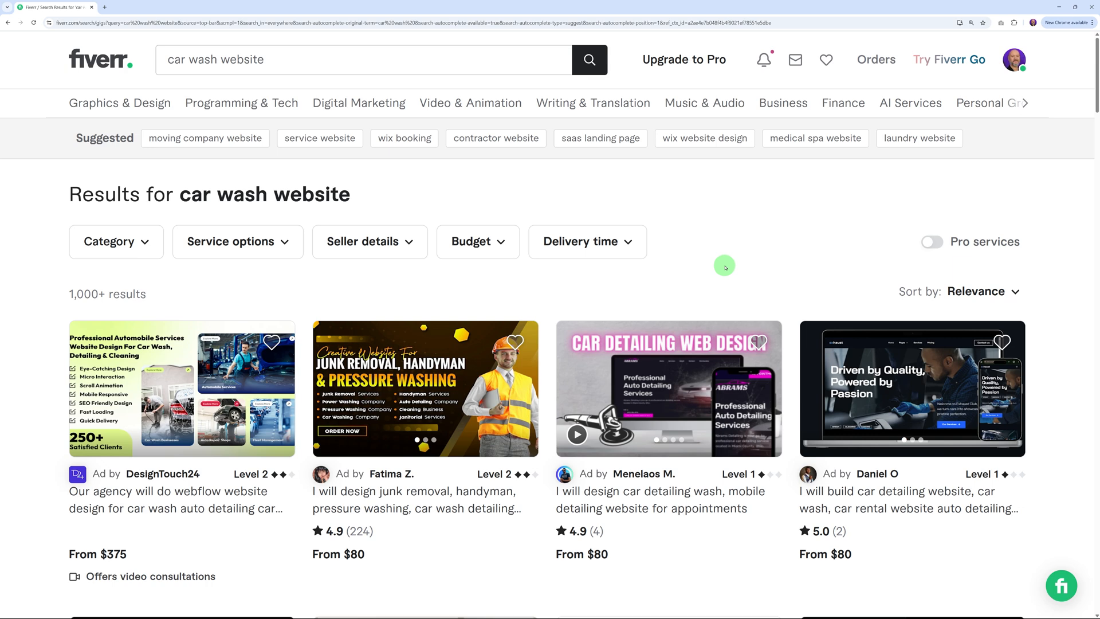
pyautogui.moveTo(330, 114)
pyautogui.write('h')
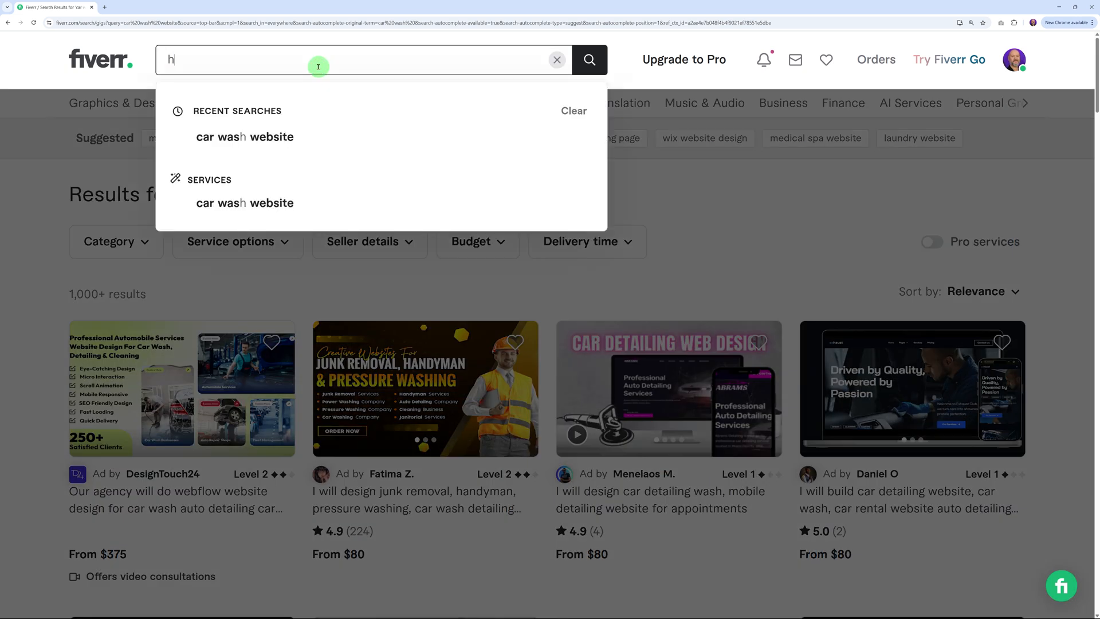
# Search Fiverr for 'hair salon booking website'.
pyautogui.write('air salon website')
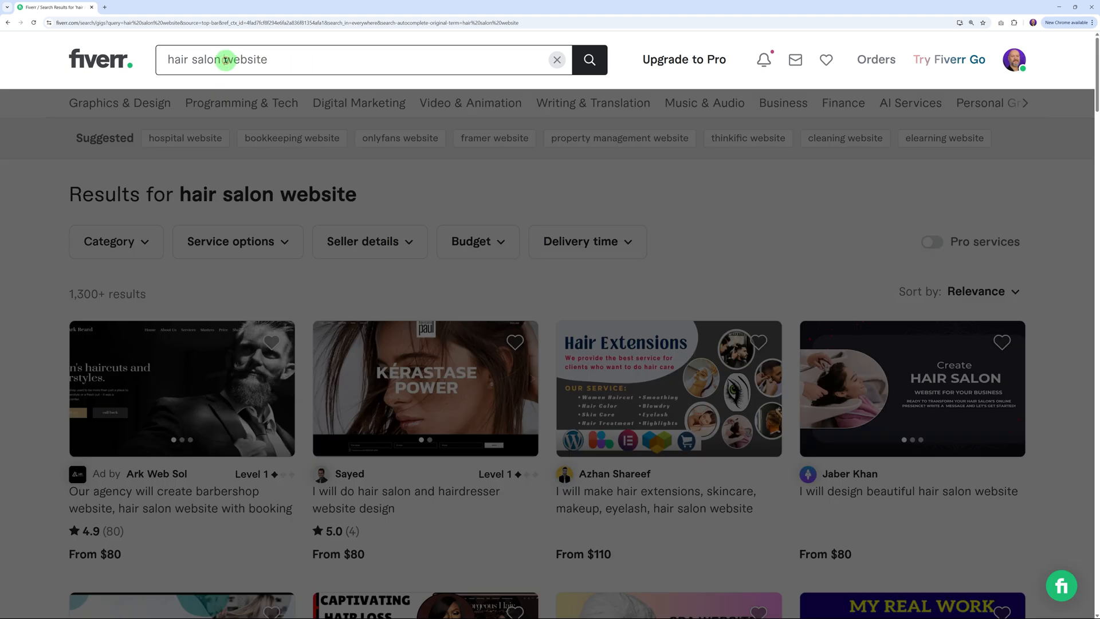
pyautogui.write('booking')
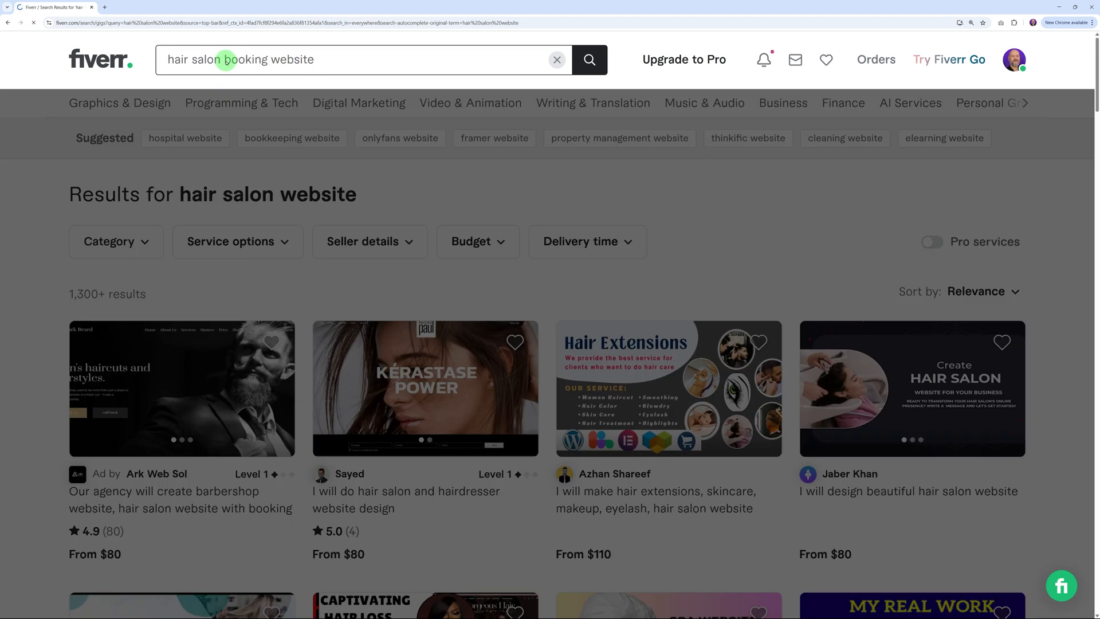
pyautogui.click(589, 59)
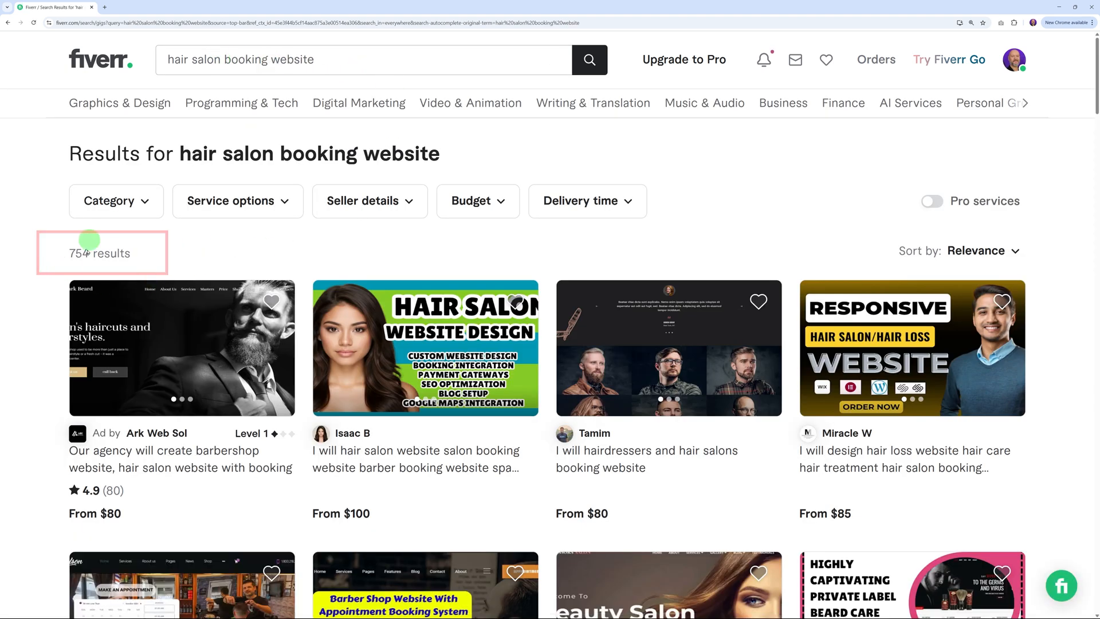
pyautogui.moveTo(148, 258)
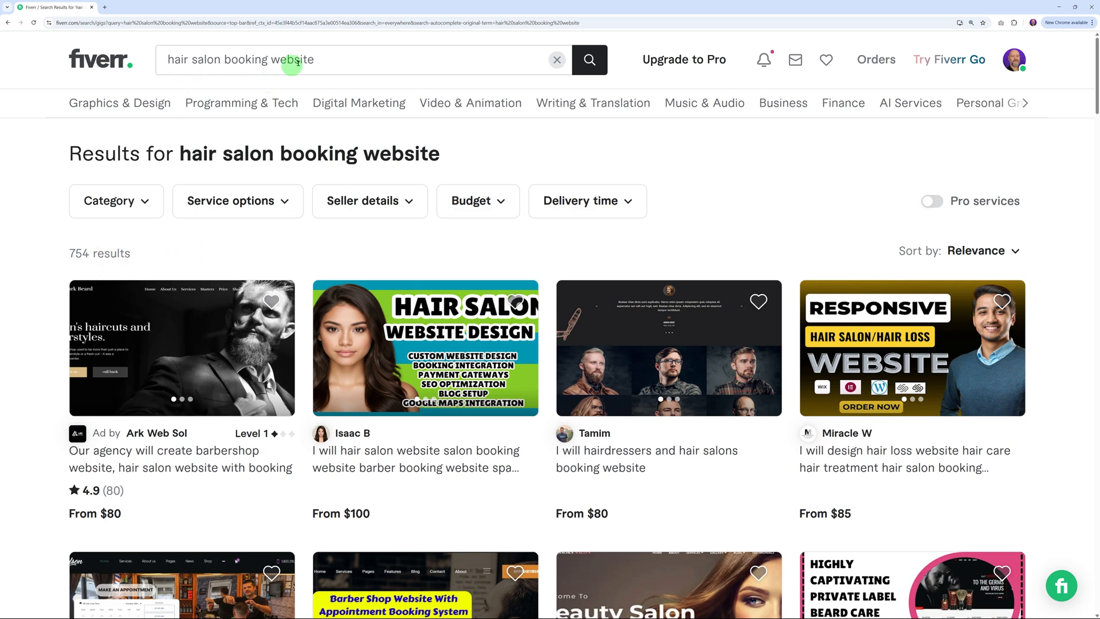
pyautogui.moveTo(214, 69)
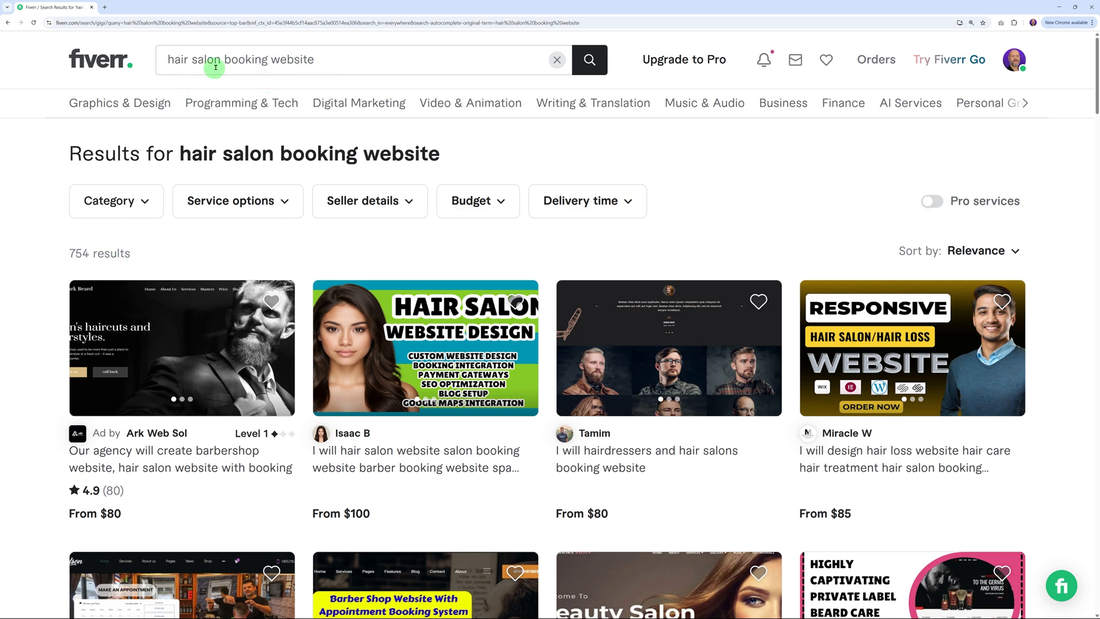
# Search for 'nail salon website' and refine it to 'nail salon booking website'.
pyautogui.write('nail')
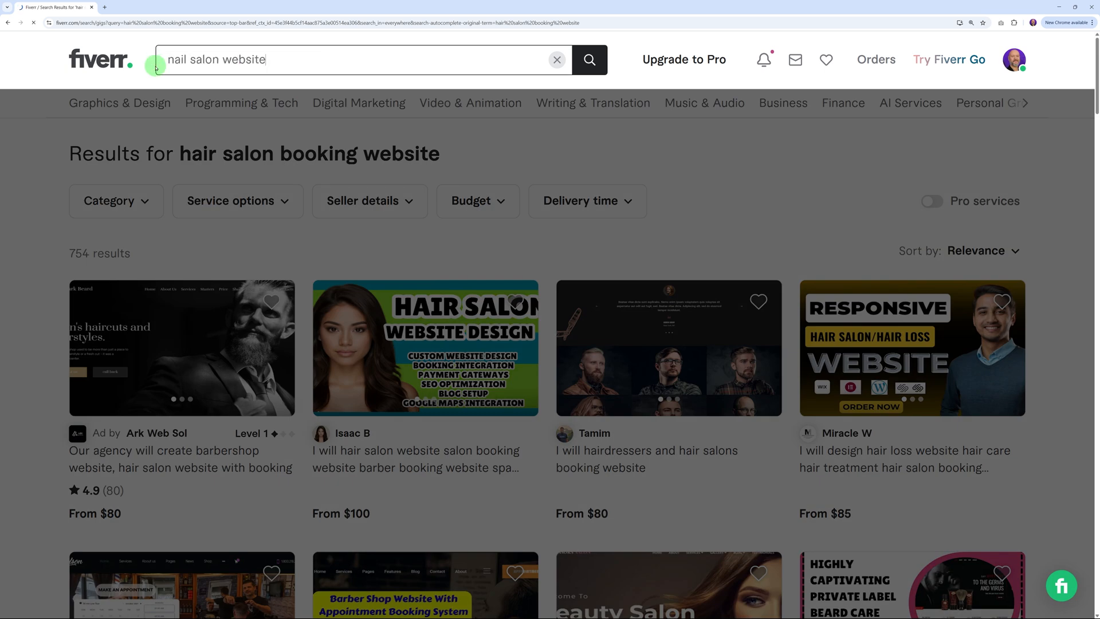
pyautogui.click(589, 59)
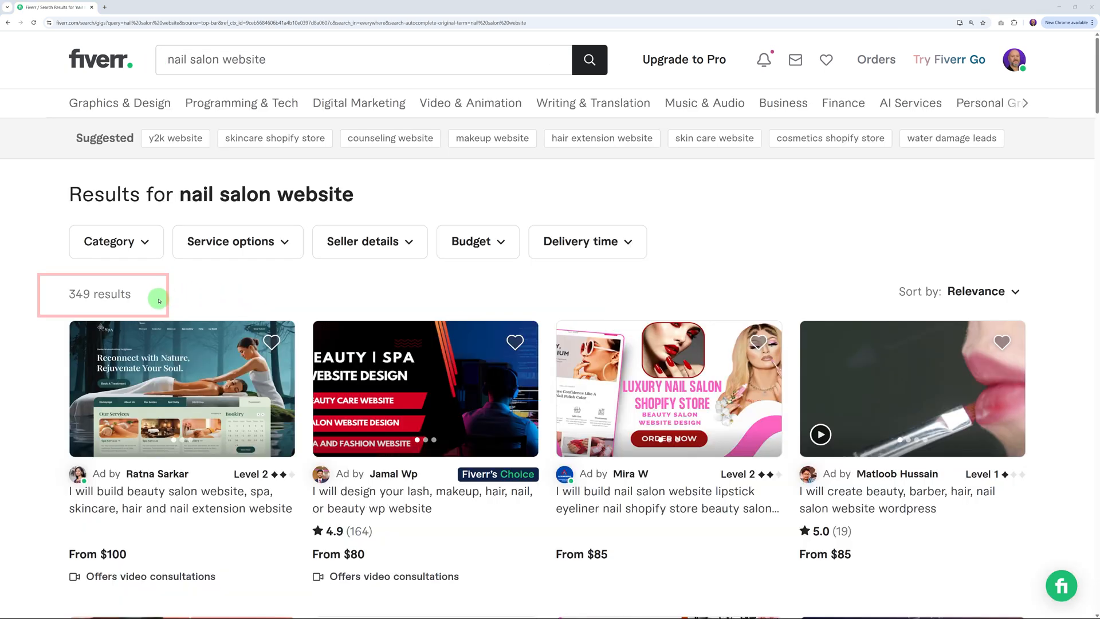
pyautogui.moveTo(1051, 310)
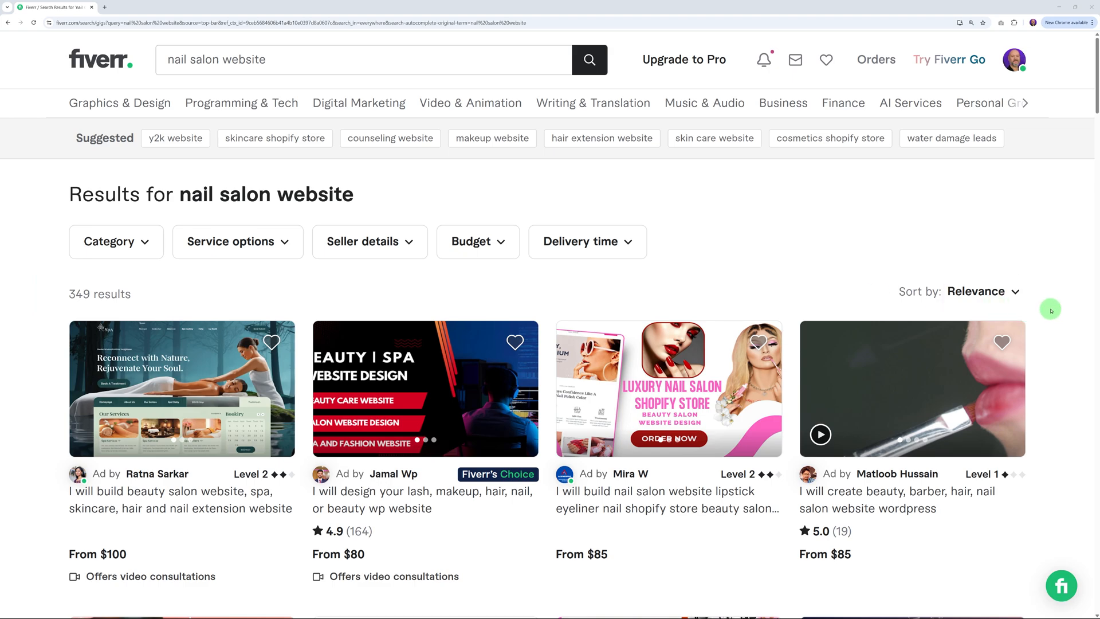
pyautogui.scroll(-3)
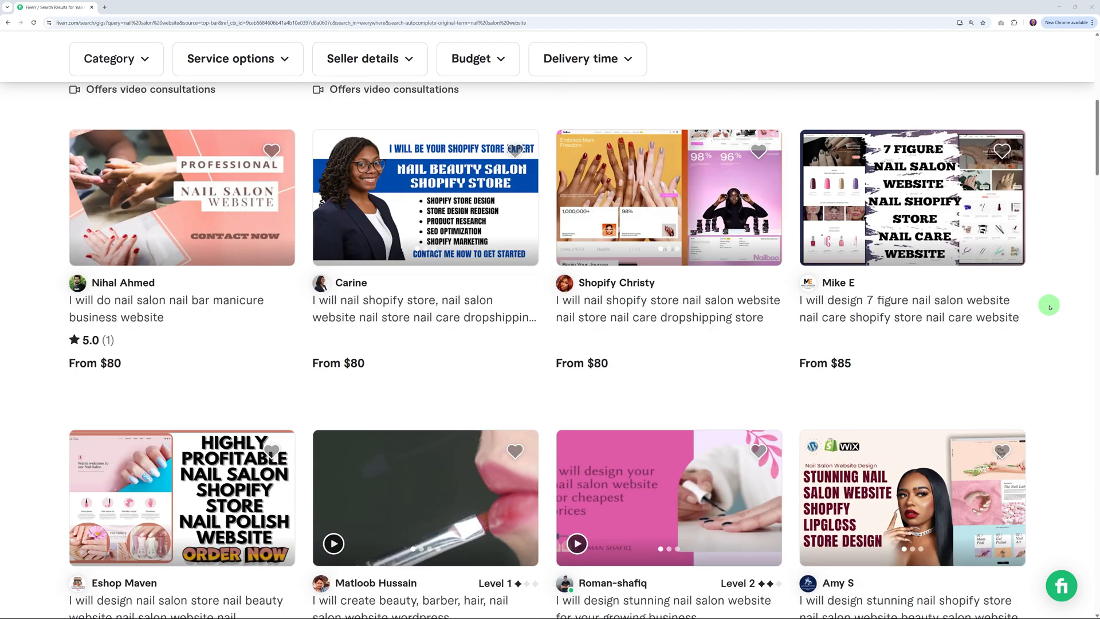
pyautogui.scroll(3)
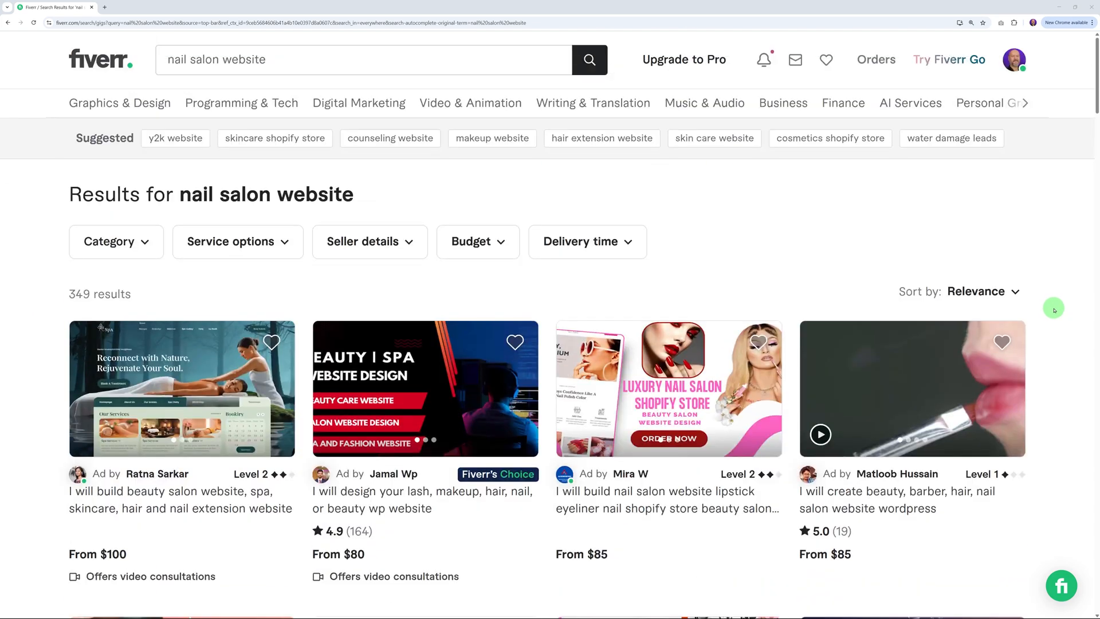
pyautogui.click(235, 59)
pyautogui.write('booking ')
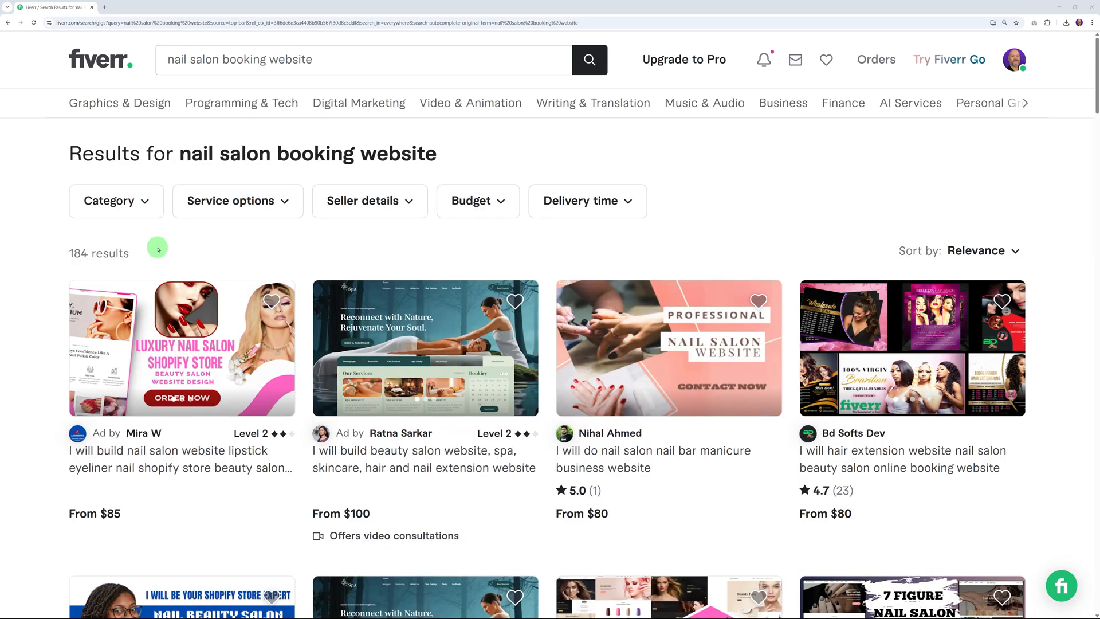
pyautogui.moveTo(172, 252)
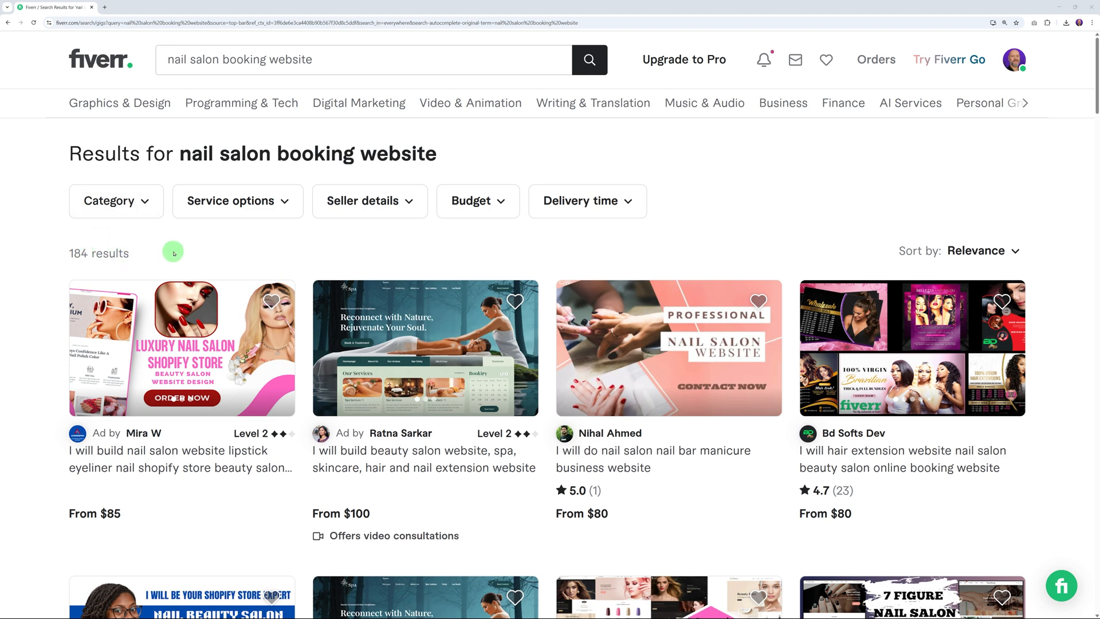
pyautogui.moveTo(37, 279)
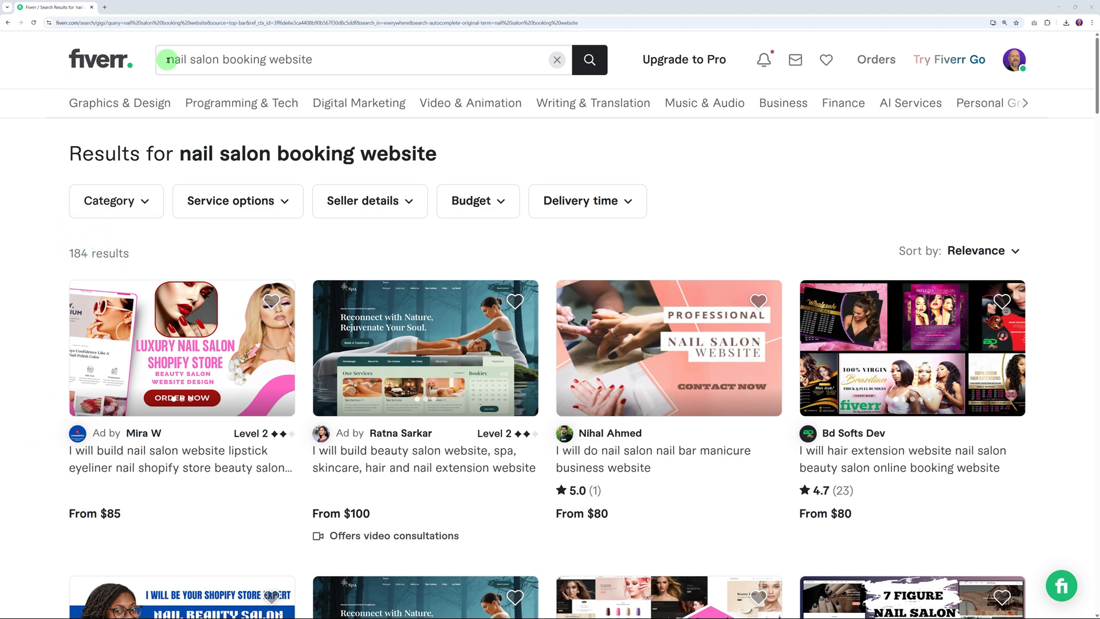
# Scroll down the nail salon booking website results to the Get Fully Booked gig.
pyautogui.scroll(-3)
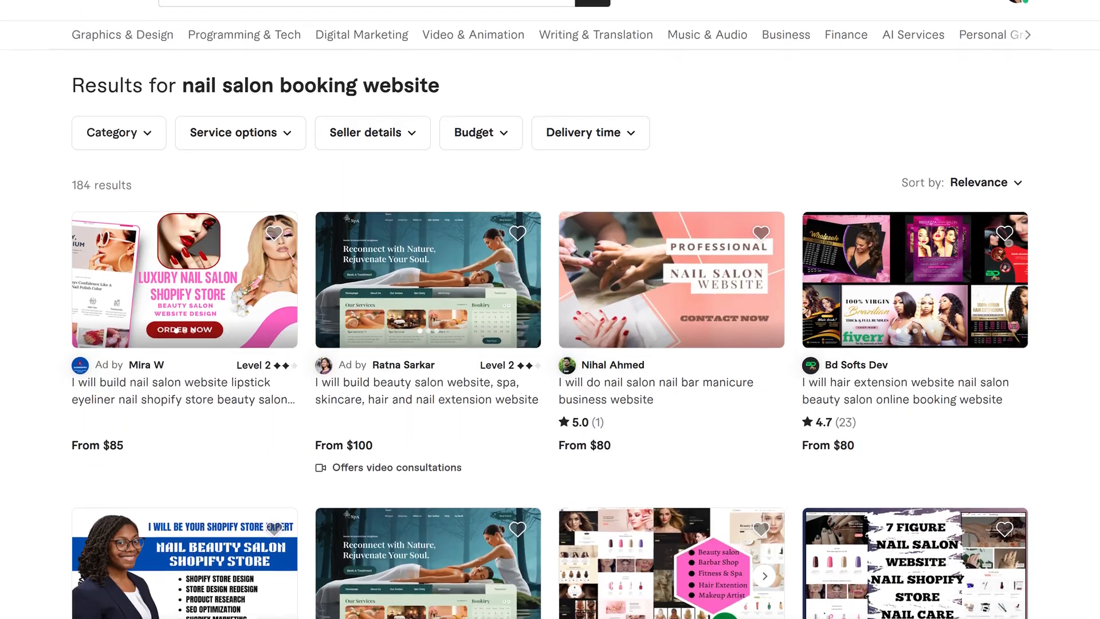
pyautogui.scroll(-3)
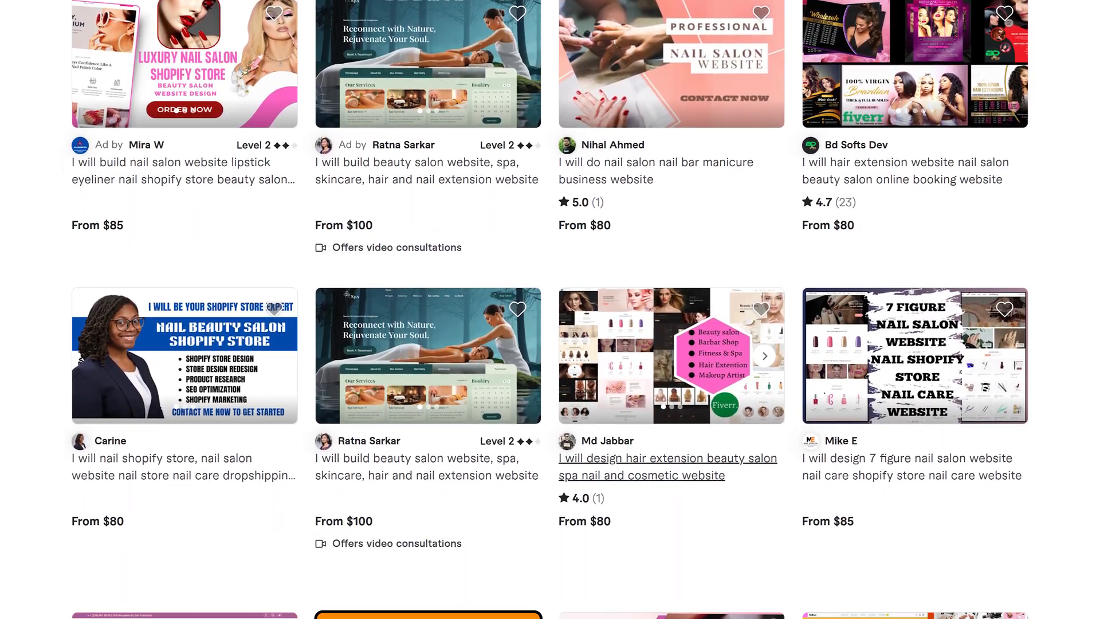
pyautogui.scroll(-3)
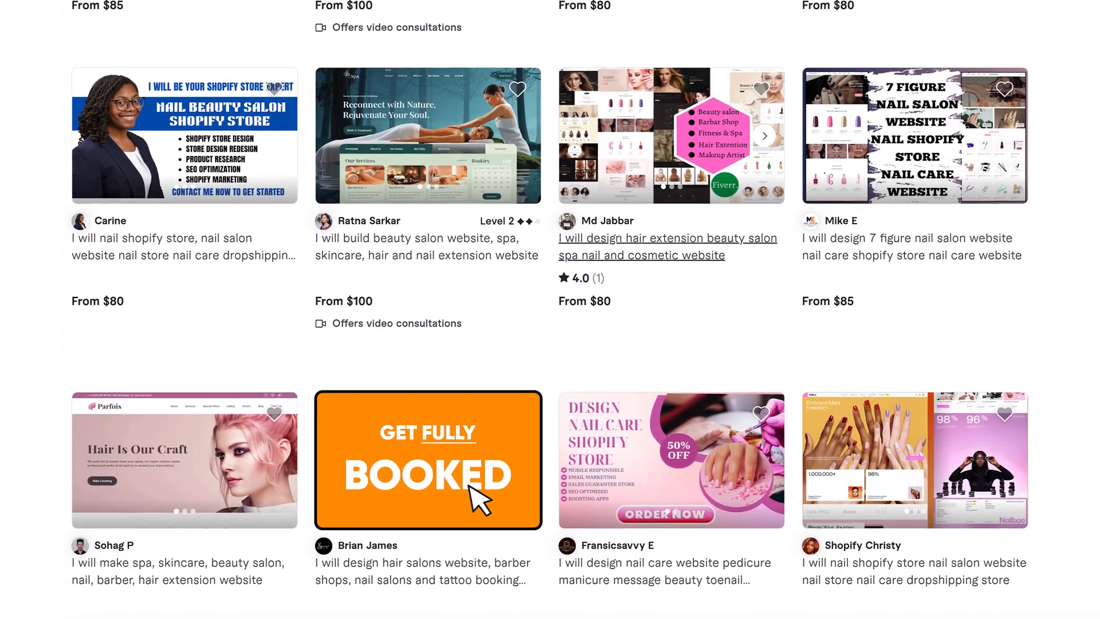
pyautogui.scroll(-3)
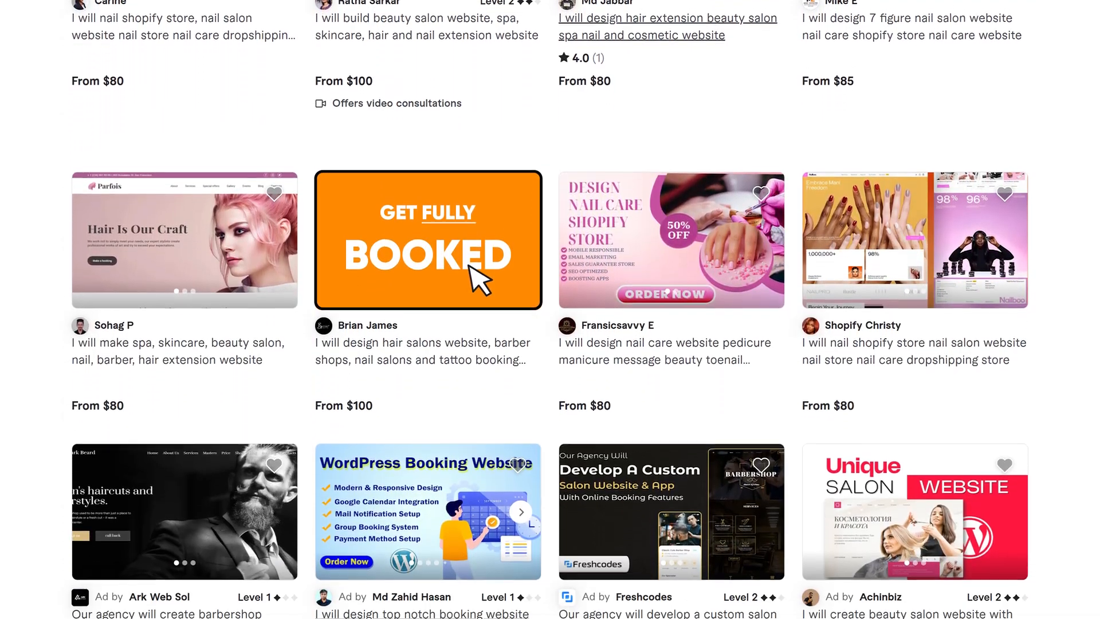
pyautogui.scroll(-3)
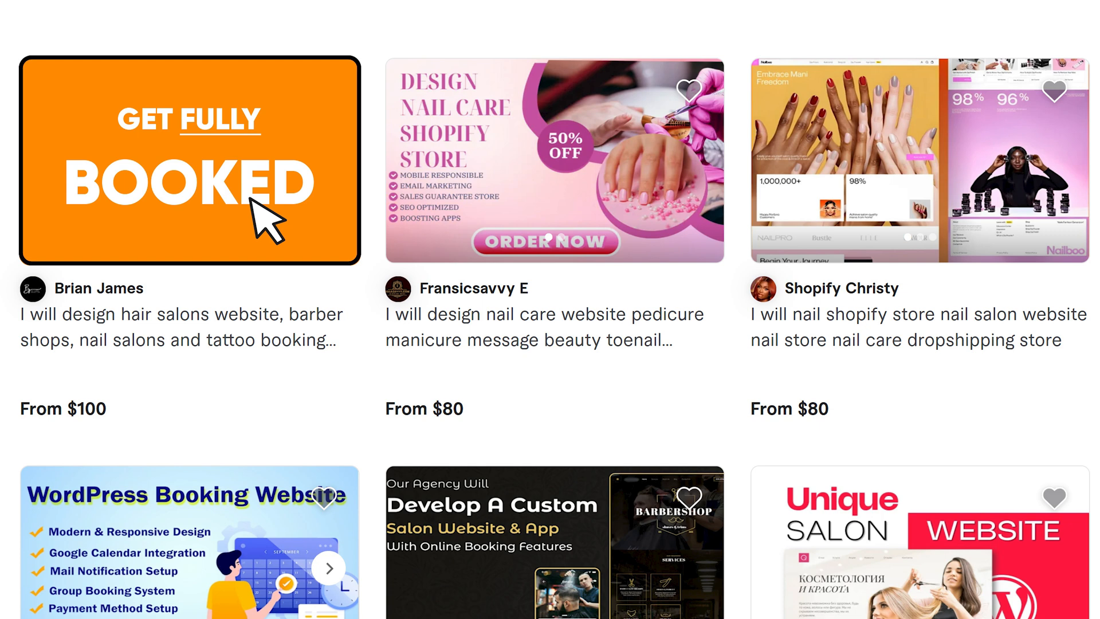
pyautogui.scroll(-3)
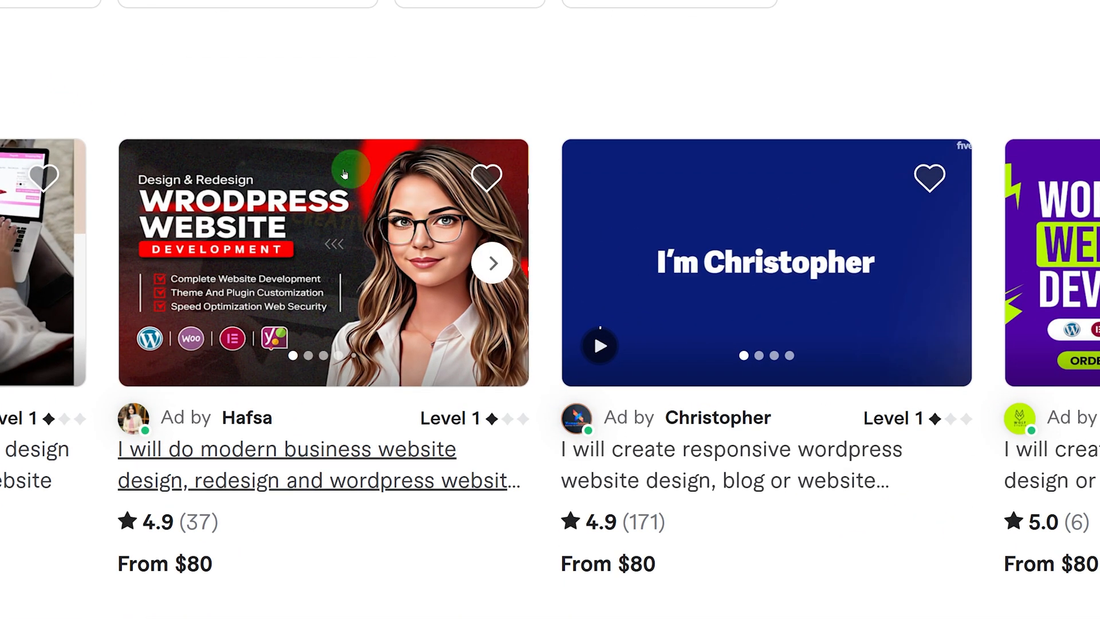
pyautogui.moveTo(182, 225)
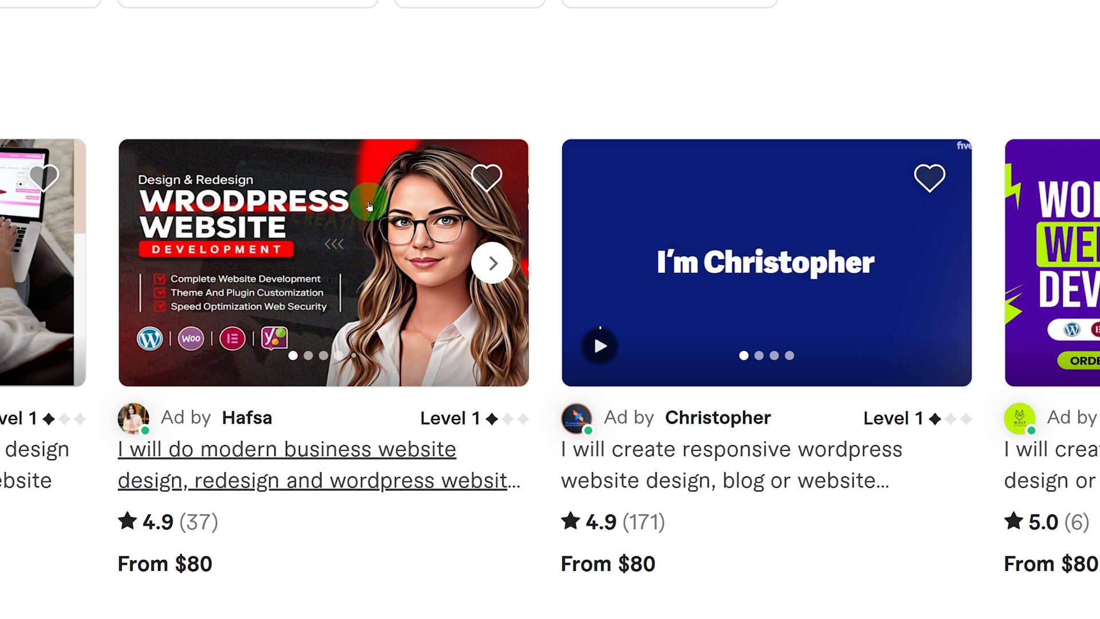
pyautogui.moveTo(350, 213)
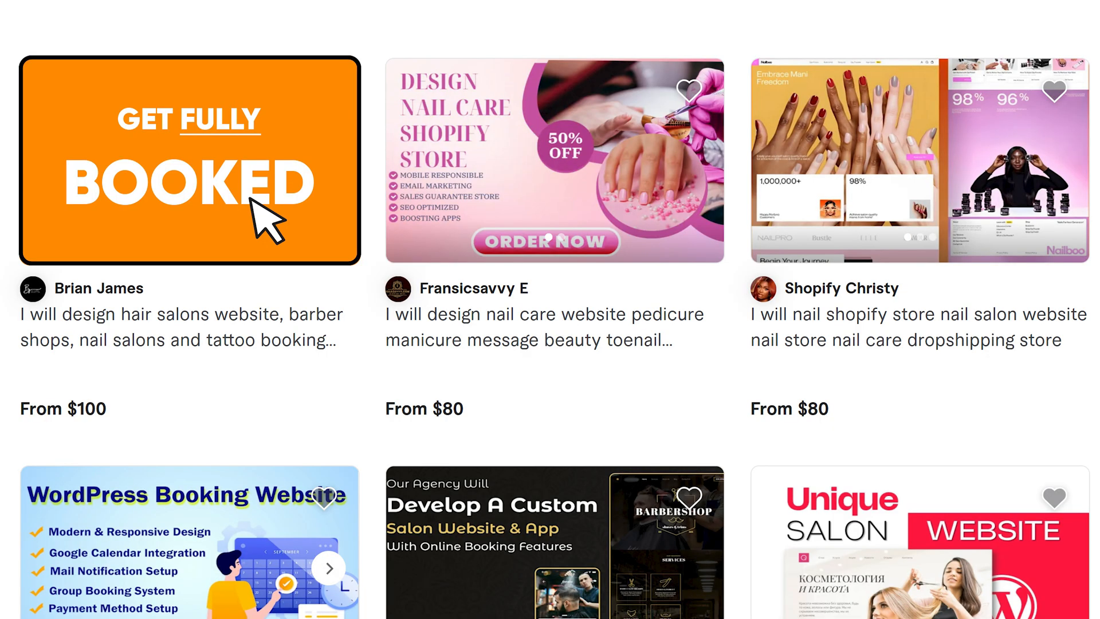
pyautogui.doubleClick(168, 314)
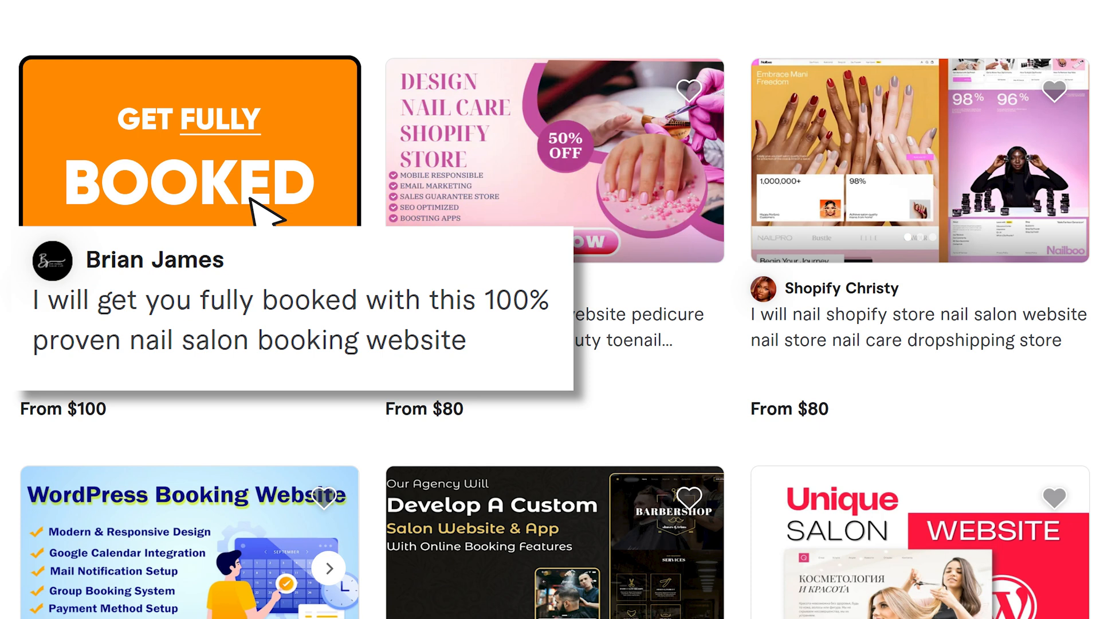
pyautogui.moveTo(267, 221)
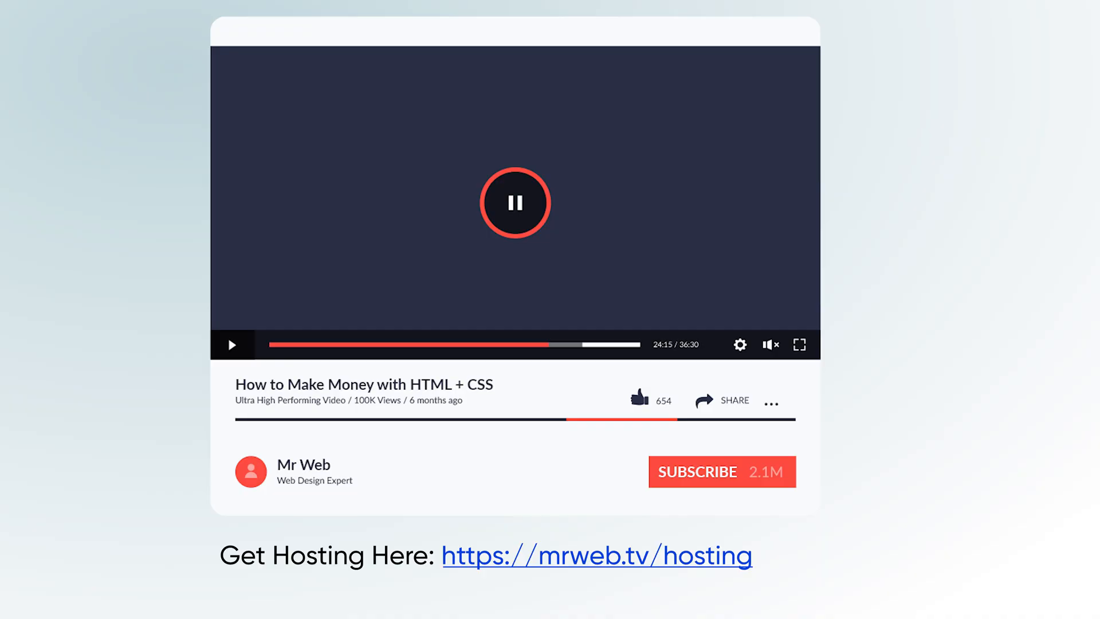
pyautogui.moveTo(548, 582)
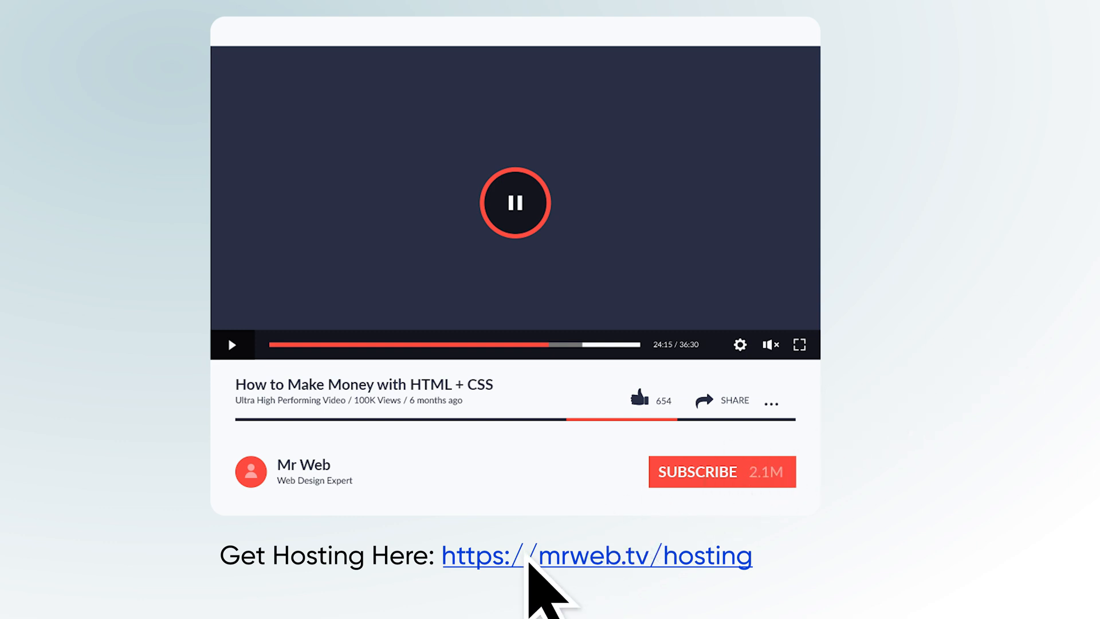
# Follow the mrweb.tv/hosting link to the Hostinger managed WordPress hosting offer.
pyautogui.click(596, 555)
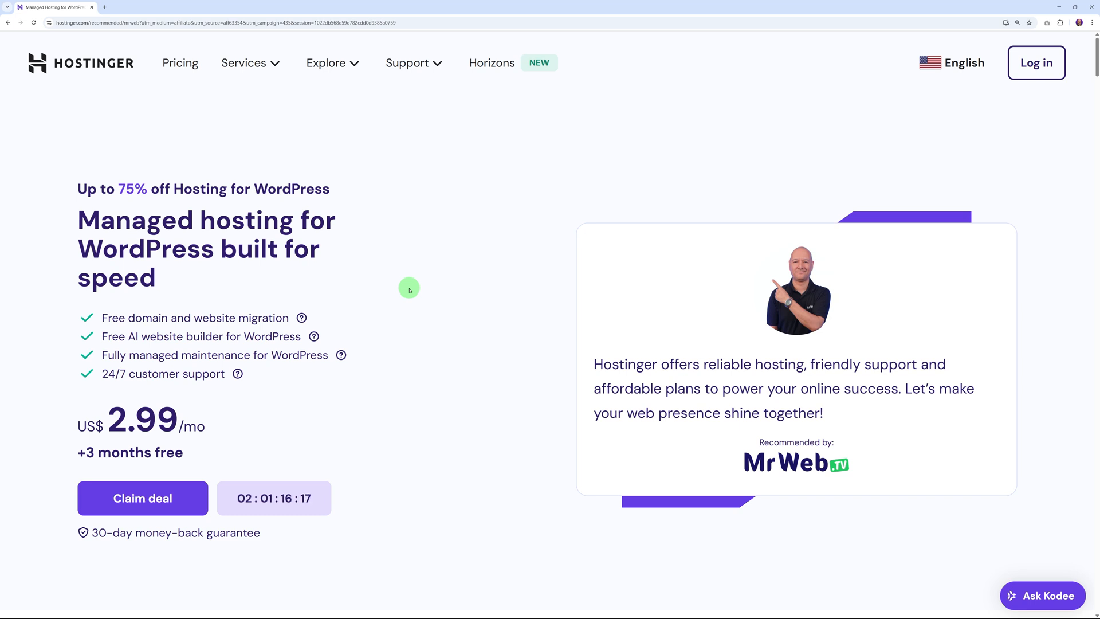
# Review the Premium, Business and Cloud Startup plan cards and their feature lists.
pyautogui.click(143, 495)
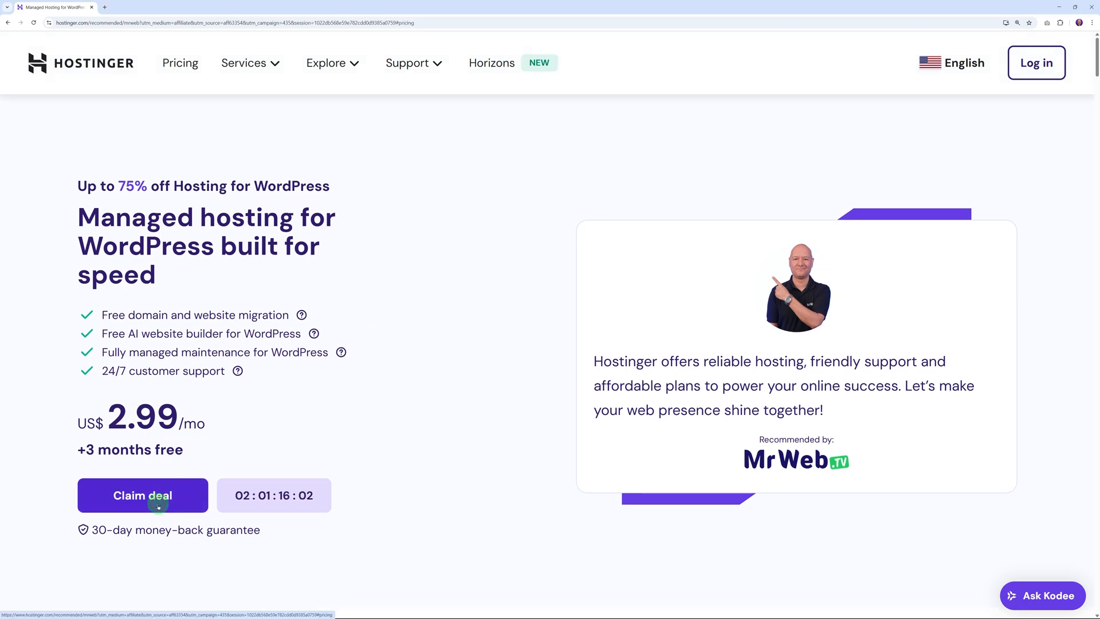
pyautogui.scroll(-3)
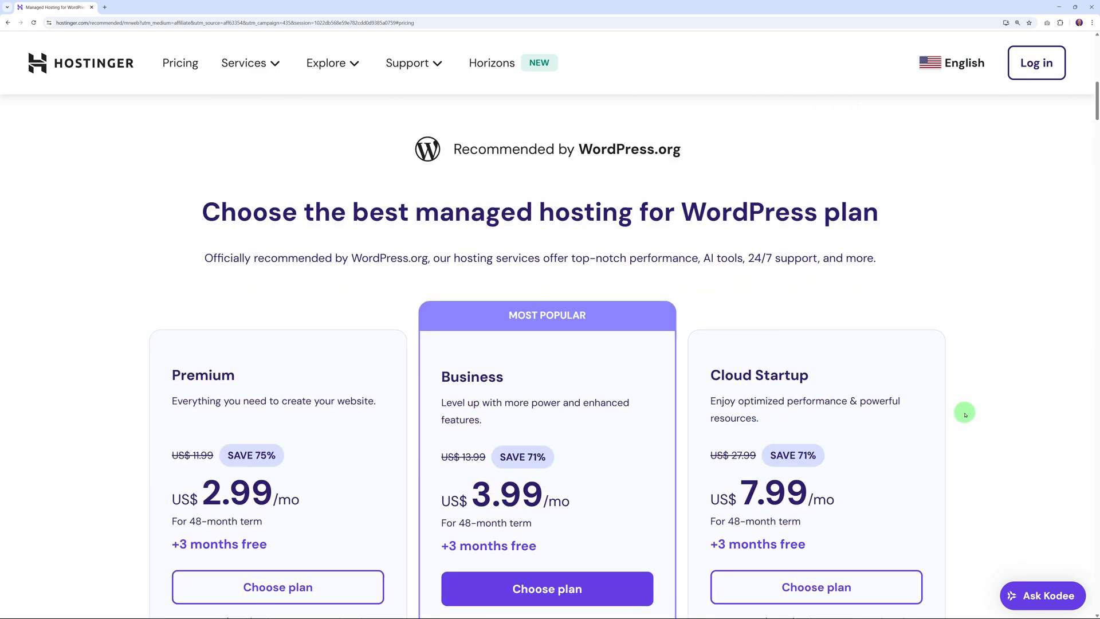
pyautogui.scroll(-3)
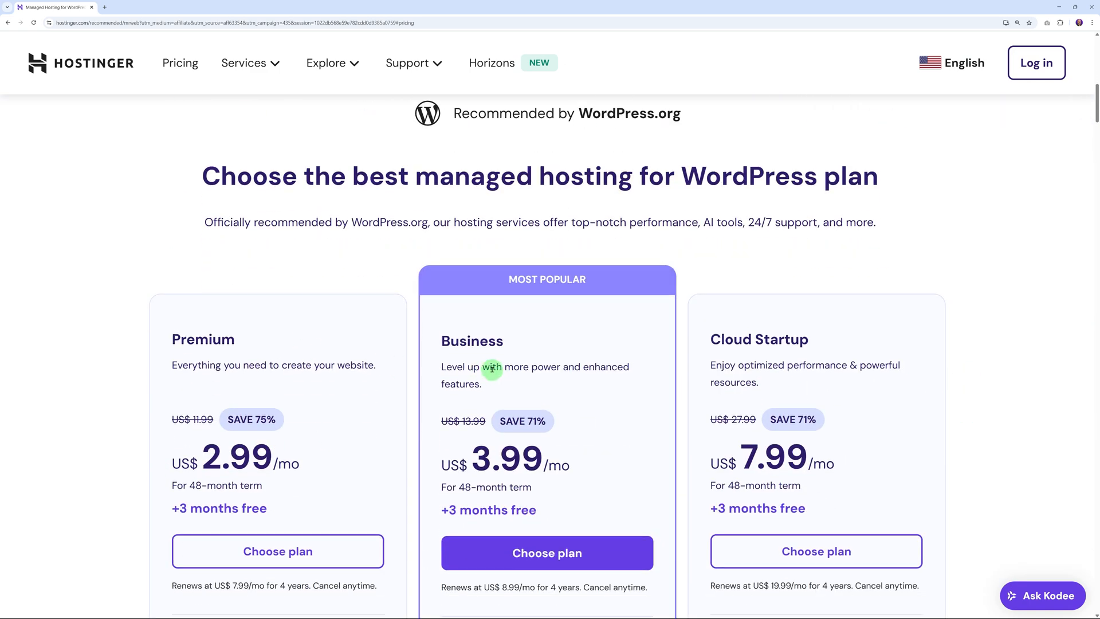
pyautogui.moveTo(966, 362)
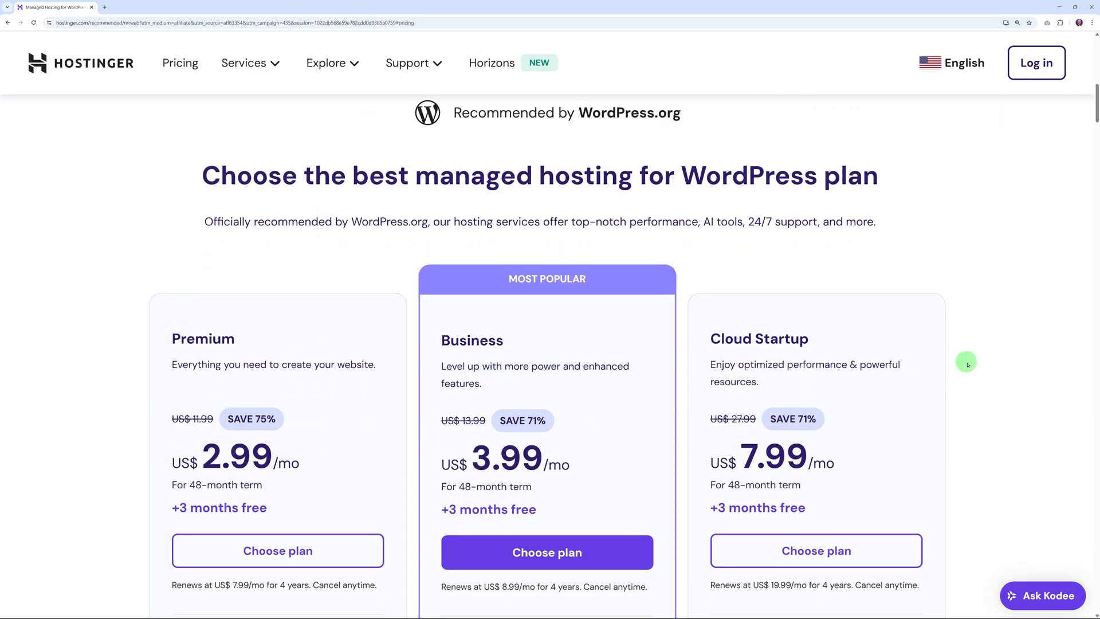
pyautogui.scroll(-3)
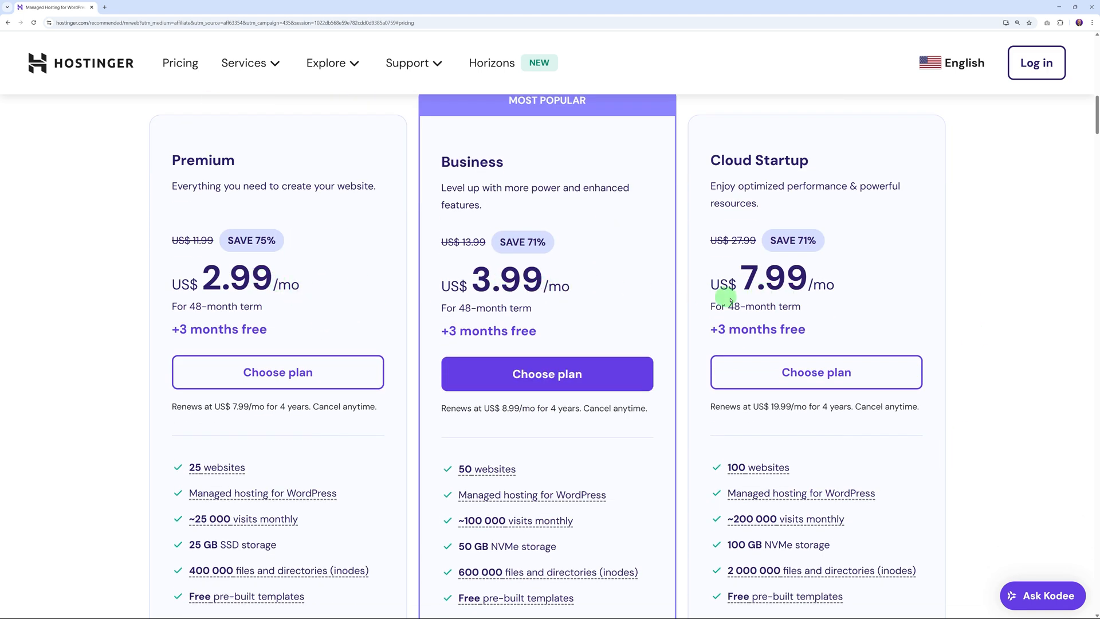
pyautogui.scroll(-3)
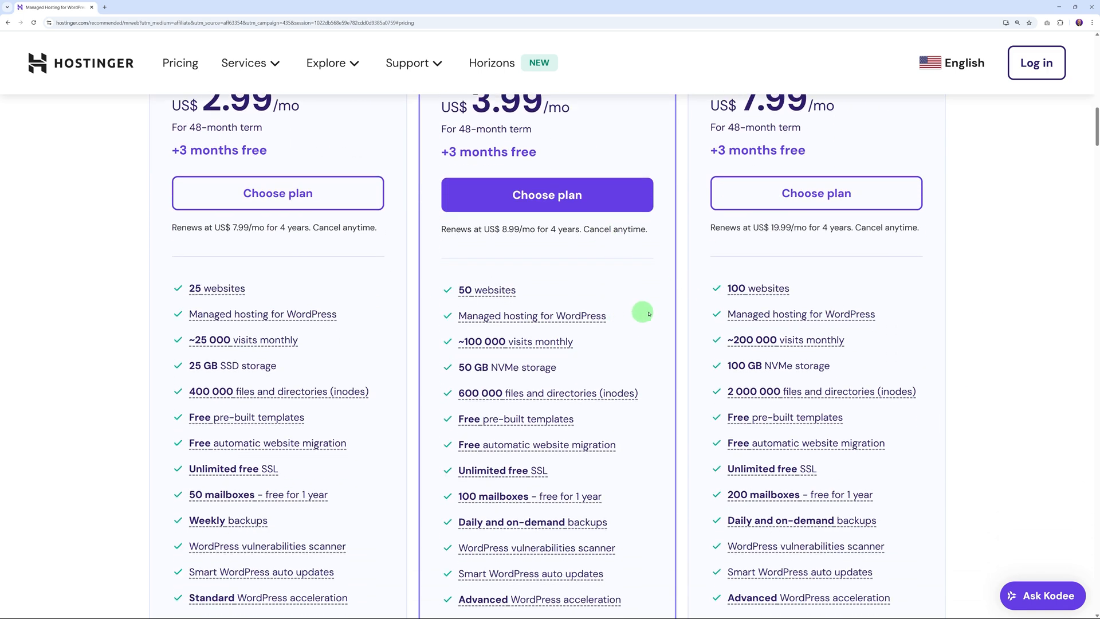
pyautogui.moveTo(678, 308)
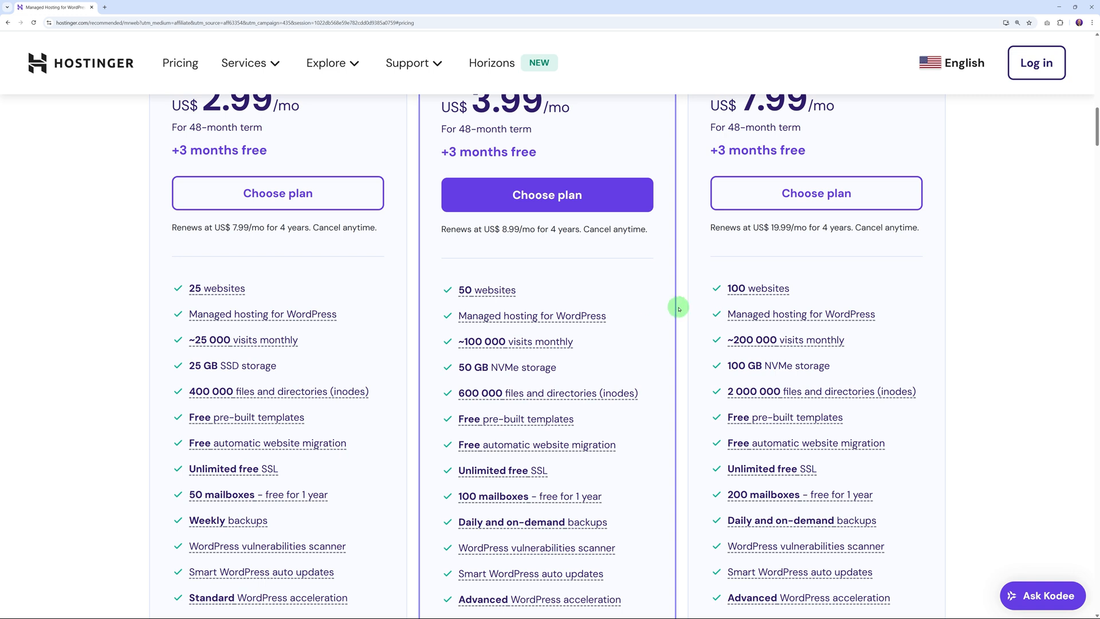
pyautogui.scroll(3)
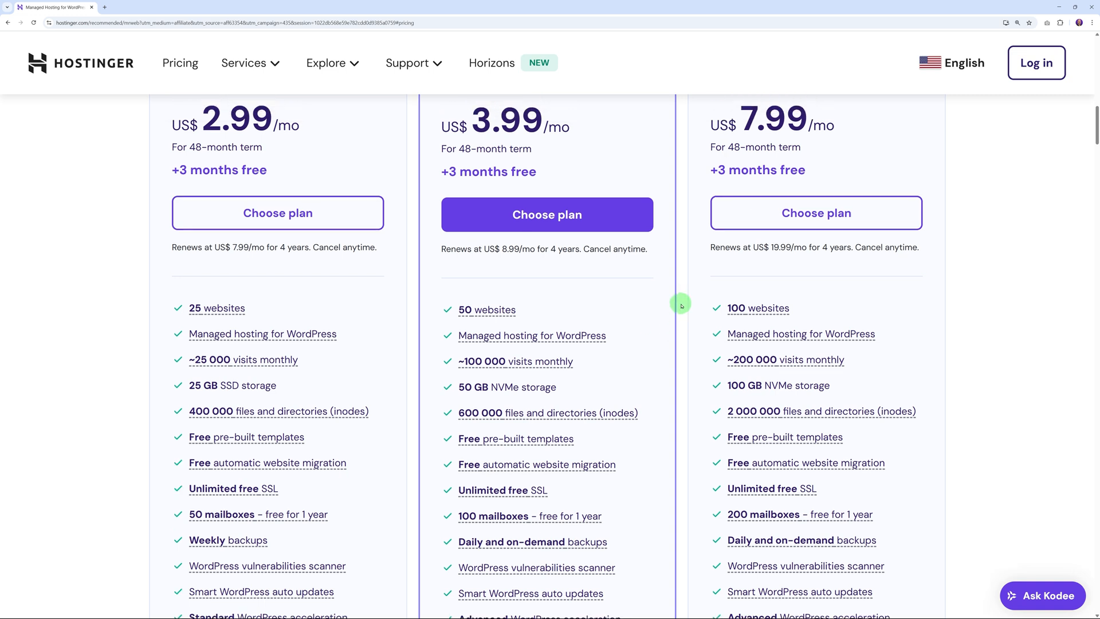
pyautogui.scroll(3)
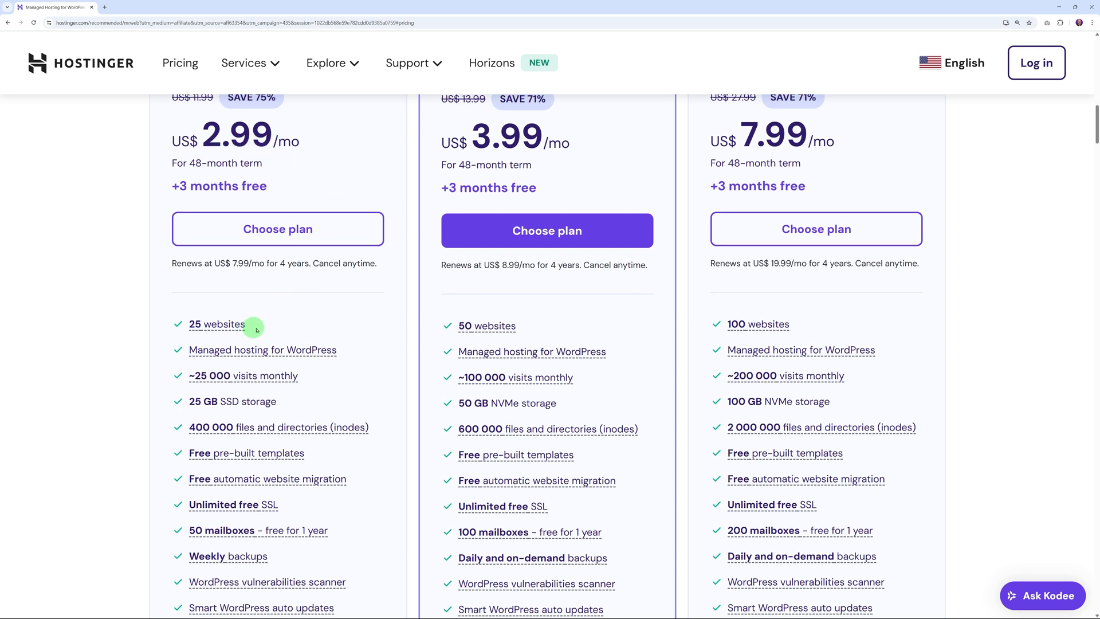
pyautogui.moveTo(261, 326)
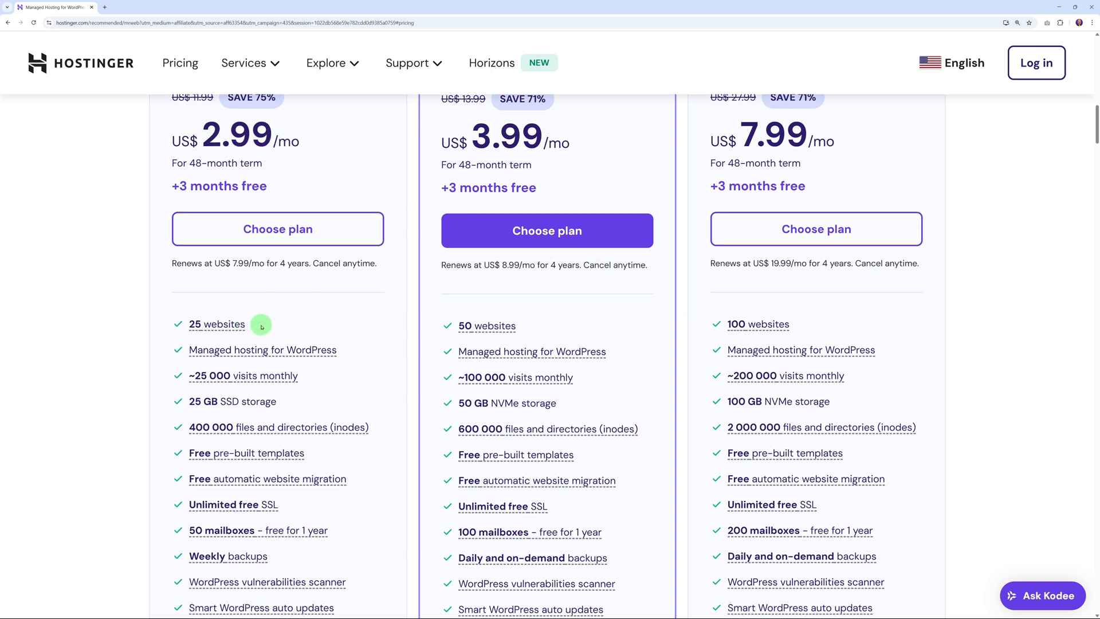
pyautogui.moveTo(491, 325)
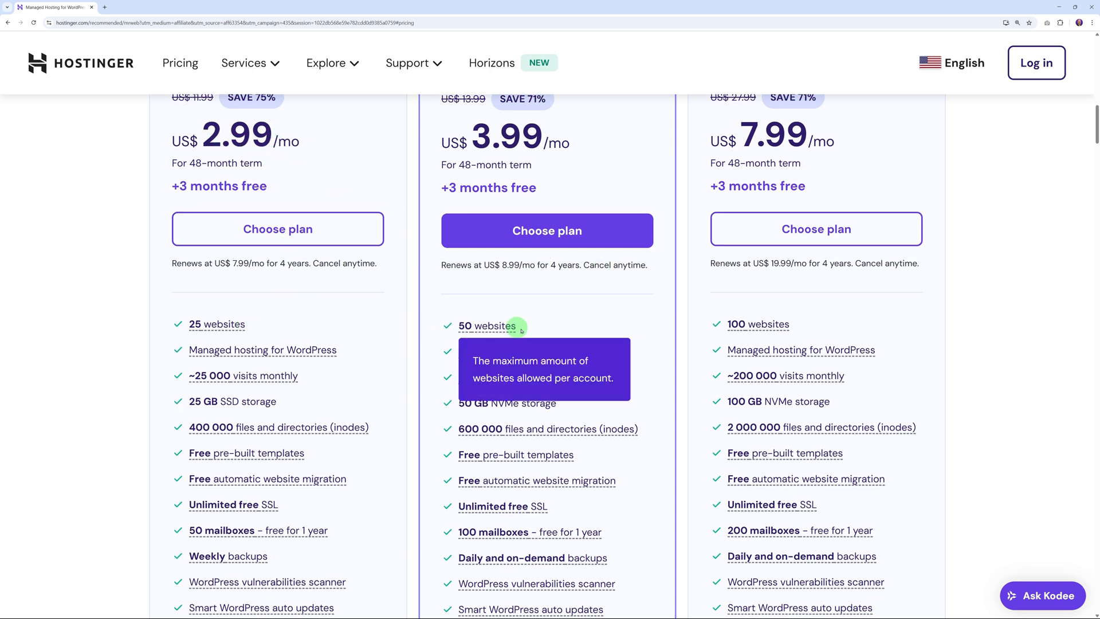
pyautogui.moveTo(543, 283)
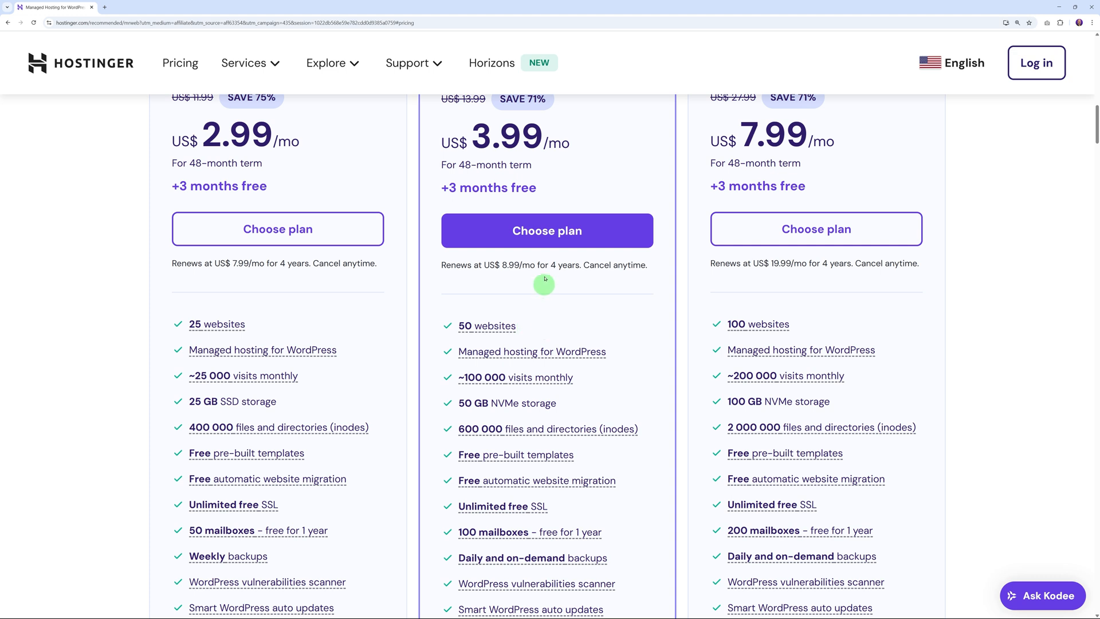
pyautogui.moveTo(806, 325)
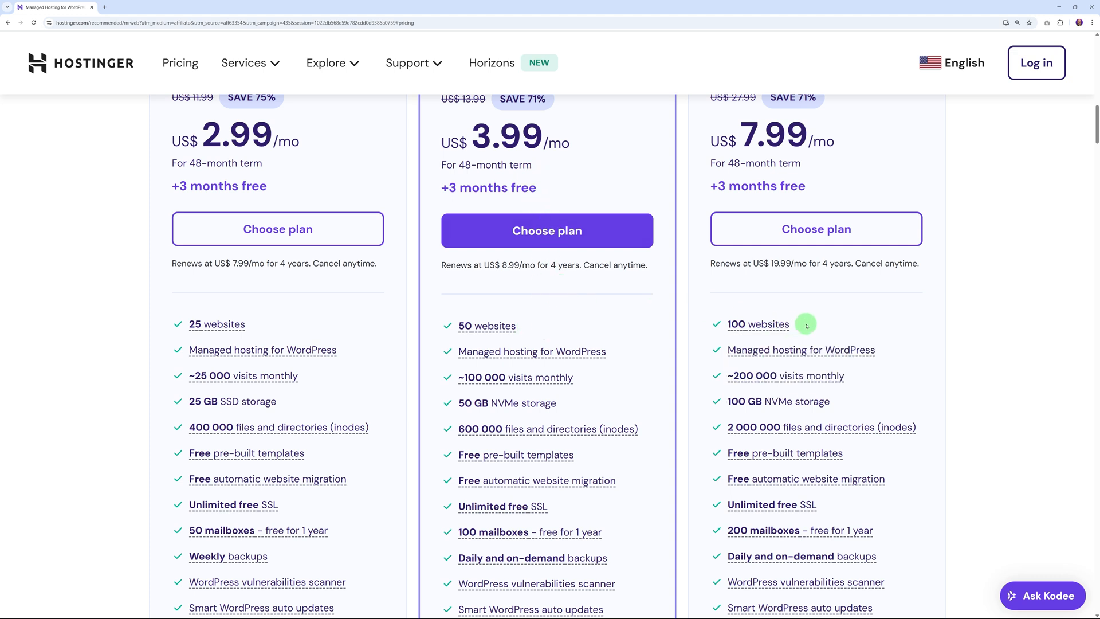
pyautogui.moveTo(358, 338)
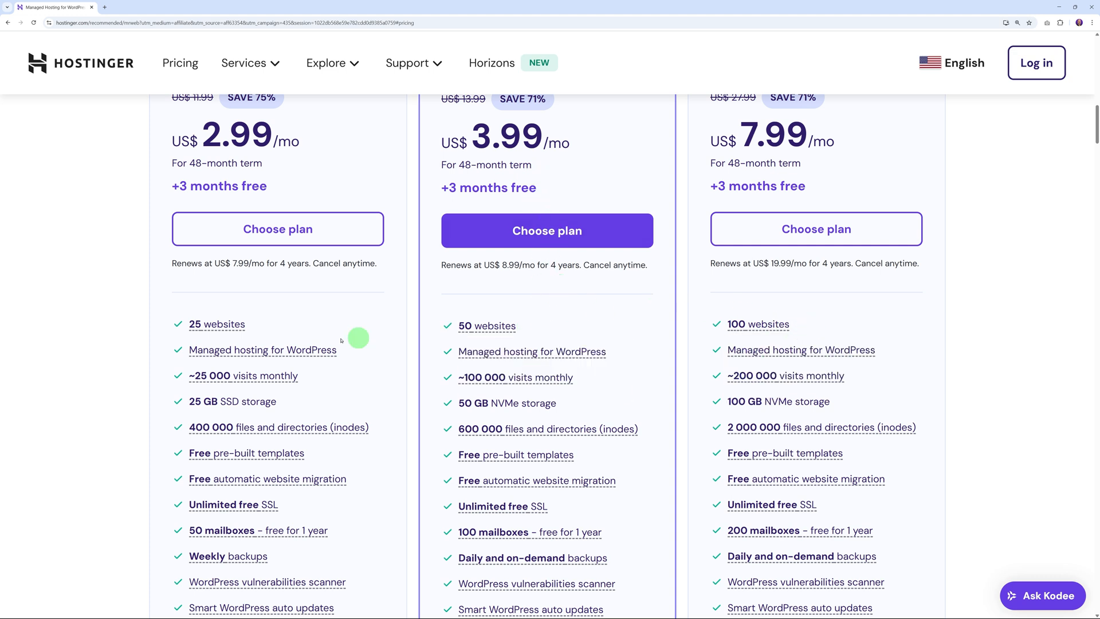
pyautogui.moveTo(302, 325)
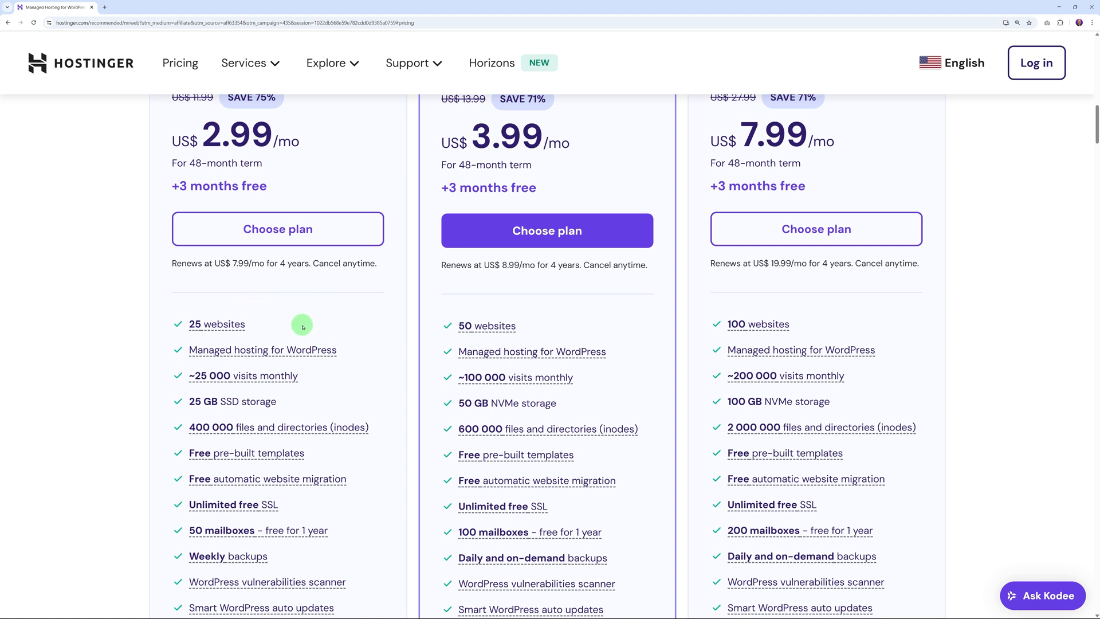
pyautogui.moveTo(293, 329)
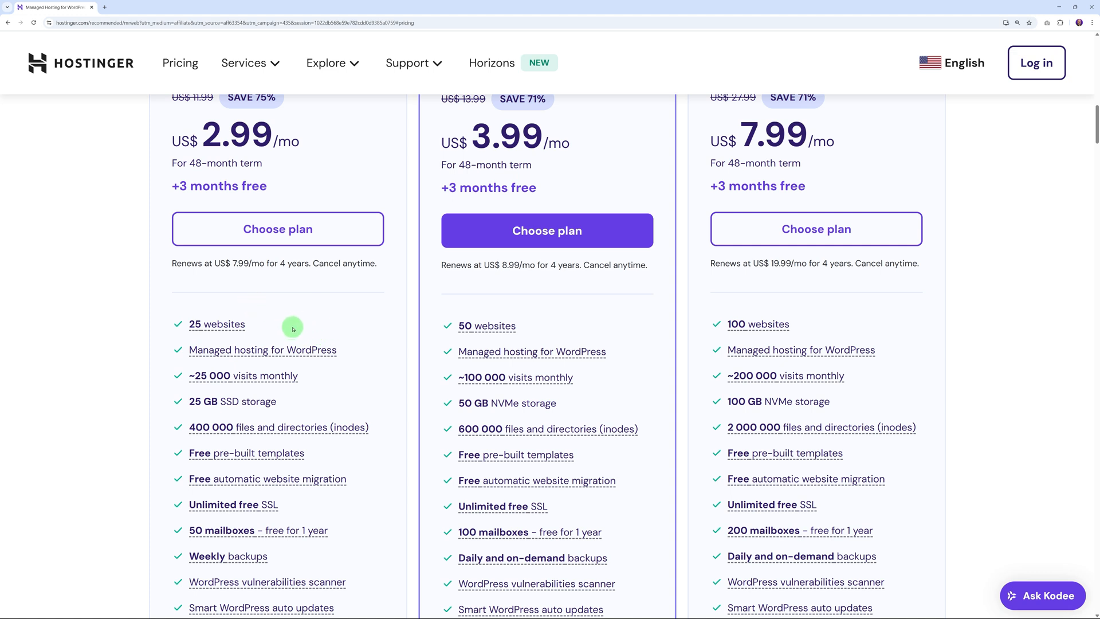
pyautogui.moveTo(311, 327)
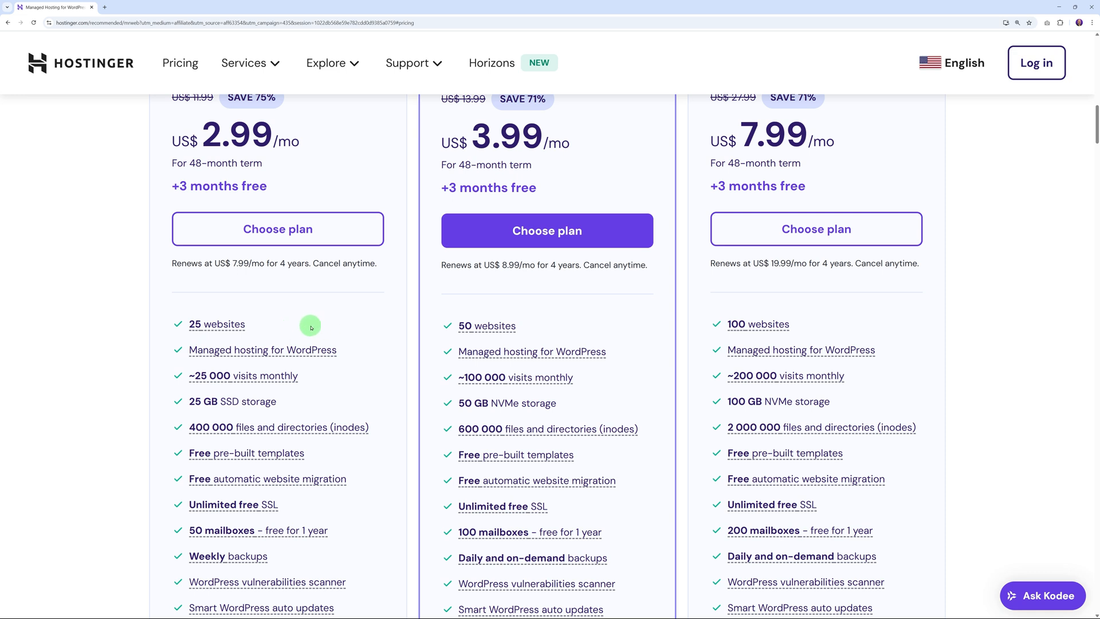
pyautogui.moveTo(204, 139)
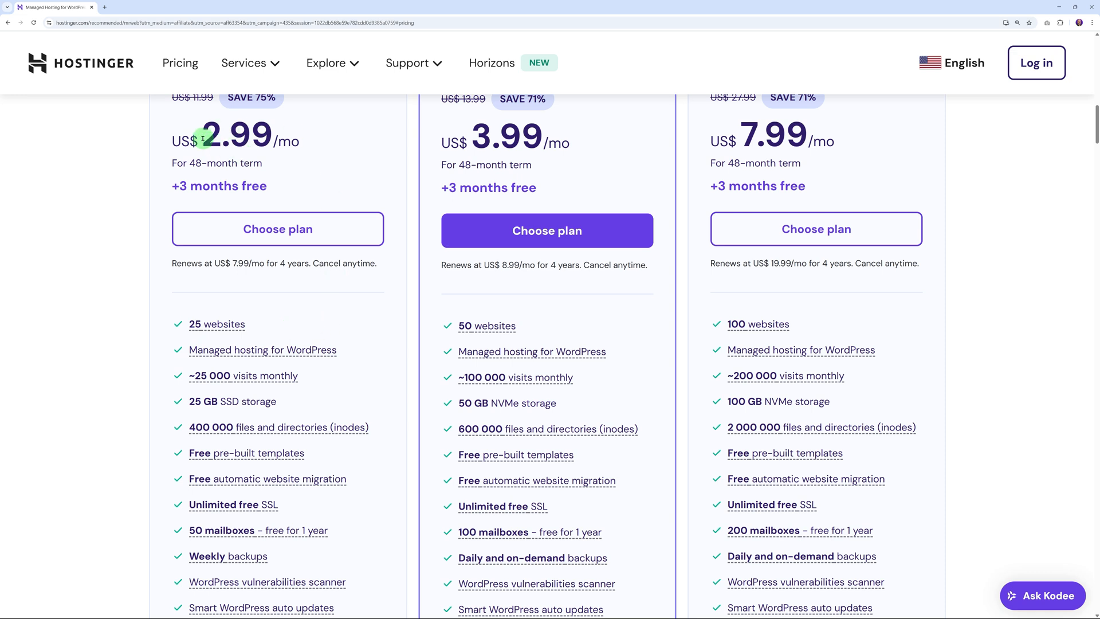
pyautogui.moveTo(416, 399)
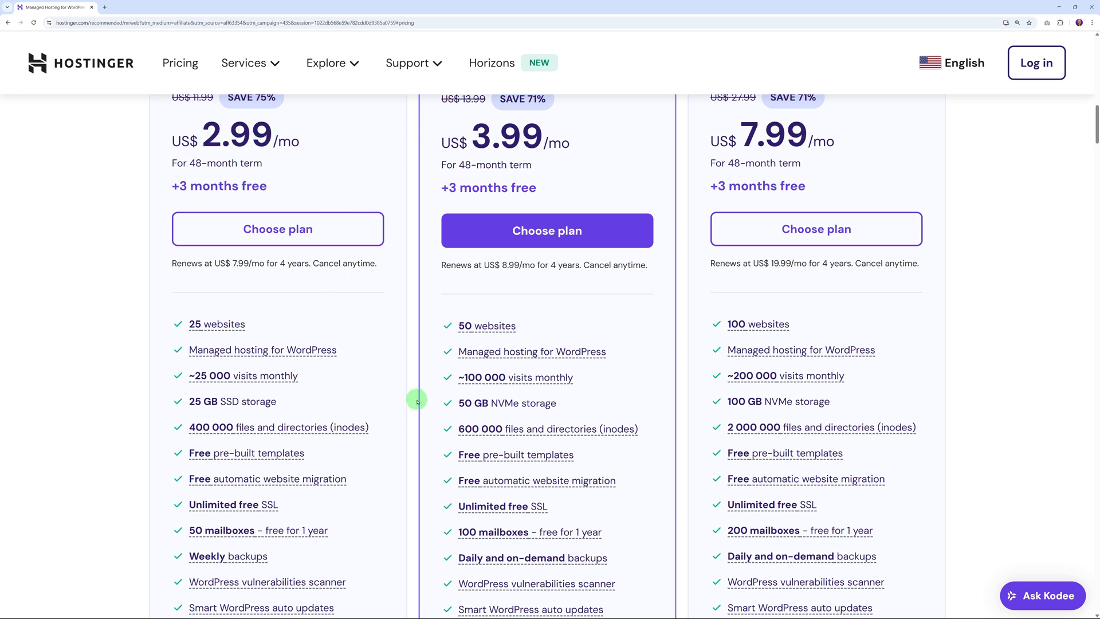
pyautogui.moveTo(420, 421)
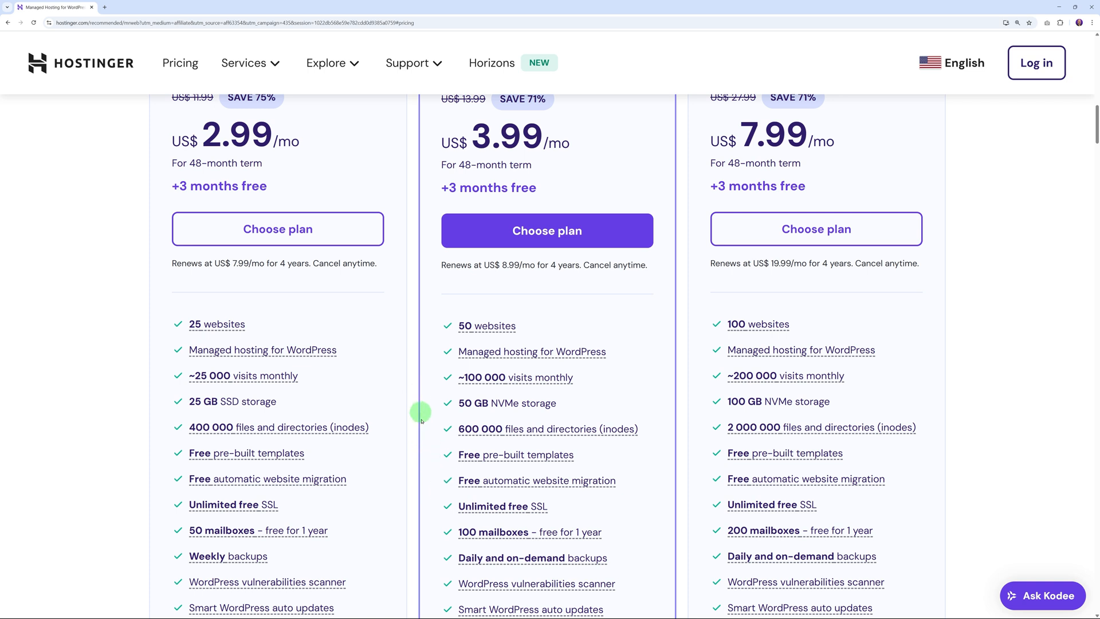
pyautogui.moveTo(327, 458)
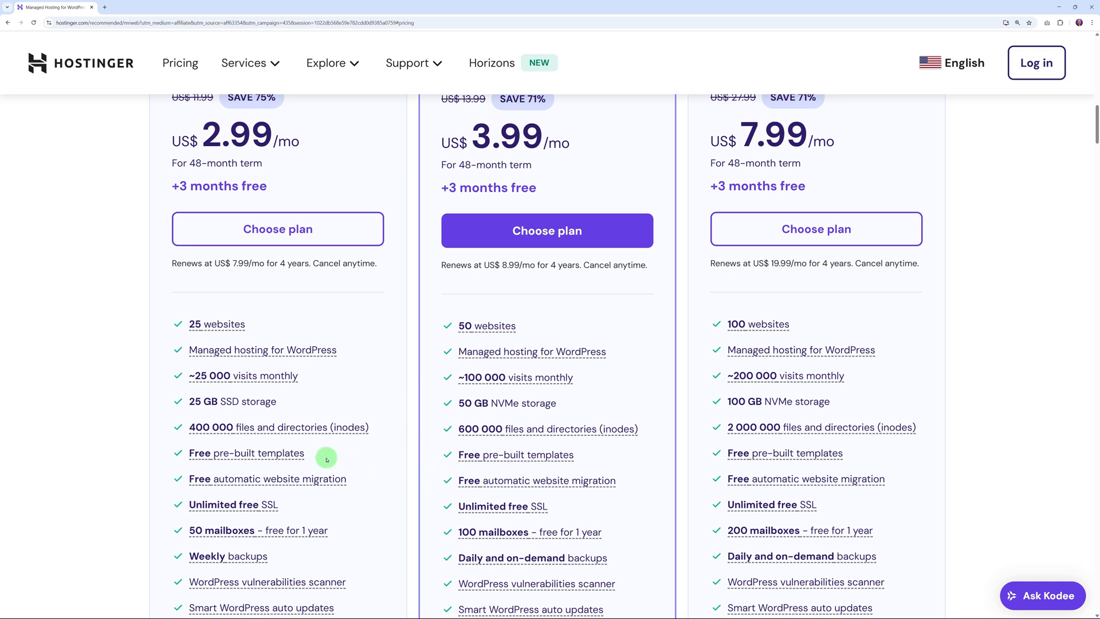
pyautogui.moveTo(370, 482)
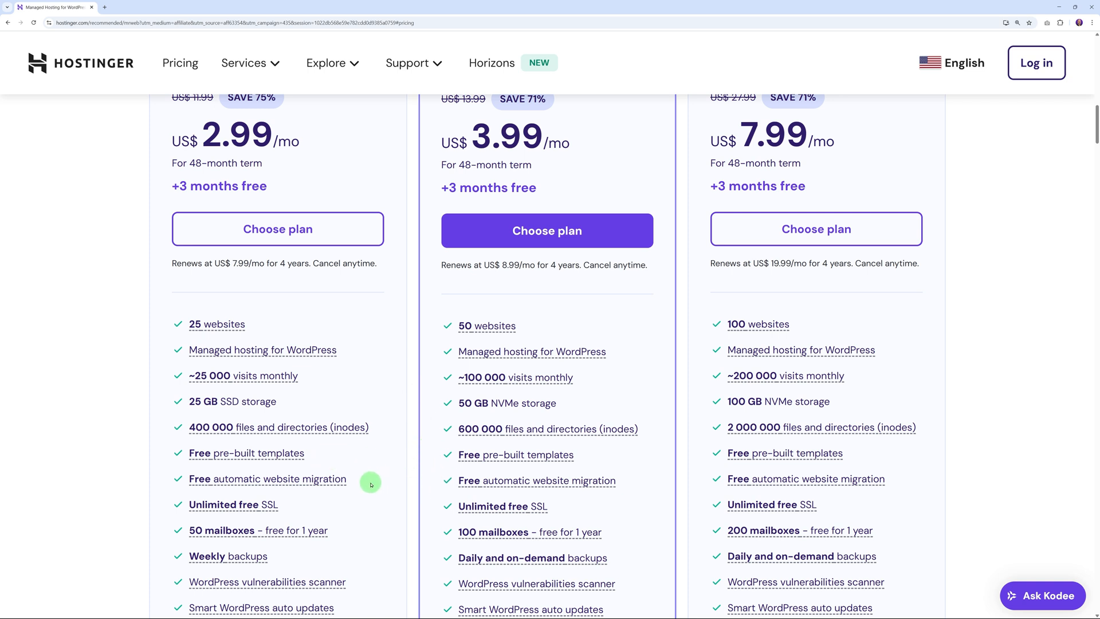
pyautogui.moveTo(298, 506)
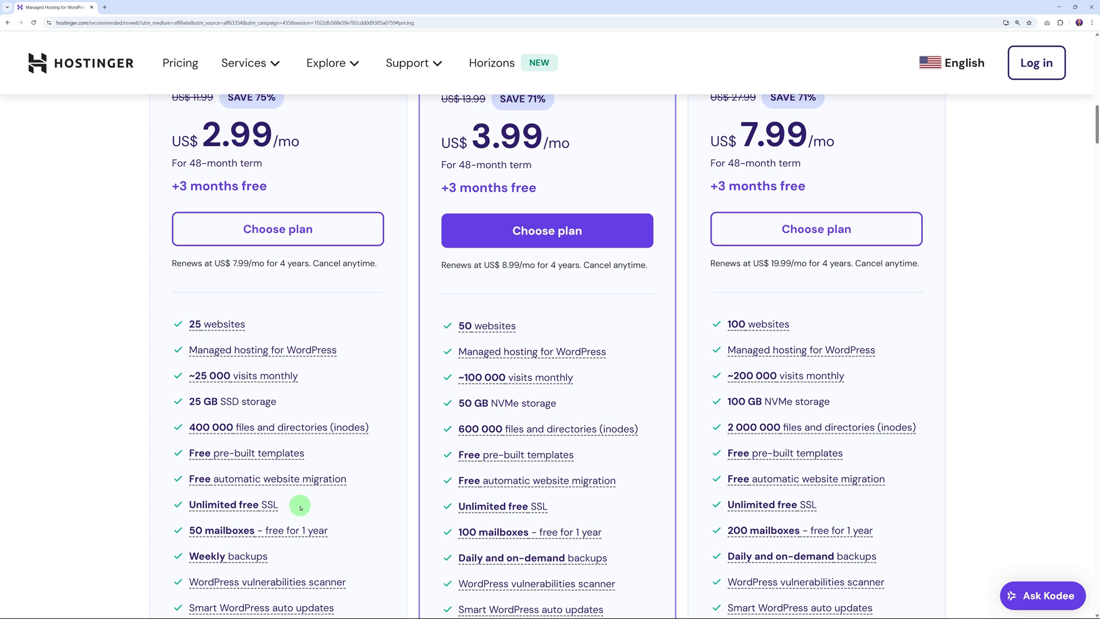
pyautogui.moveTo(405, 499)
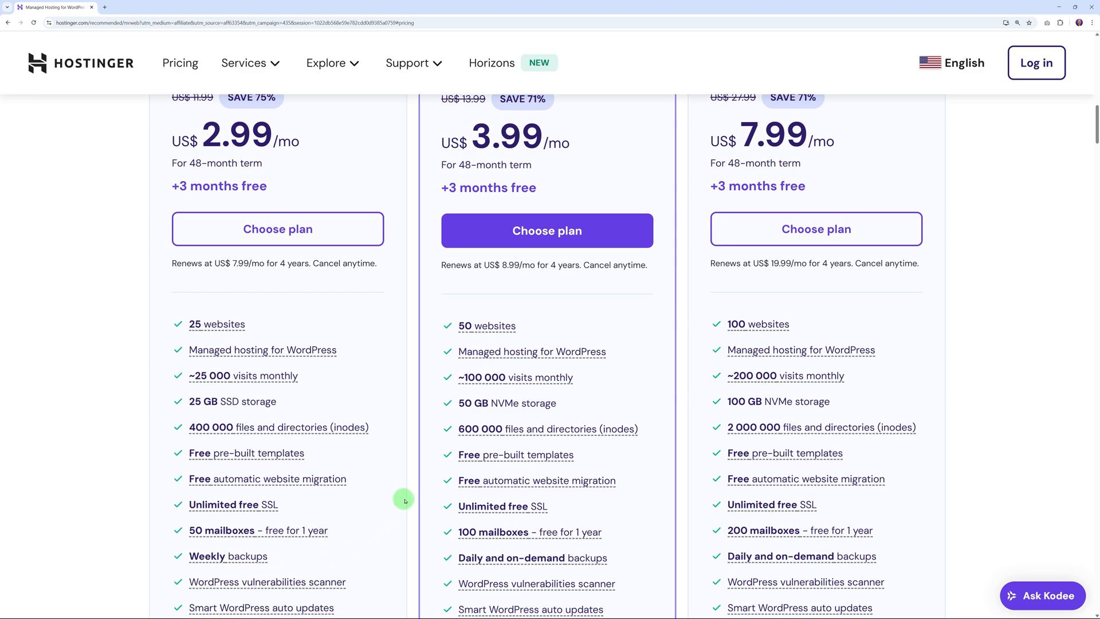
pyautogui.scroll(-3)
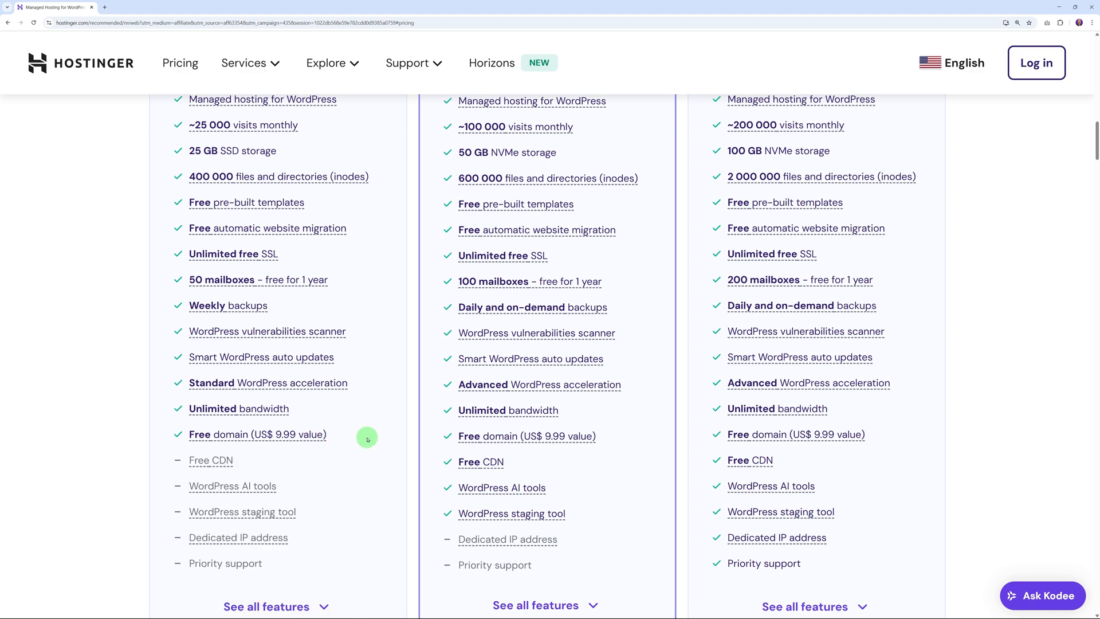
pyautogui.moveTo(711, 436)
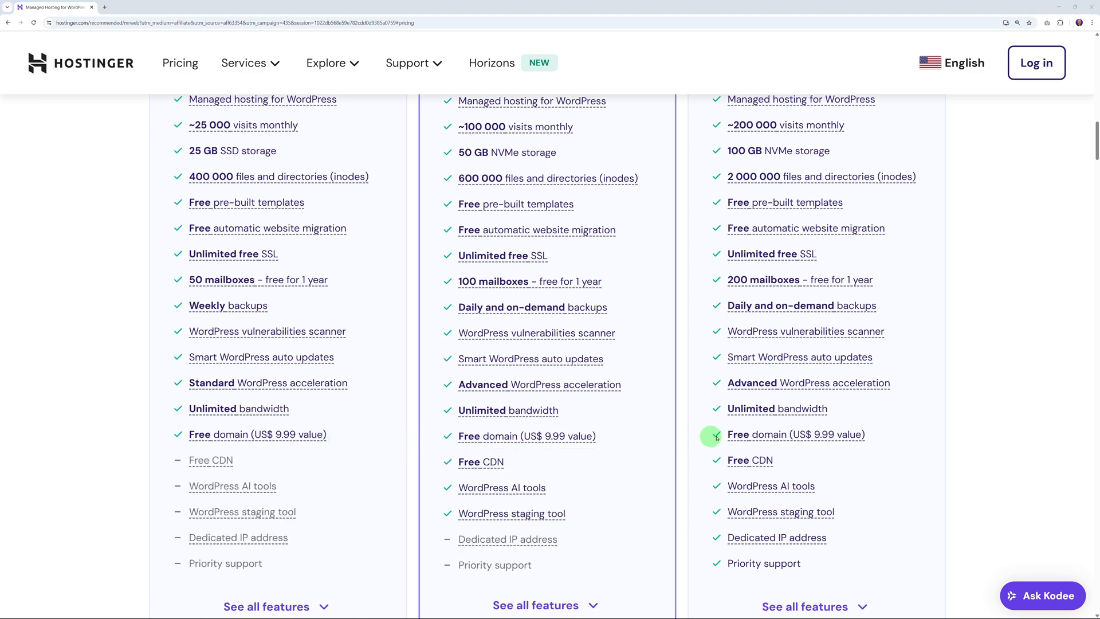
pyautogui.moveTo(388, 451)
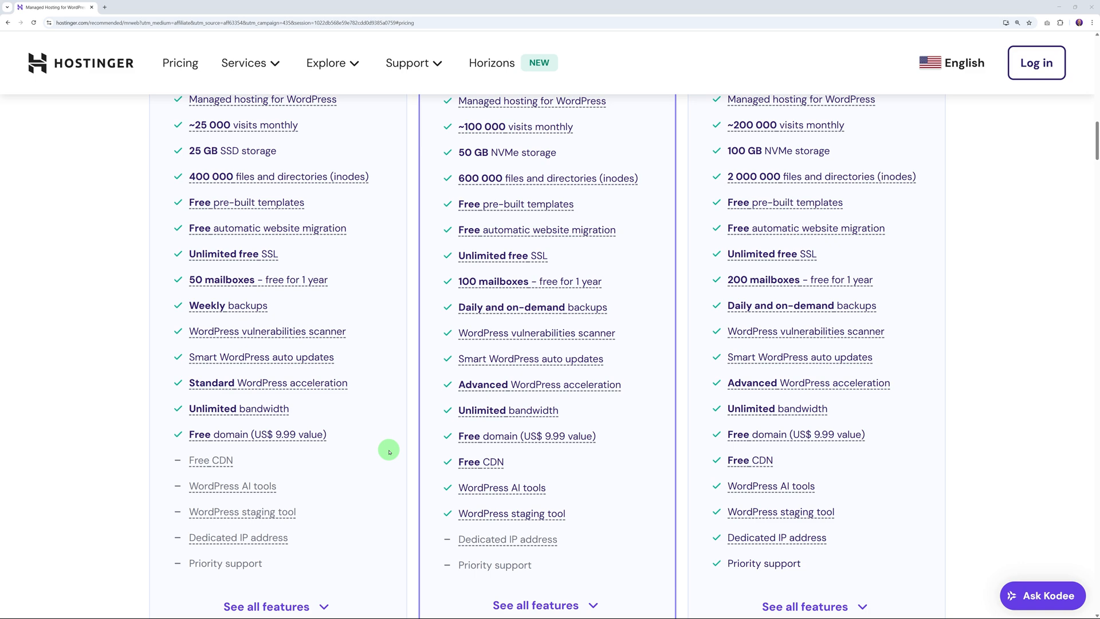
pyautogui.scroll(3)
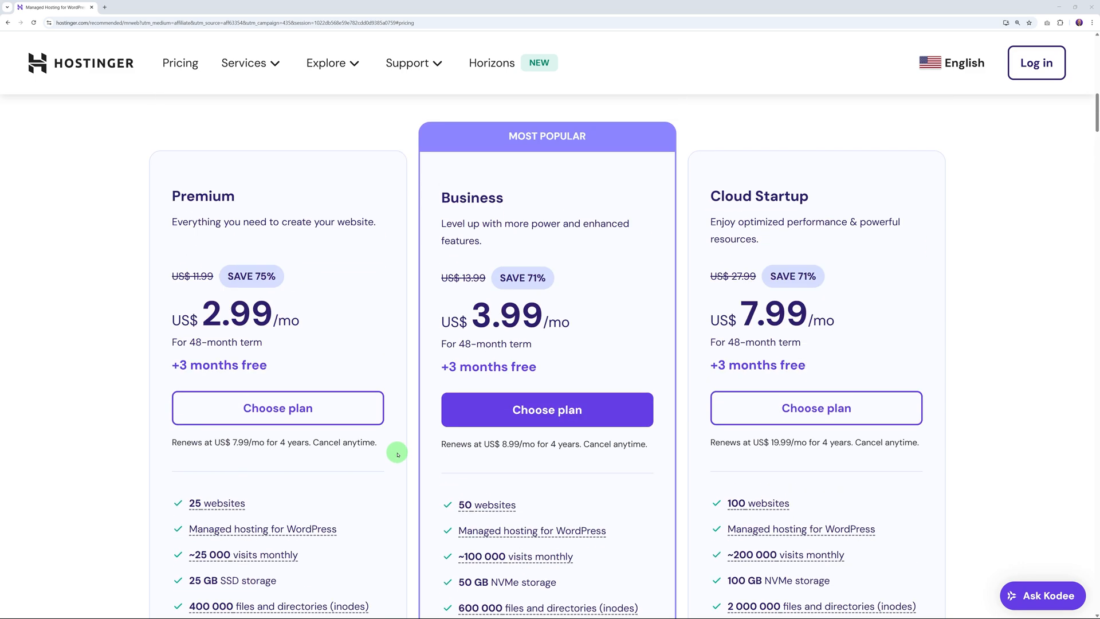
pyautogui.scroll(-3)
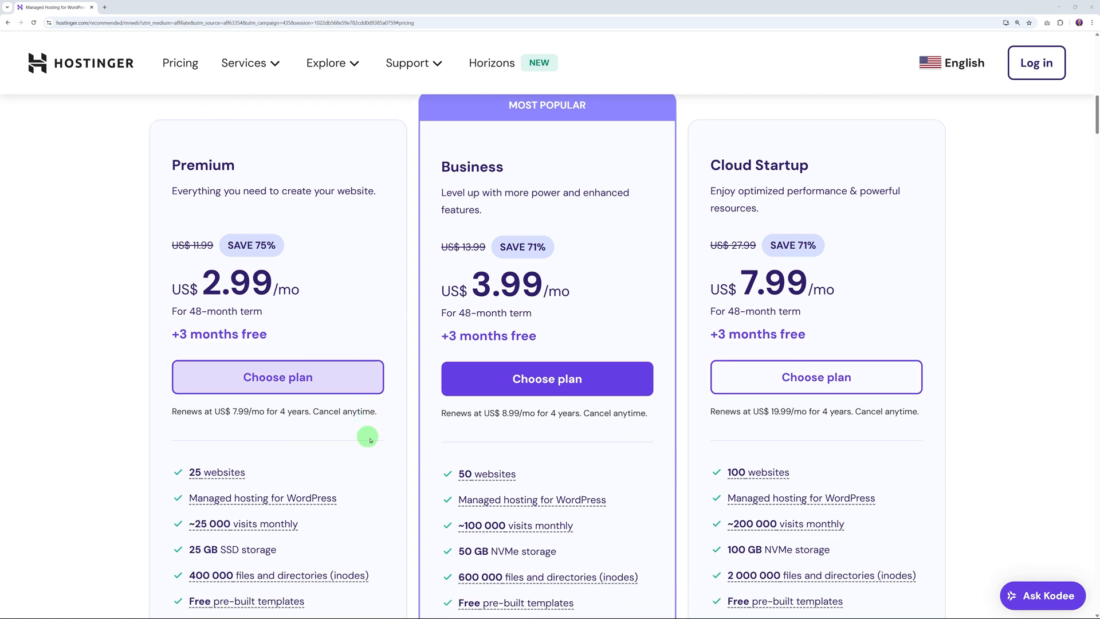
pyautogui.moveTo(217, 468)
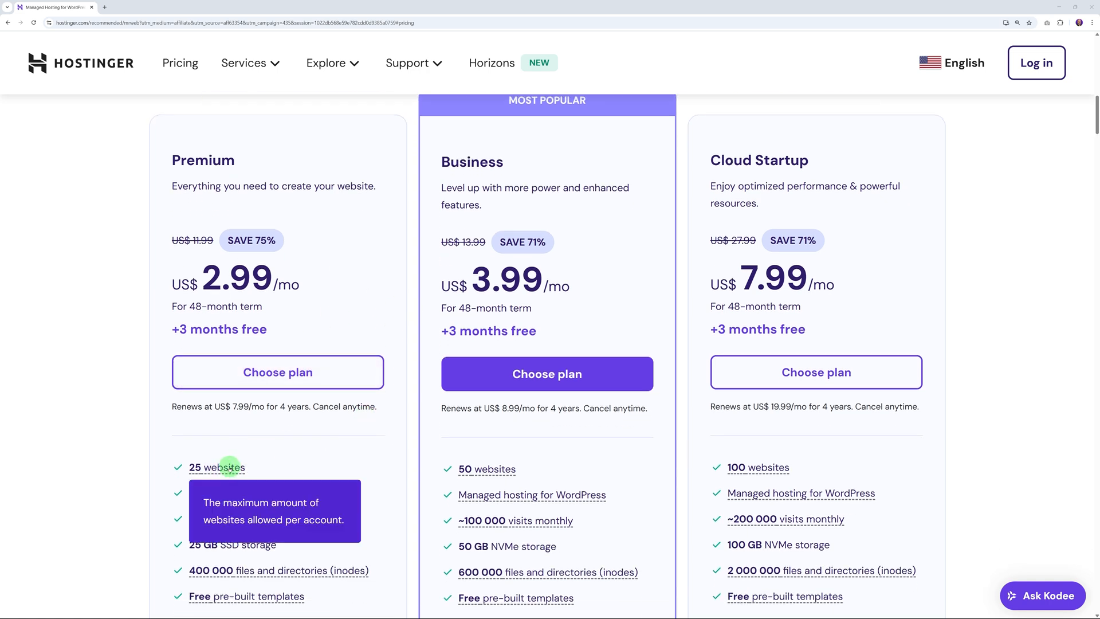
pyautogui.moveTo(495, 448)
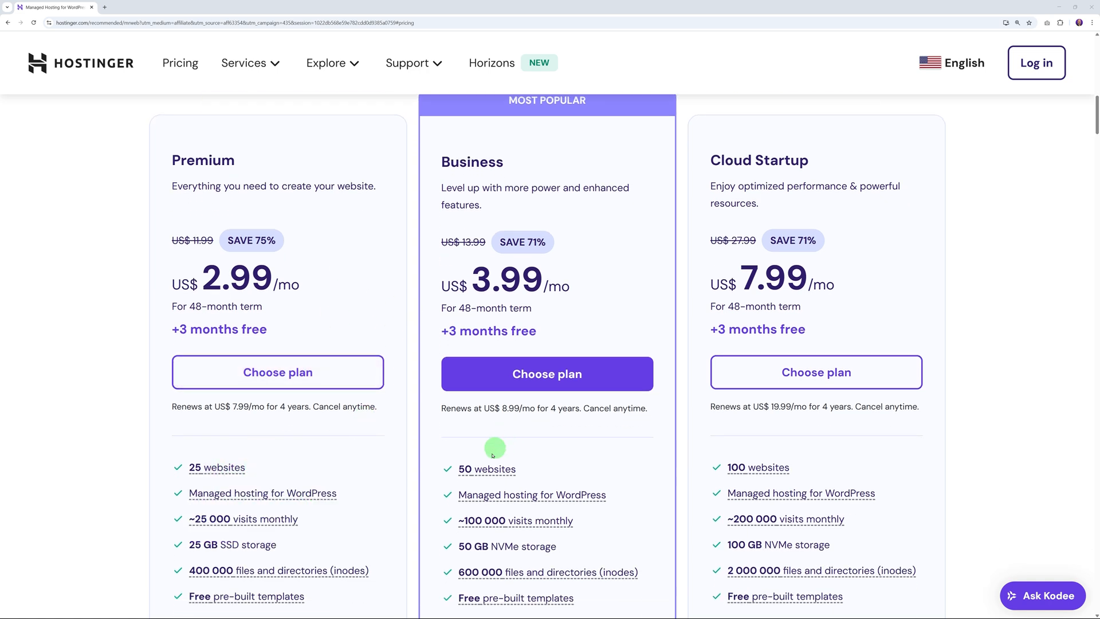
pyautogui.moveTo(521, 437)
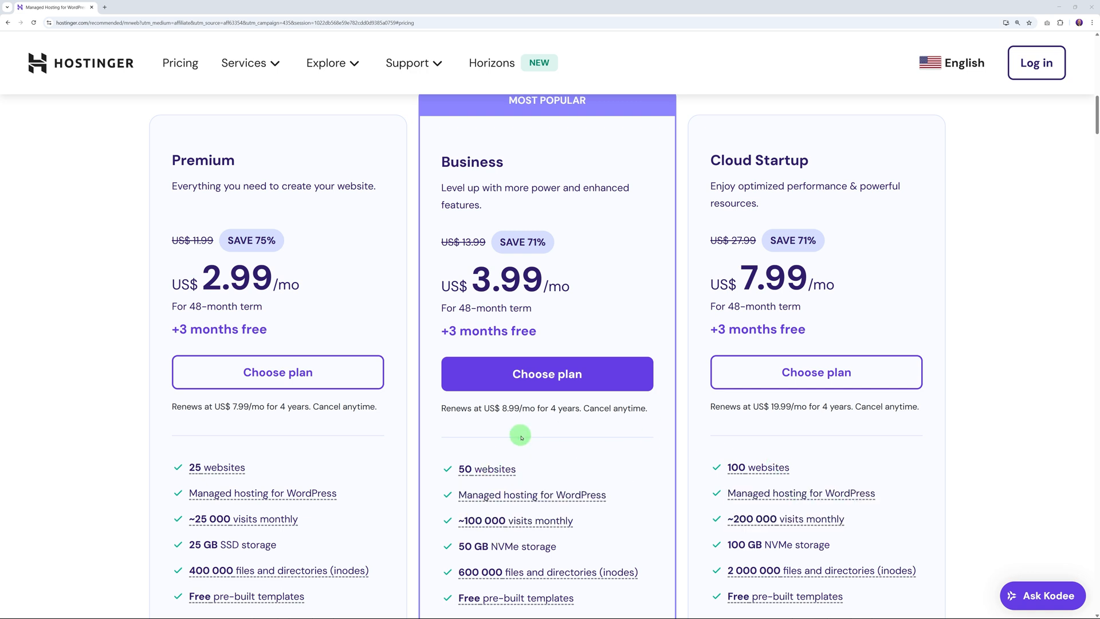
pyautogui.moveTo(277, 371)
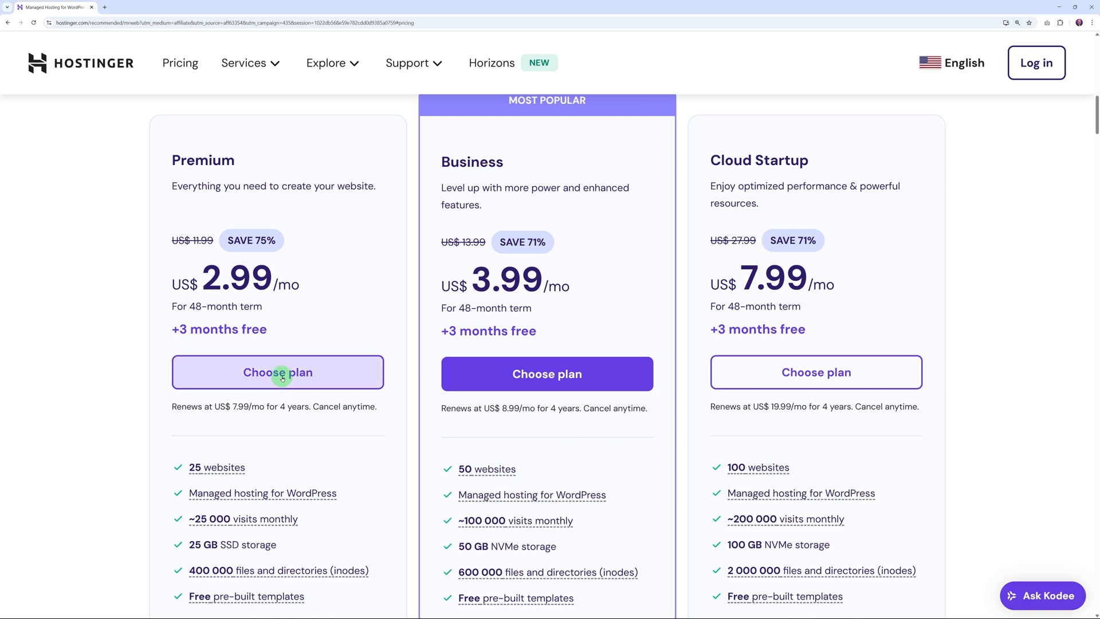
# Add the Premium plan to the cart with coupon MRWEB and a 48-month period.
pyautogui.click(277, 371)
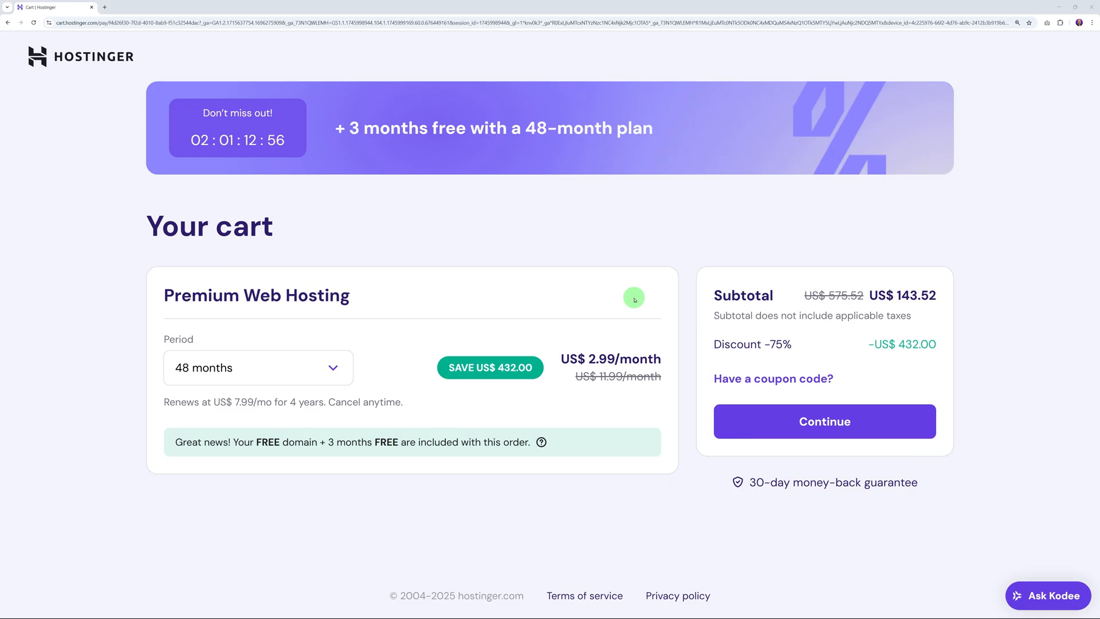
pyautogui.moveTo(611, 395)
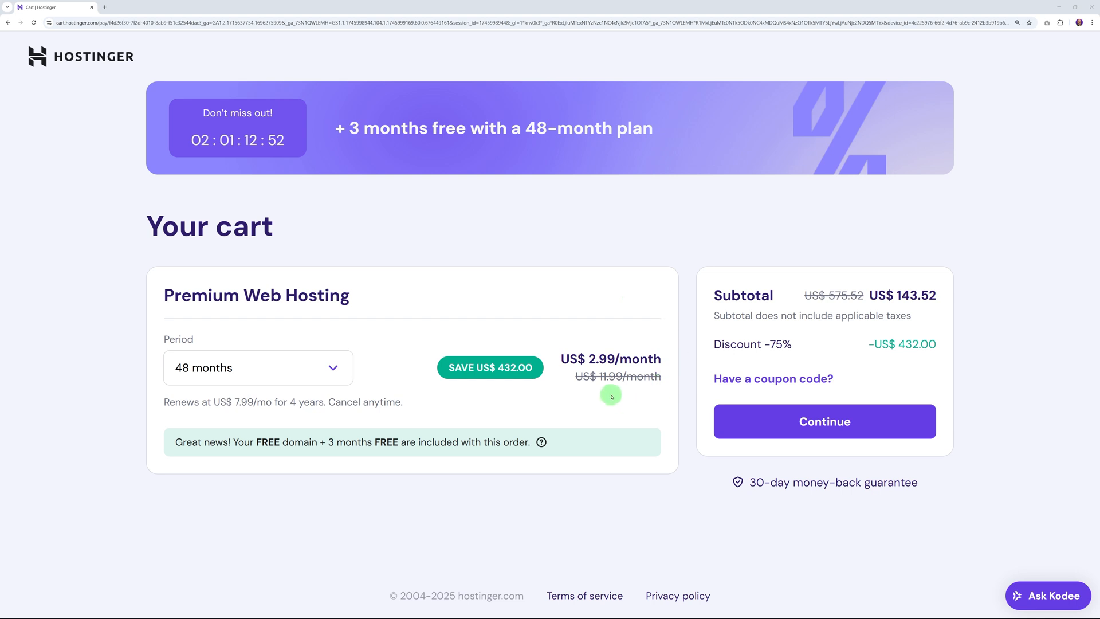
pyautogui.moveTo(770, 345)
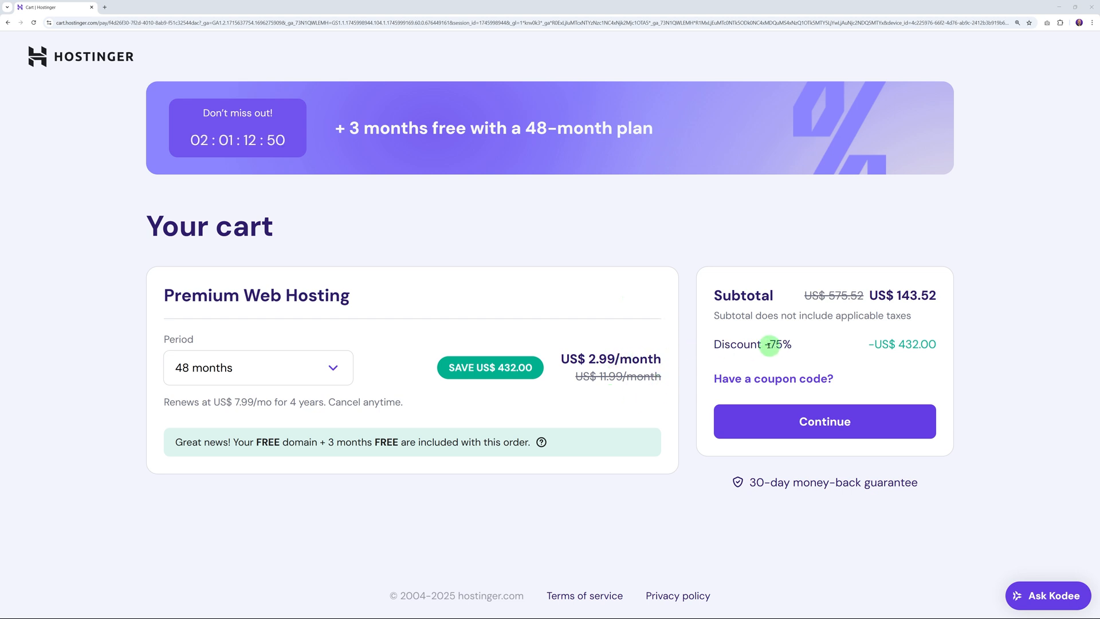
pyautogui.moveTo(795, 379)
pyautogui.write('MR')
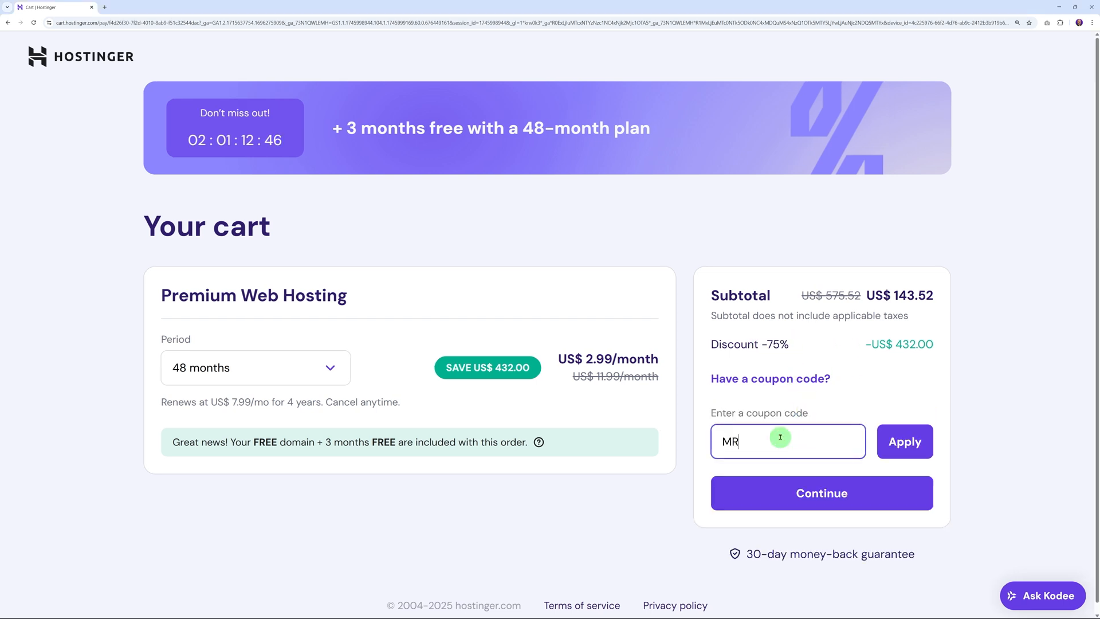
pyautogui.write('WEB')
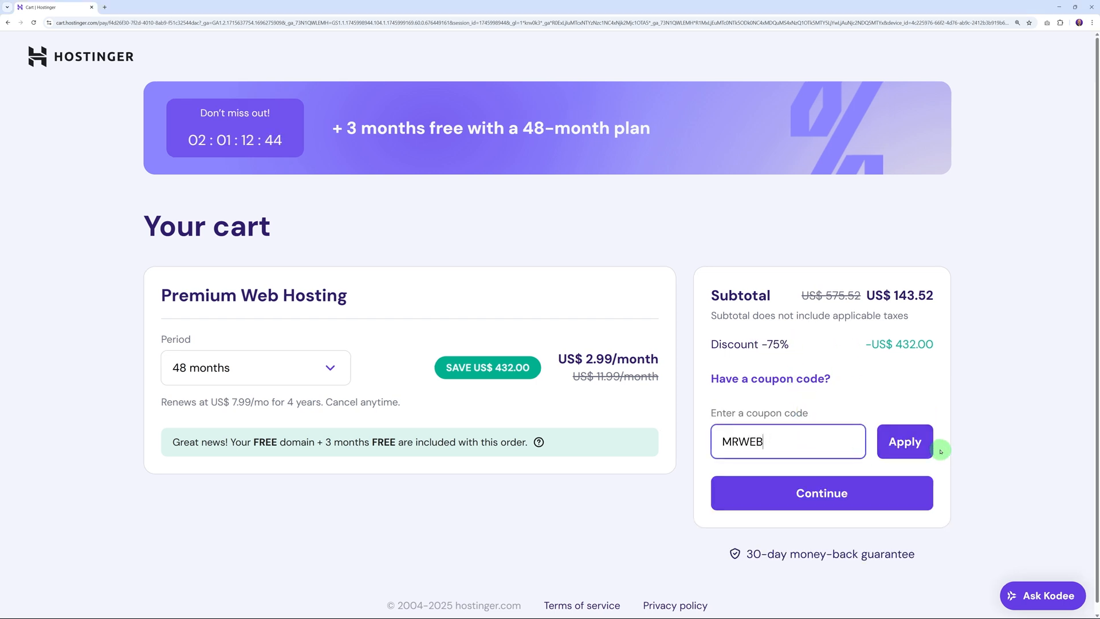
pyautogui.click(904, 441)
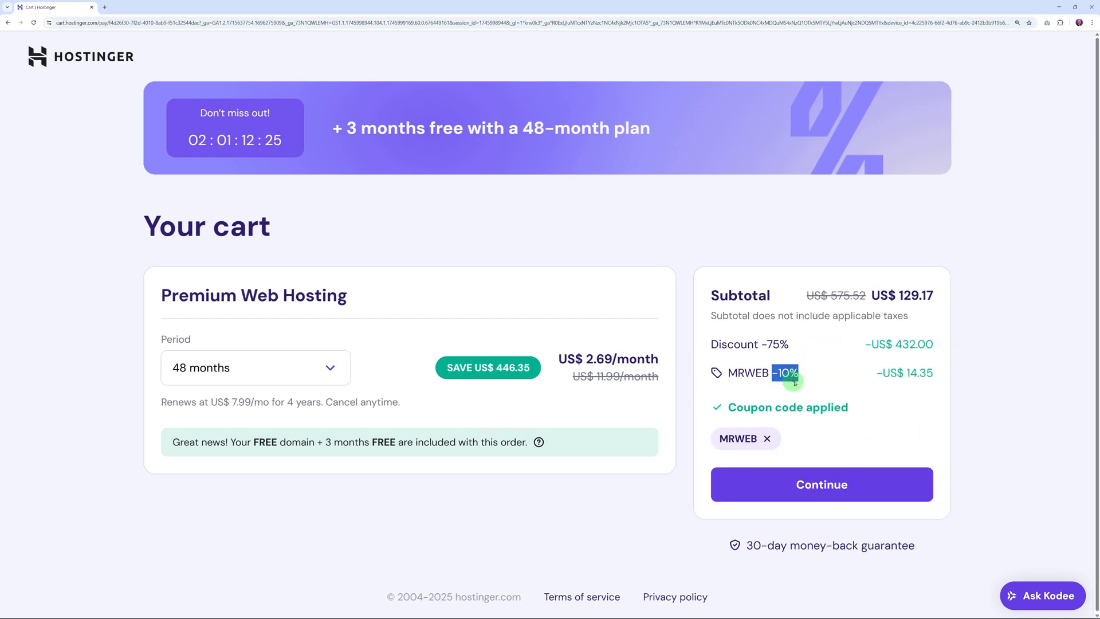
pyautogui.moveTo(895, 404)
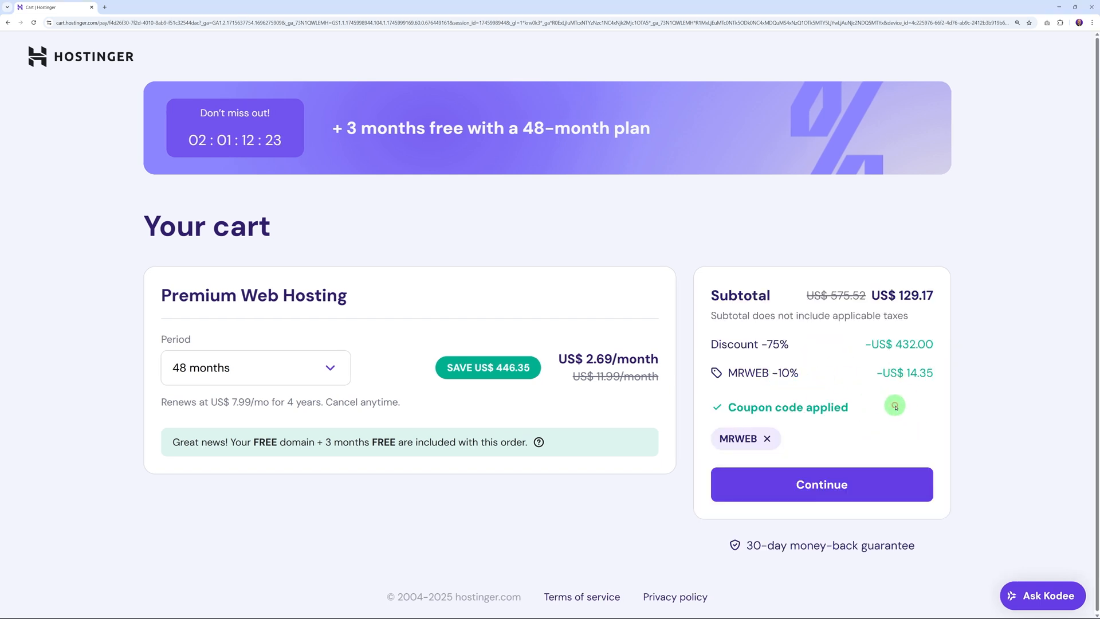
pyautogui.moveTo(633, 394)
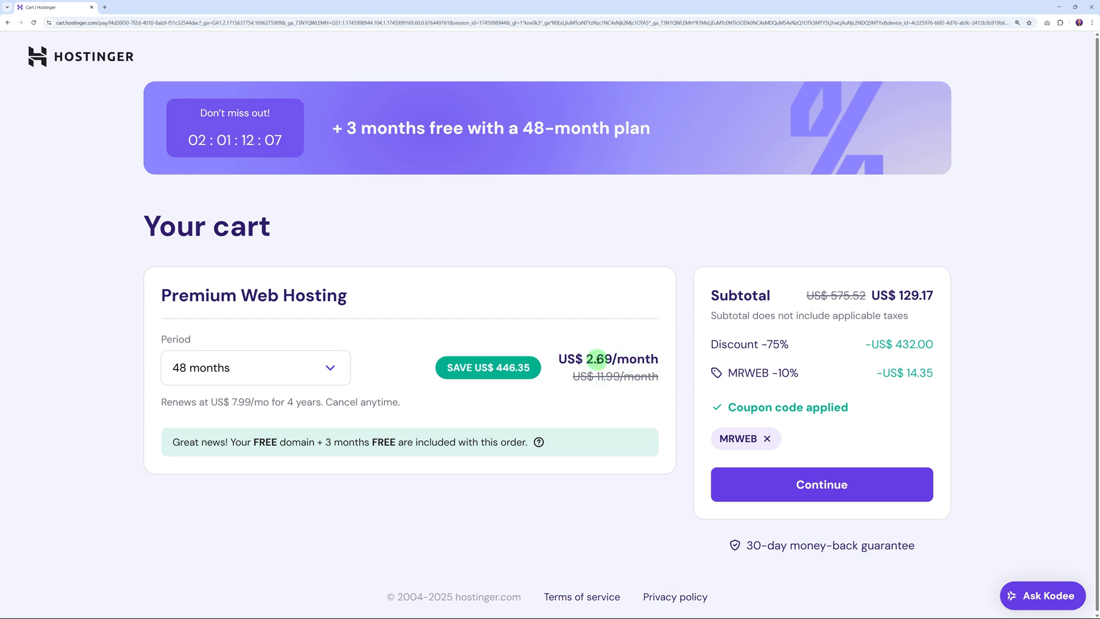
pyautogui.click(256, 367)
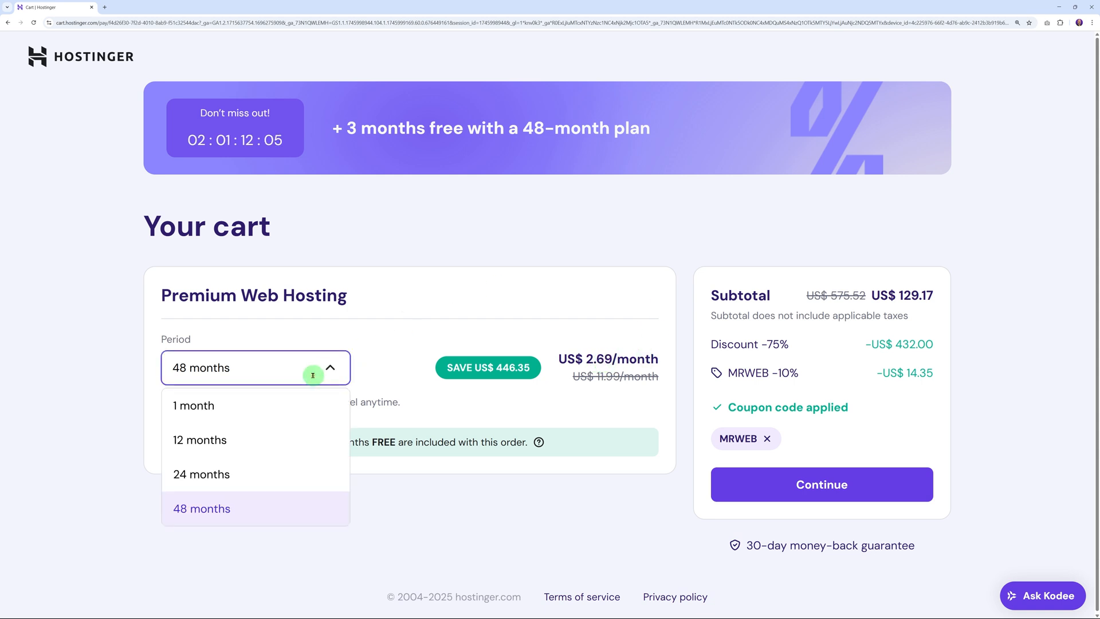
pyautogui.moveTo(239, 501)
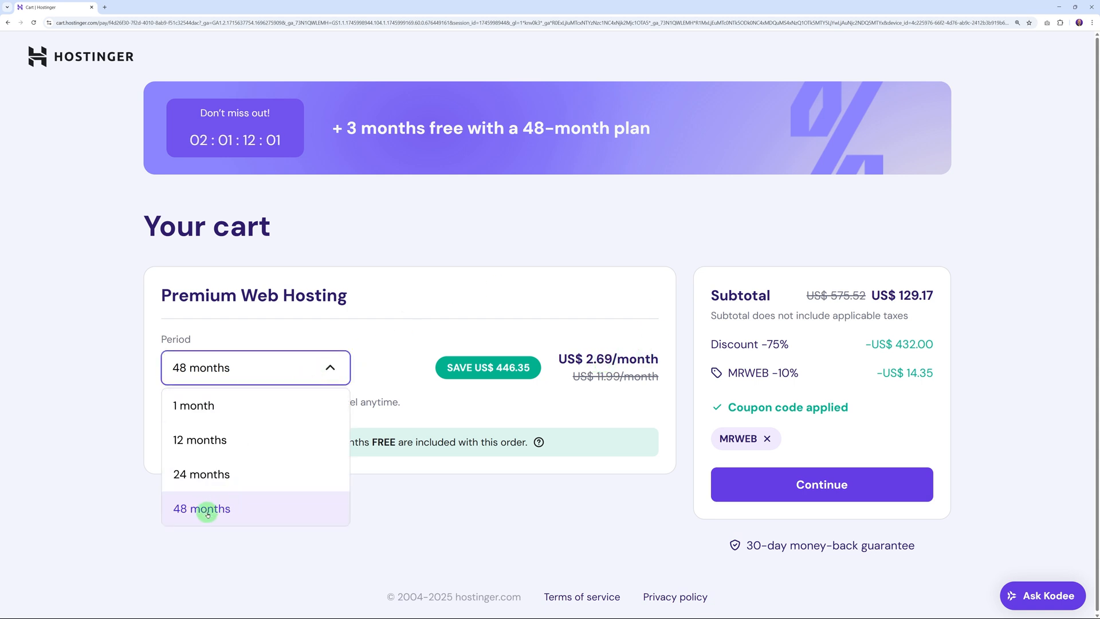
pyautogui.click(202, 508)
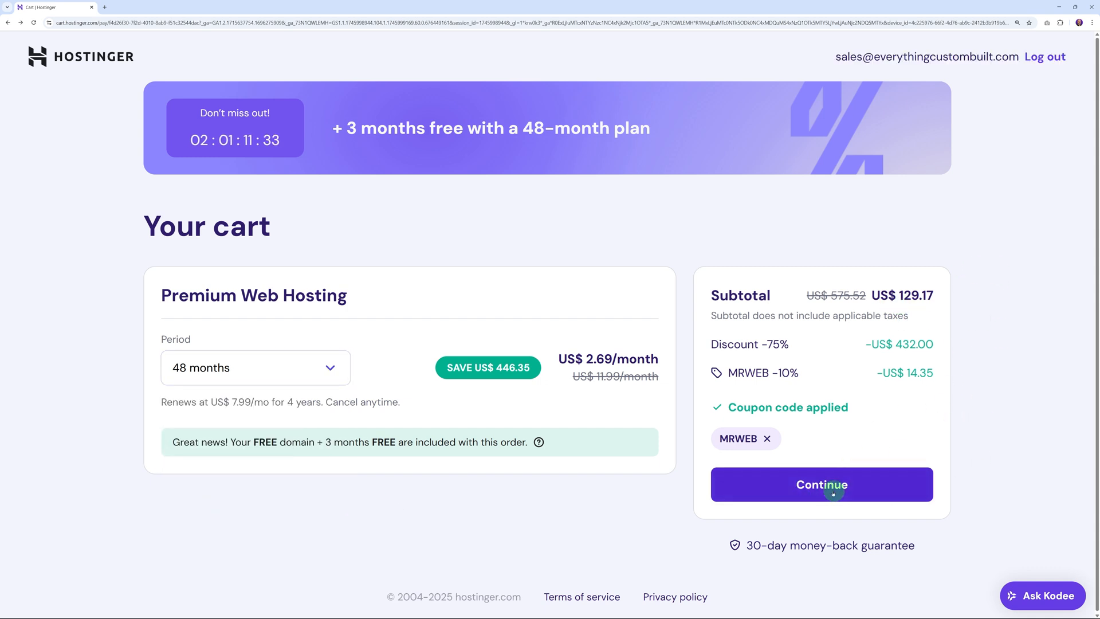
# Continue from the cart, then leave the WordPress onboarding for the hPanel Websites list.
pyautogui.click(821, 483)
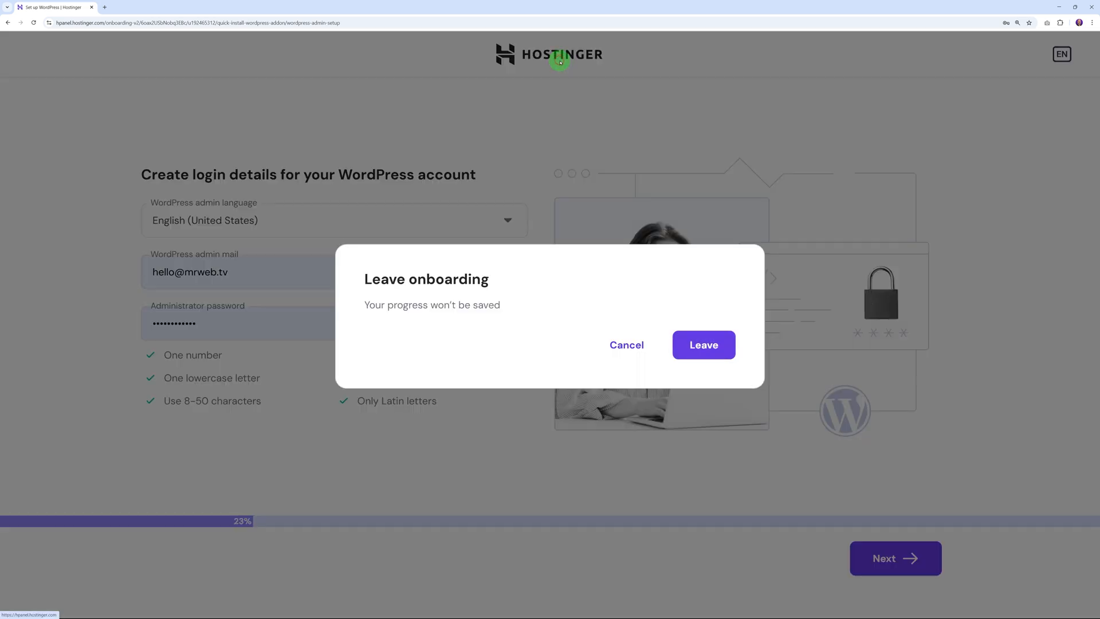
pyautogui.click(703, 345)
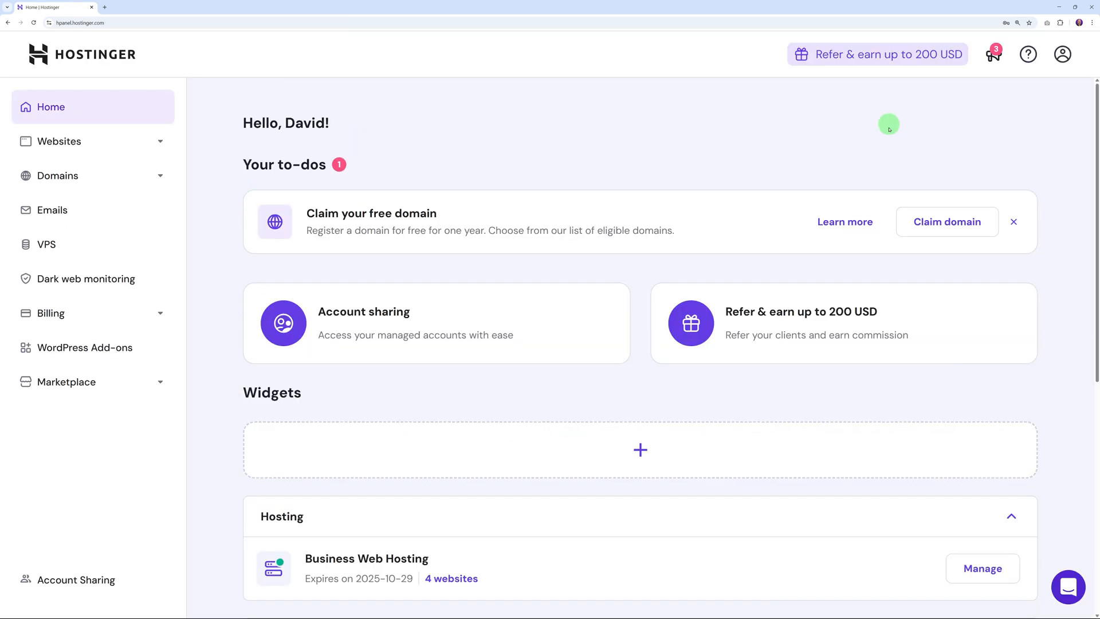
pyautogui.moveTo(277, 175)
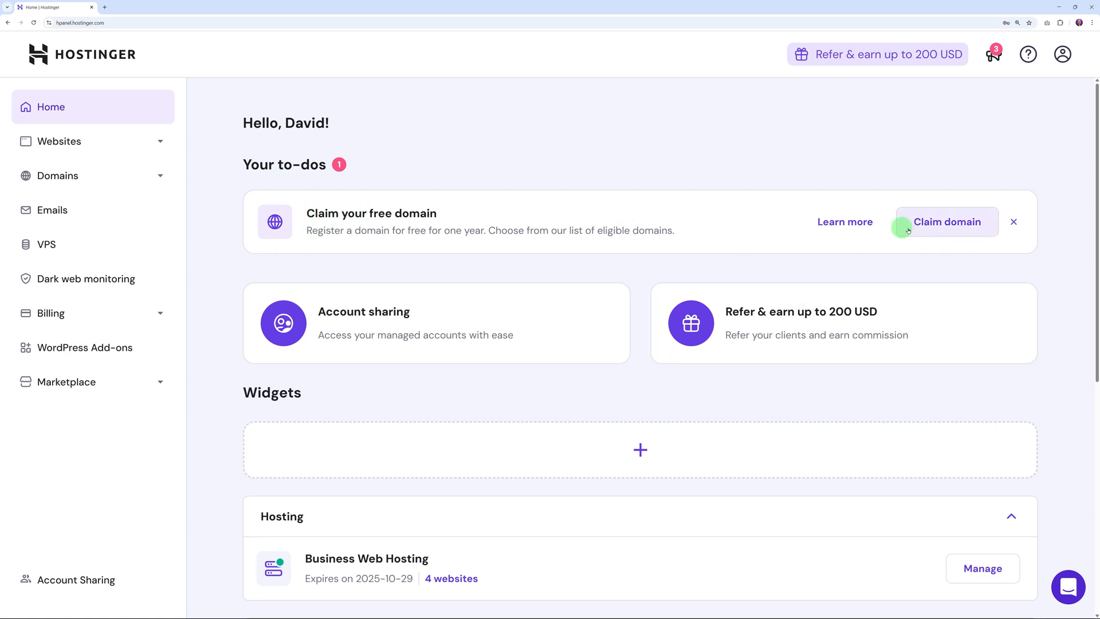
pyautogui.moveTo(1021, 312)
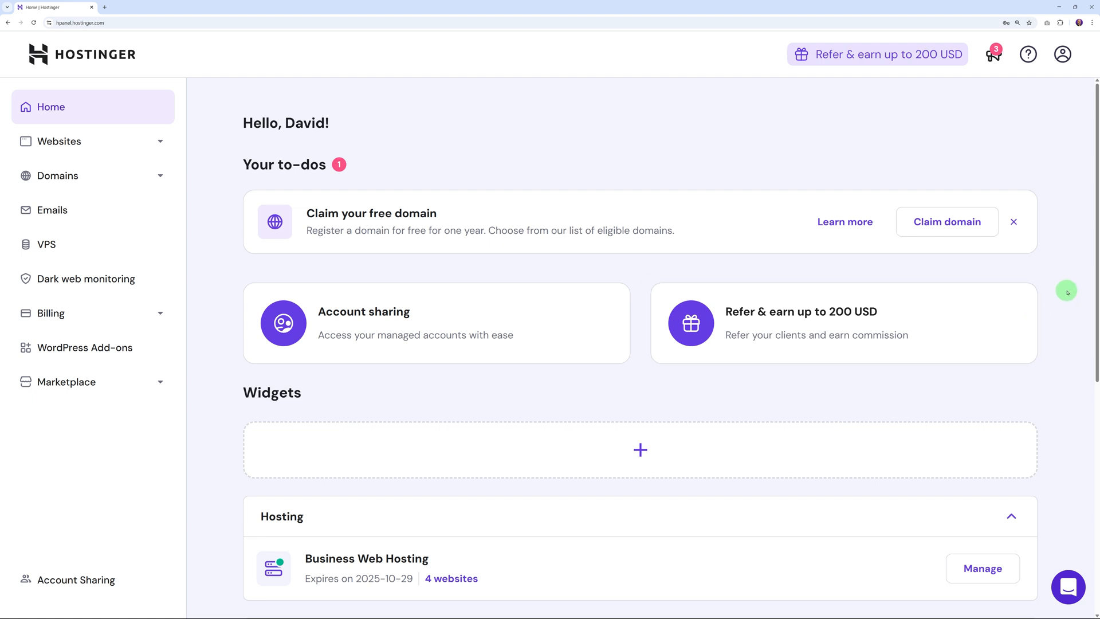
pyautogui.click(58, 141)
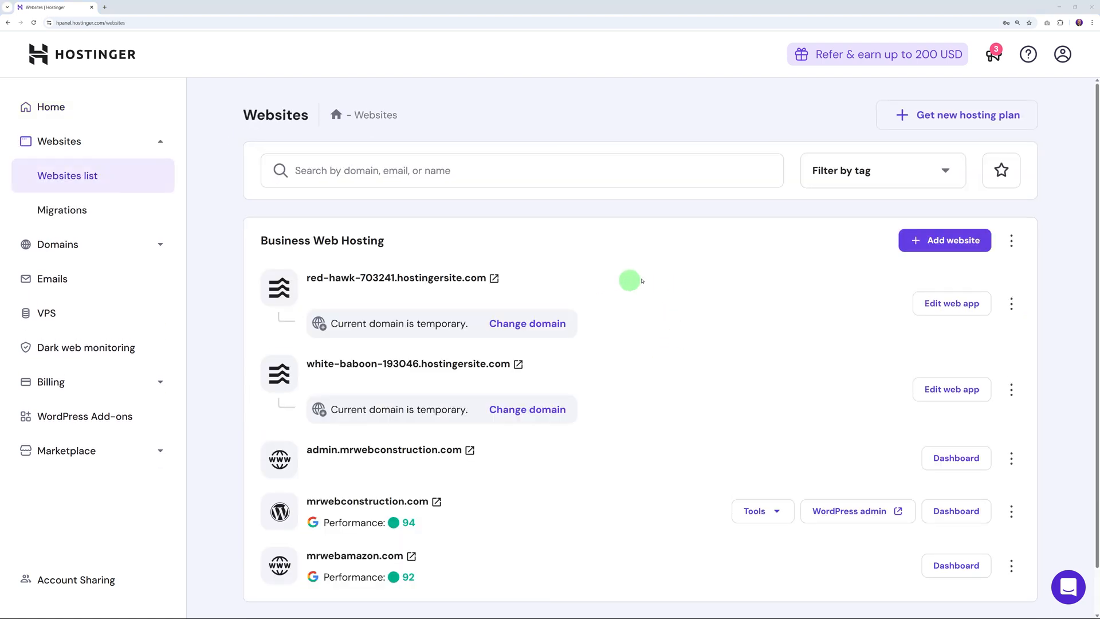
pyautogui.moveTo(668, 355)
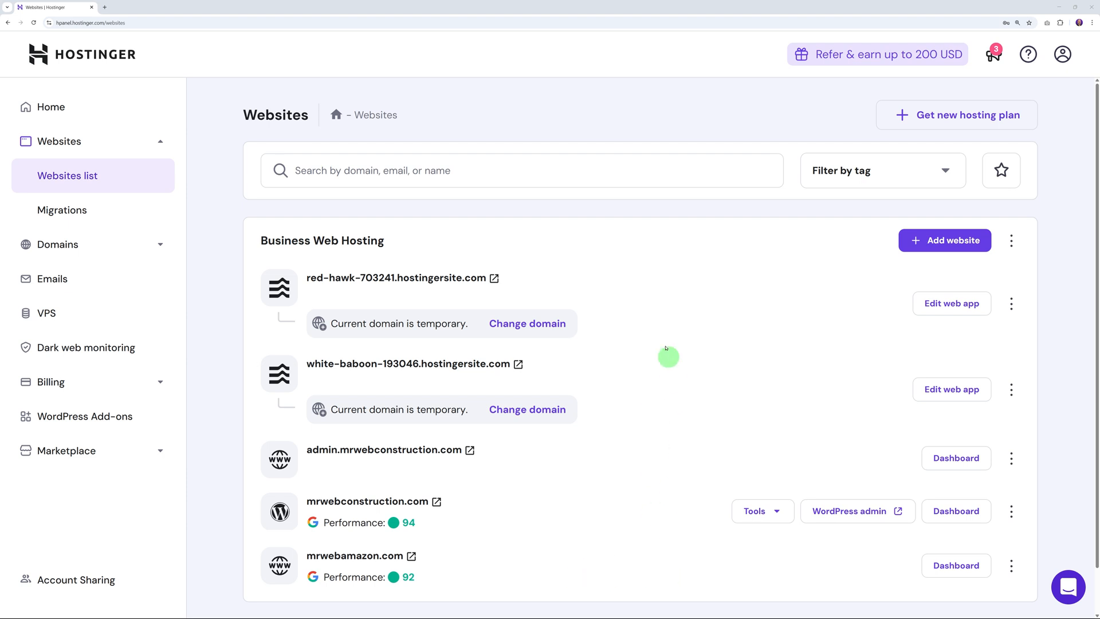
pyautogui.moveTo(642, 323)
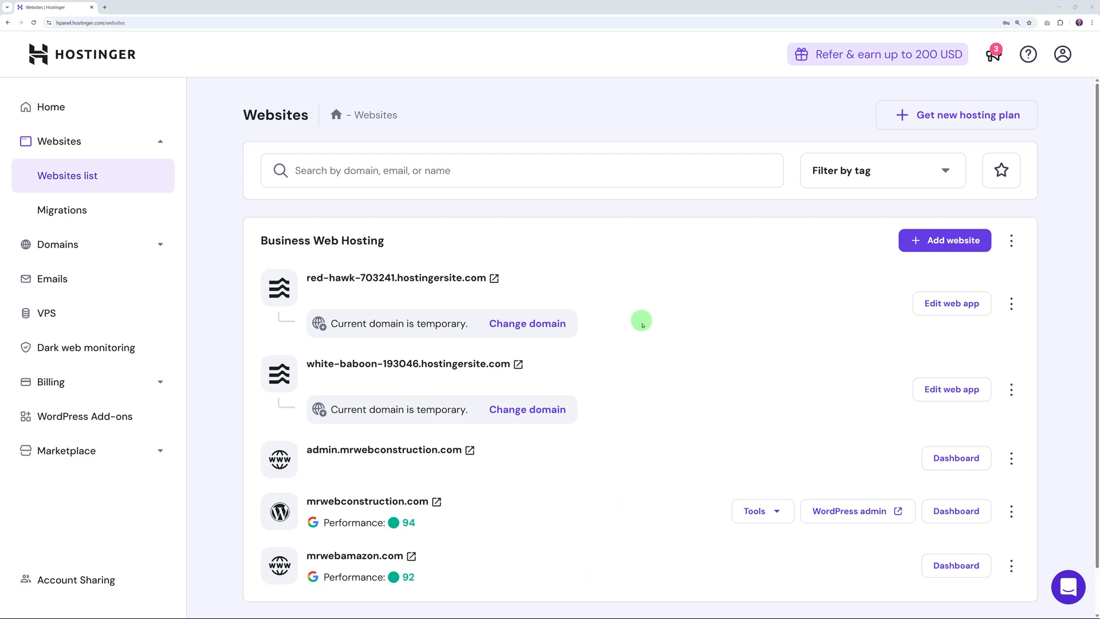
pyautogui.moveTo(622, 468)
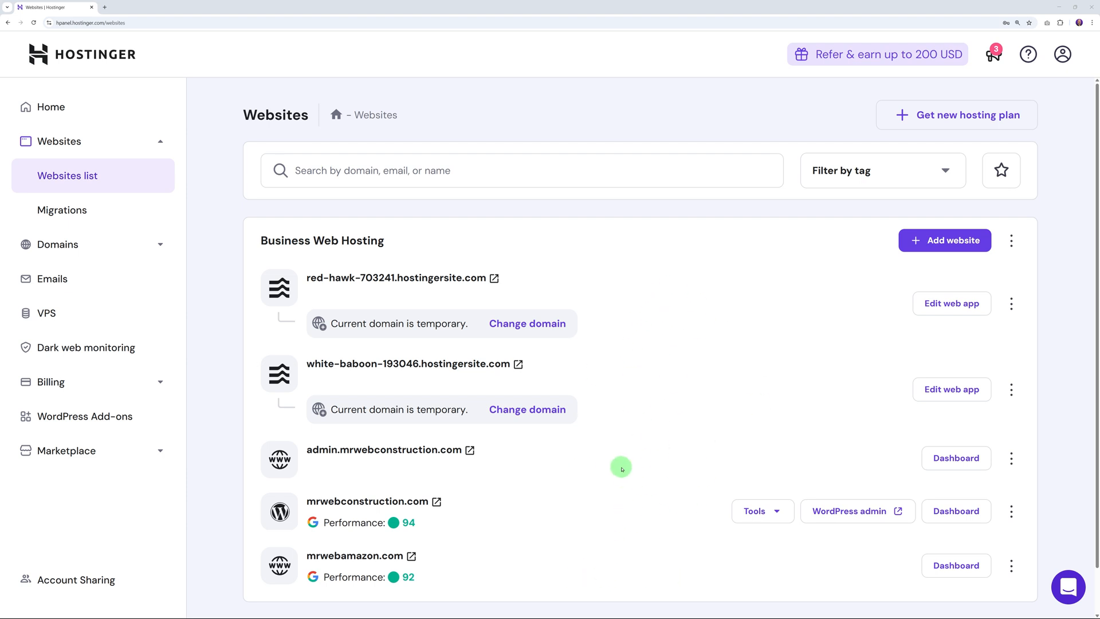
pyautogui.moveTo(945, 240)
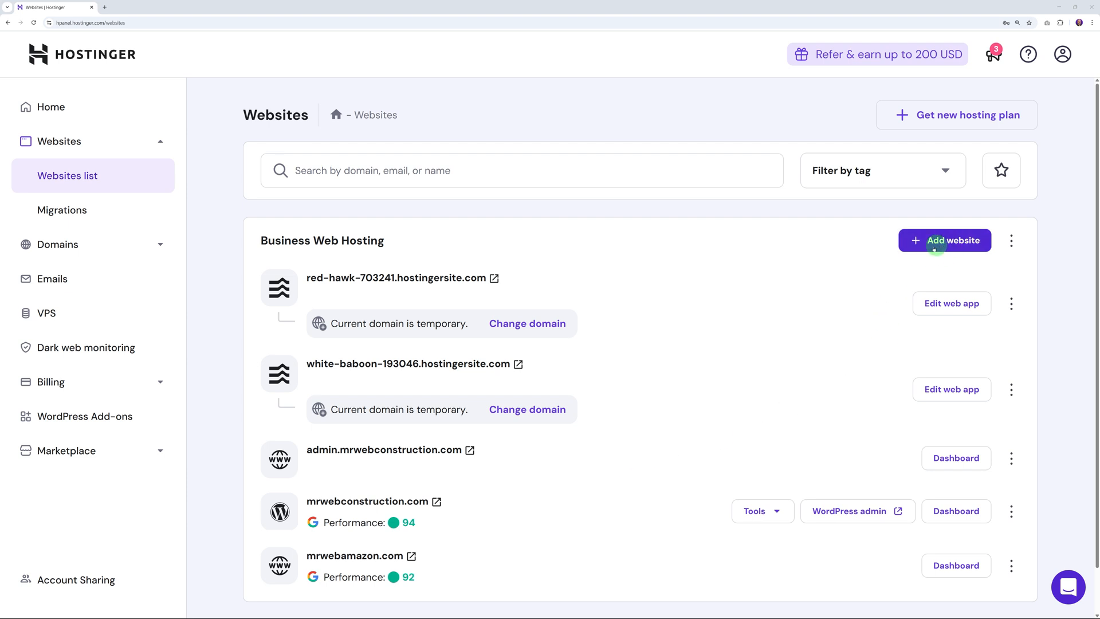
# Add a new website using Hostinger Website Builder.
pyautogui.click(945, 240)
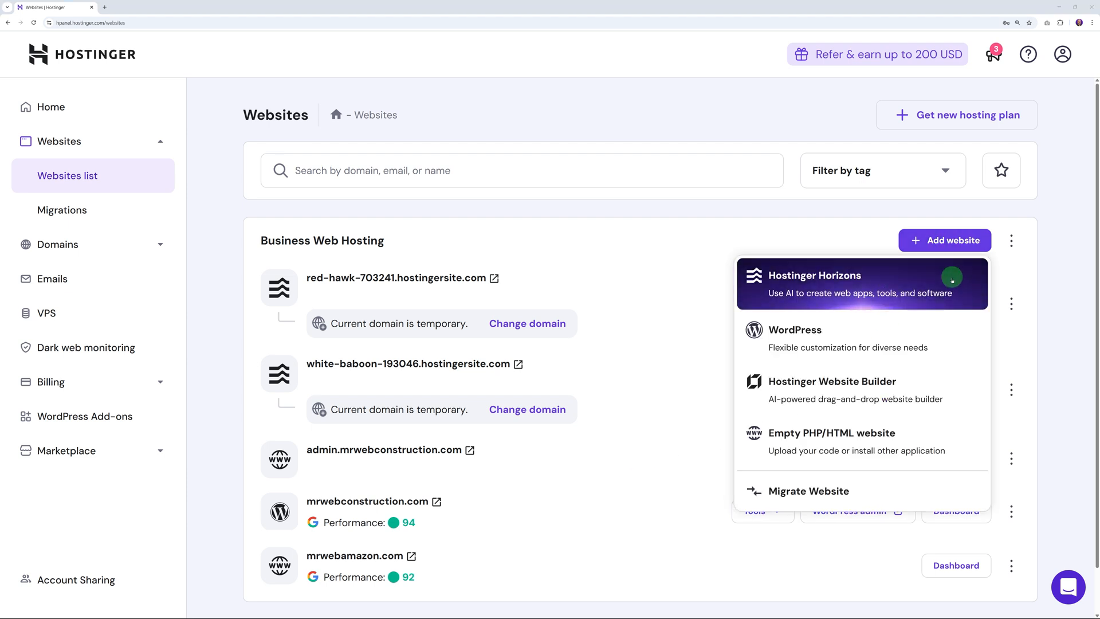
pyautogui.moveTo(939, 330)
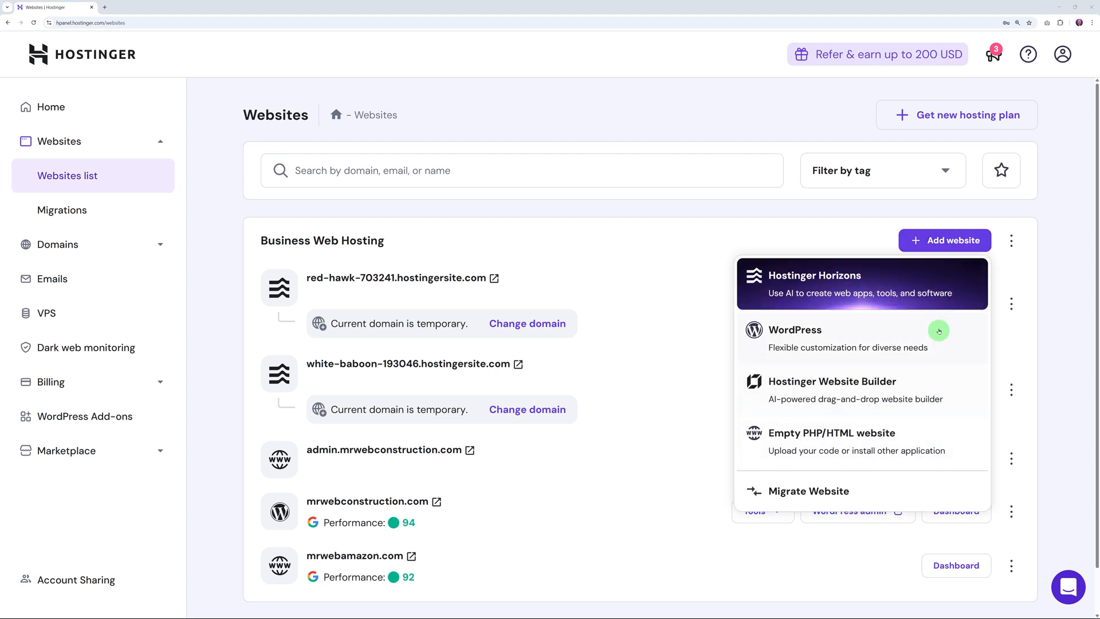
pyautogui.moveTo(926, 440)
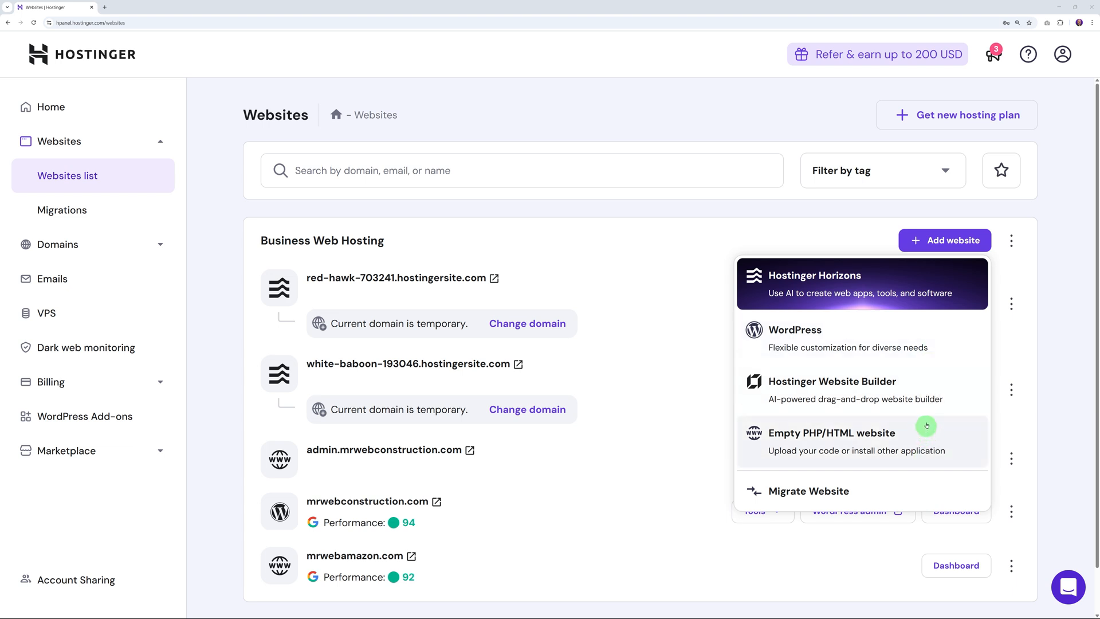
pyautogui.moveTo(931, 349)
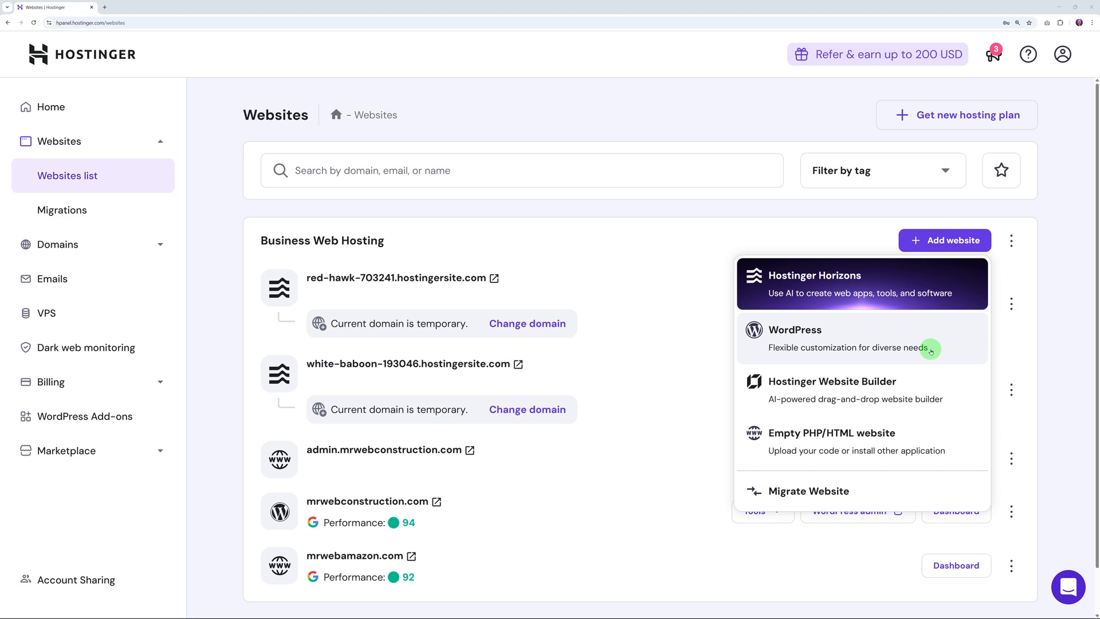
pyautogui.moveTo(811, 391)
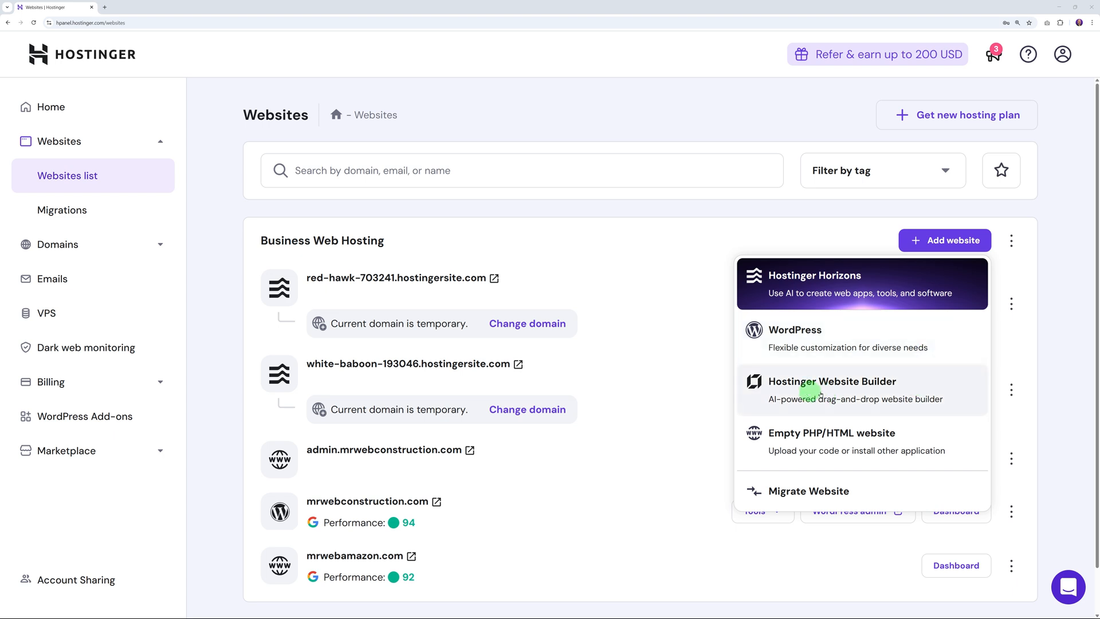
pyautogui.moveTo(929, 392)
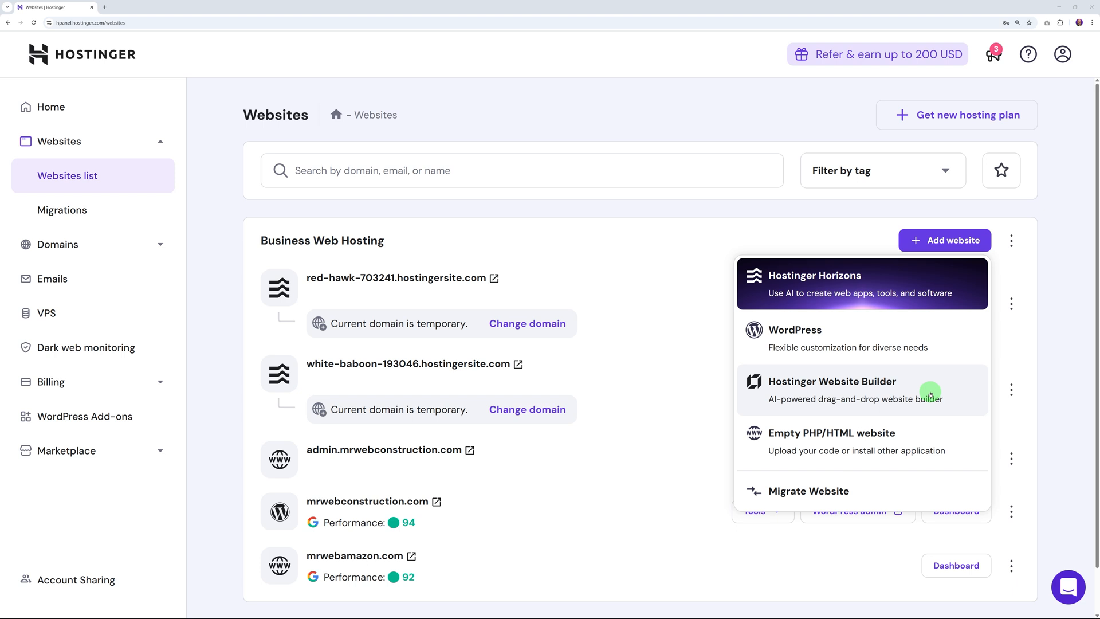
pyautogui.moveTo(861, 446)
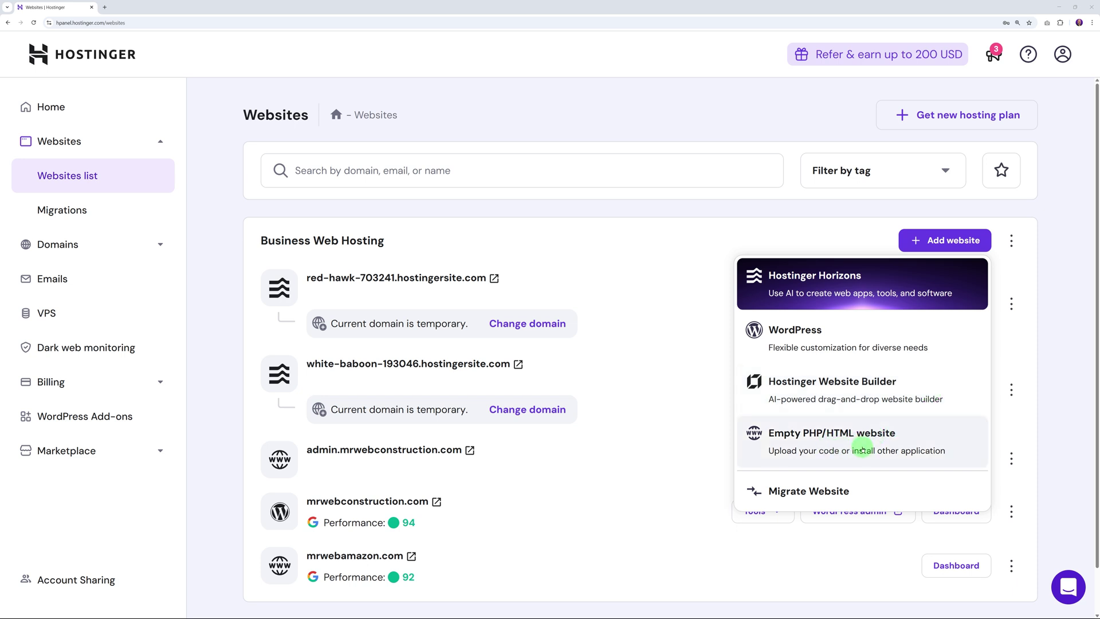
pyautogui.moveTo(827, 344)
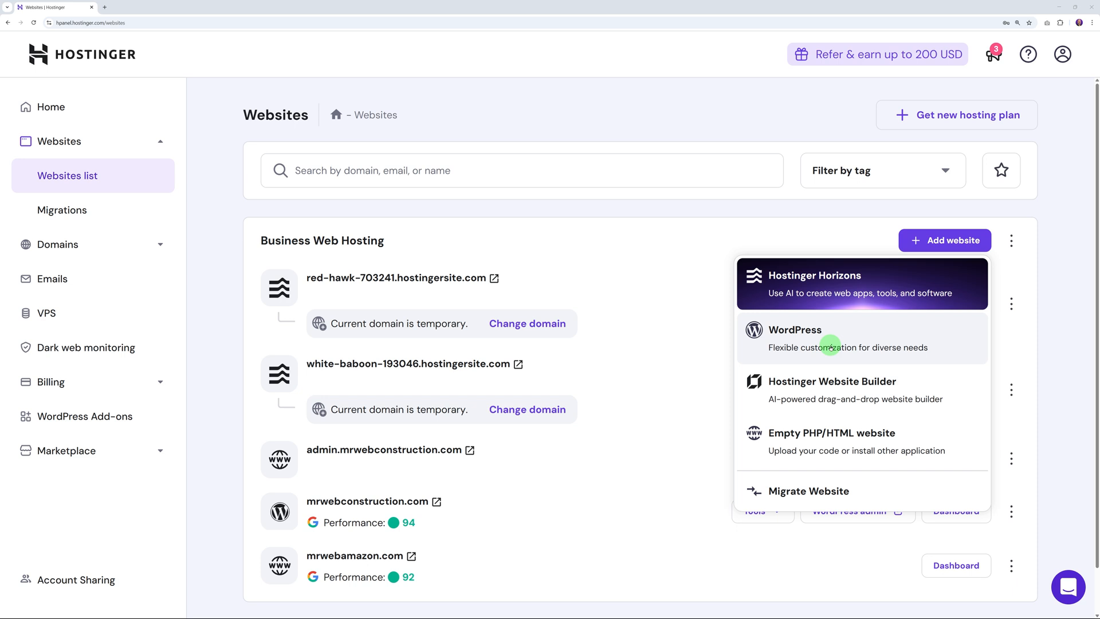
pyautogui.moveTo(796, 393)
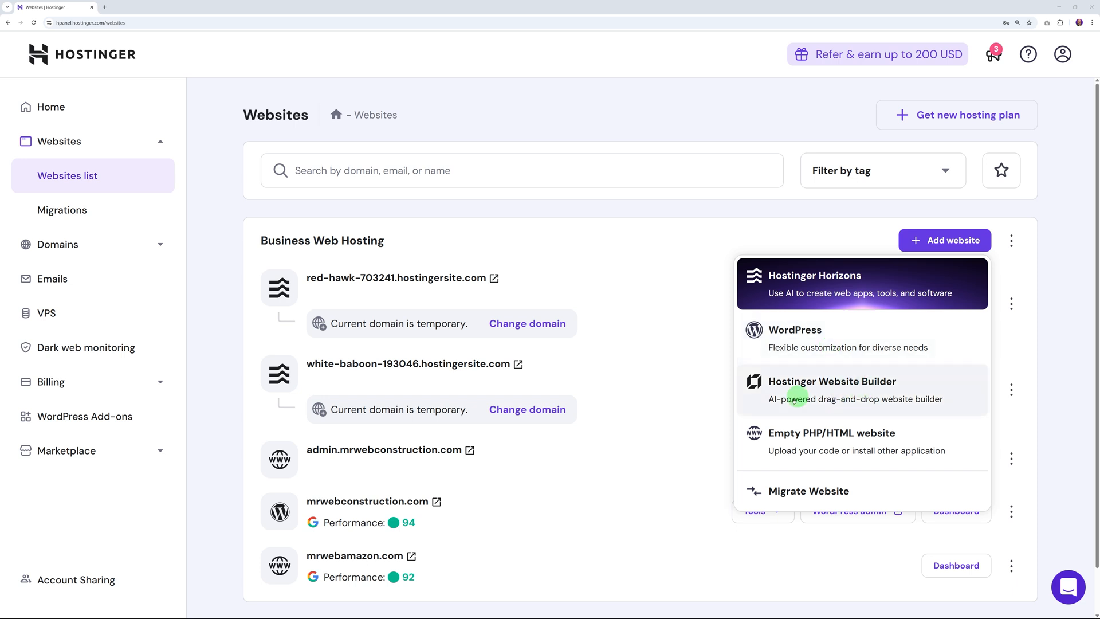
pyautogui.click(833, 380)
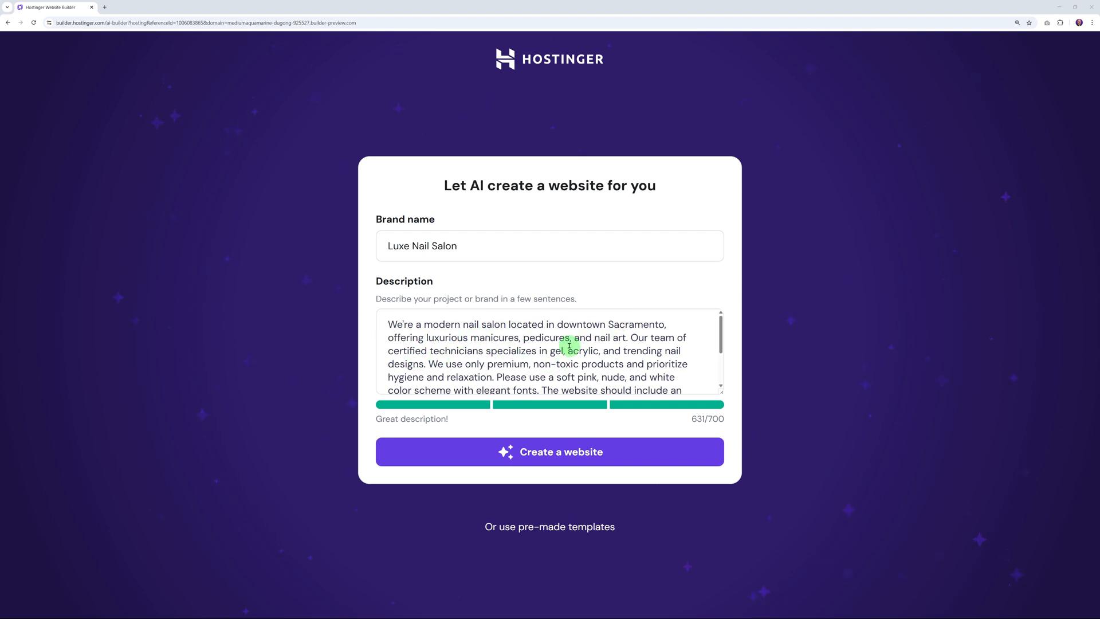
# Start generating the website from the Luxe Nail Salon brand name and description.
pyautogui.scroll(-3)
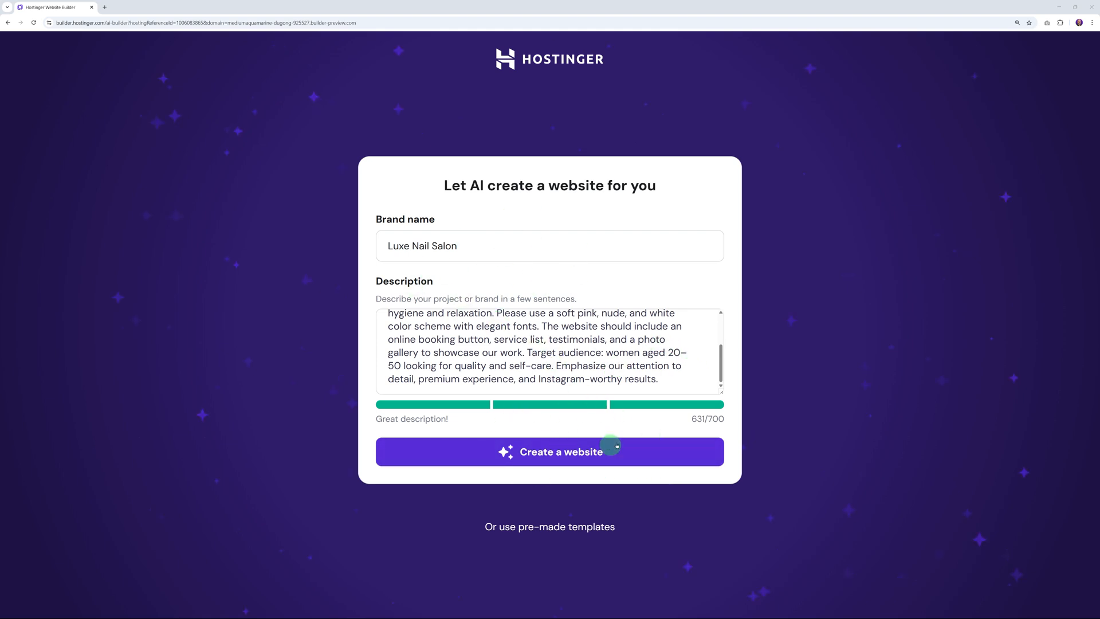
pyautogui.click(549, 452)
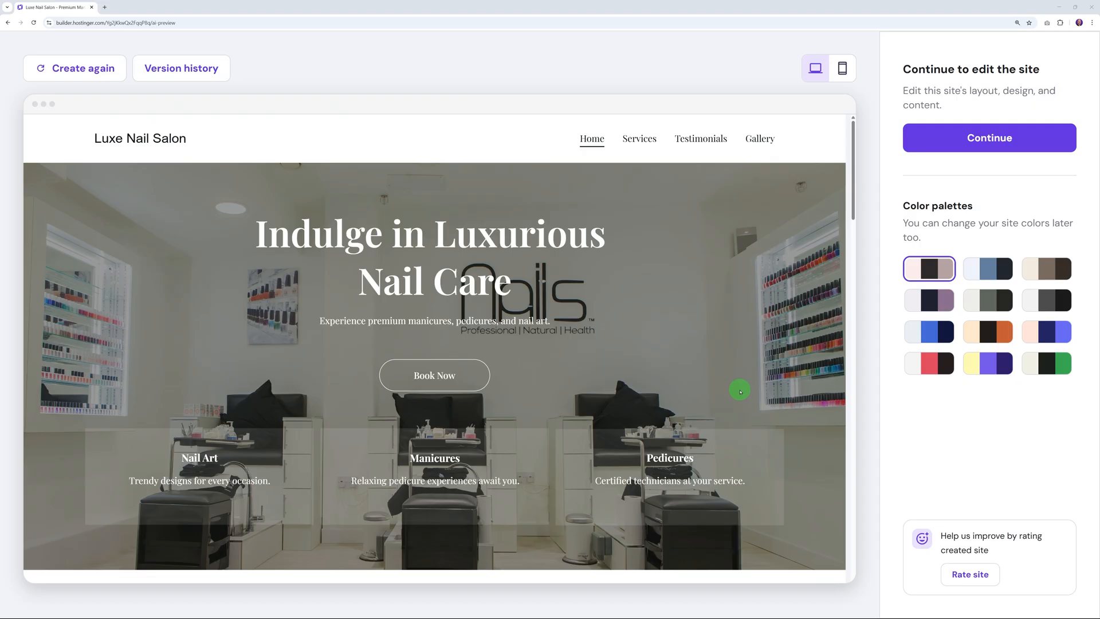
pyautogui.moveTo(764, 354)
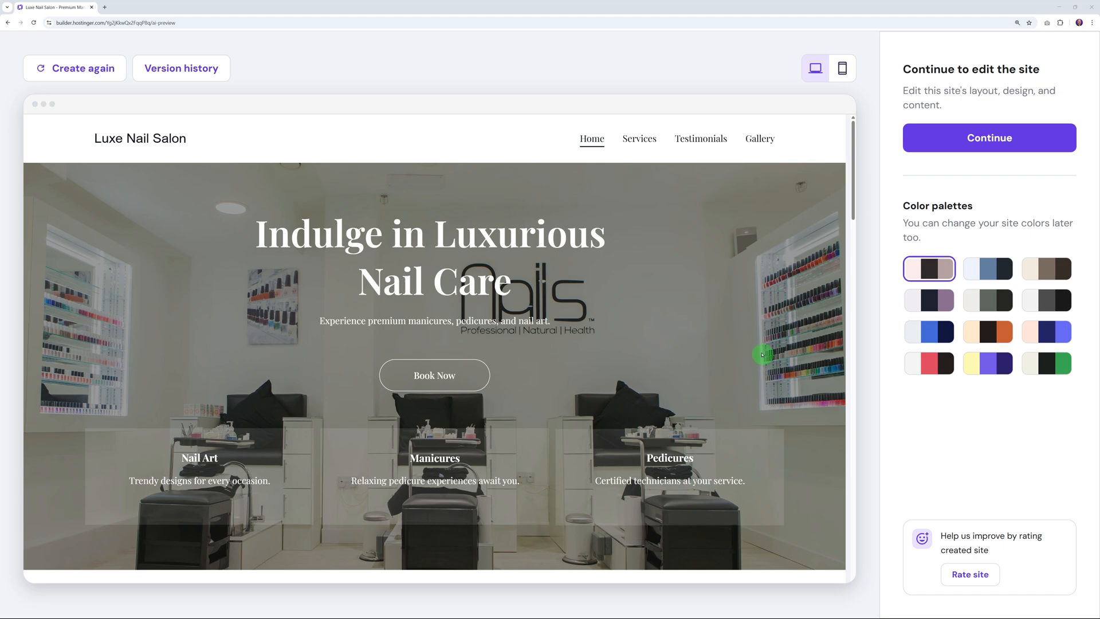
# Review the generated Luxe Nail Salon preview to the bottom and continue into the editor.
pyautogui.scroll(-3)
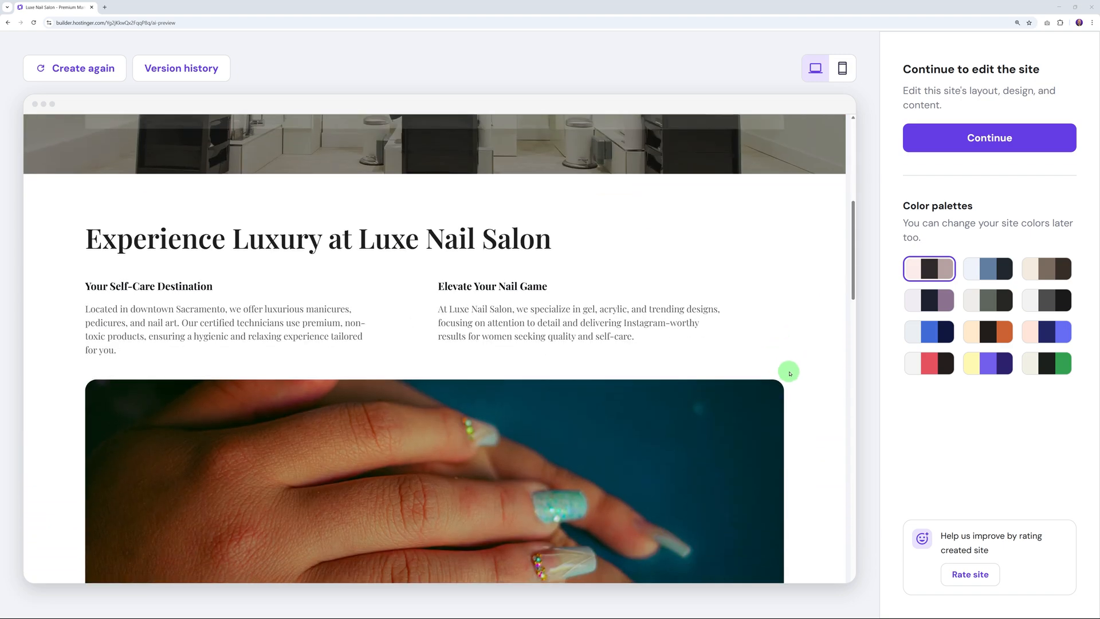
pyautogui.scroll(-3)
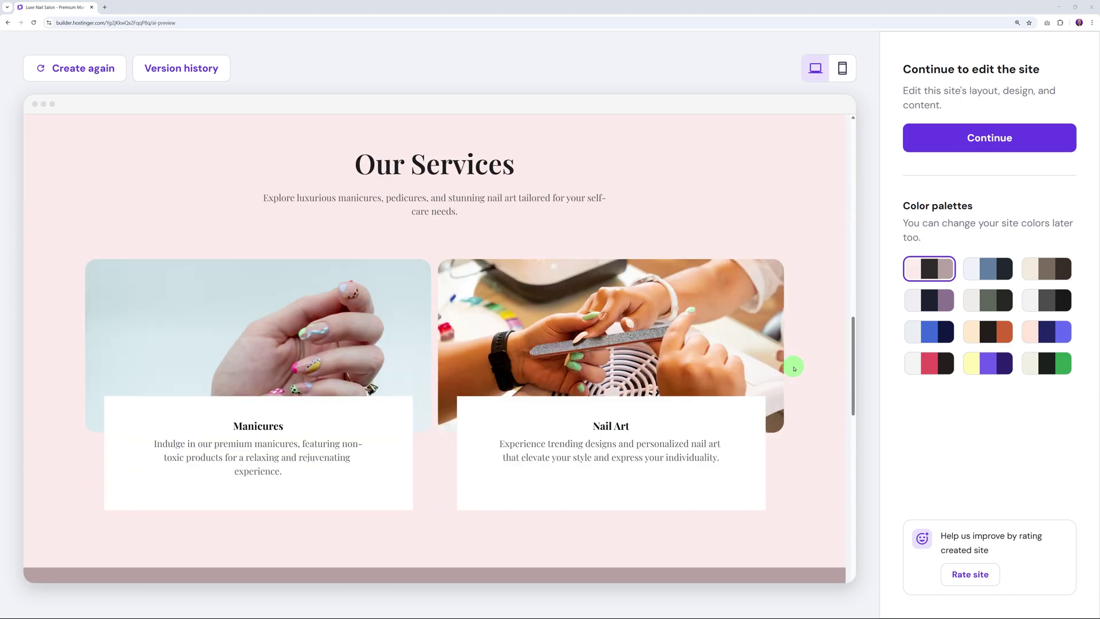
pyautogui.scroll(-3)
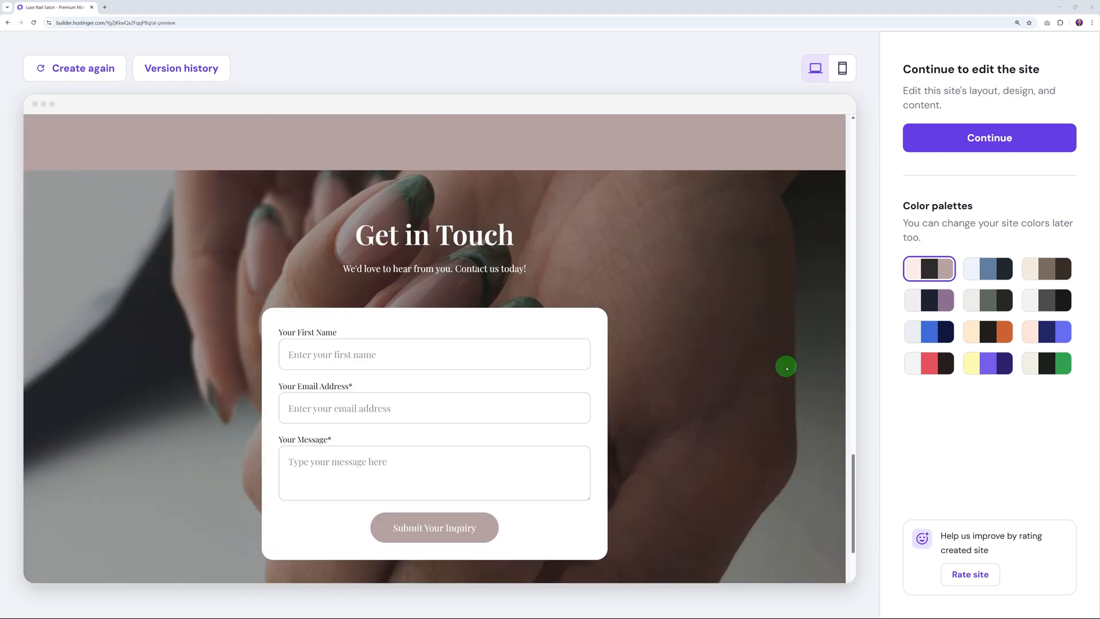
pyautogui.scroll(-3)
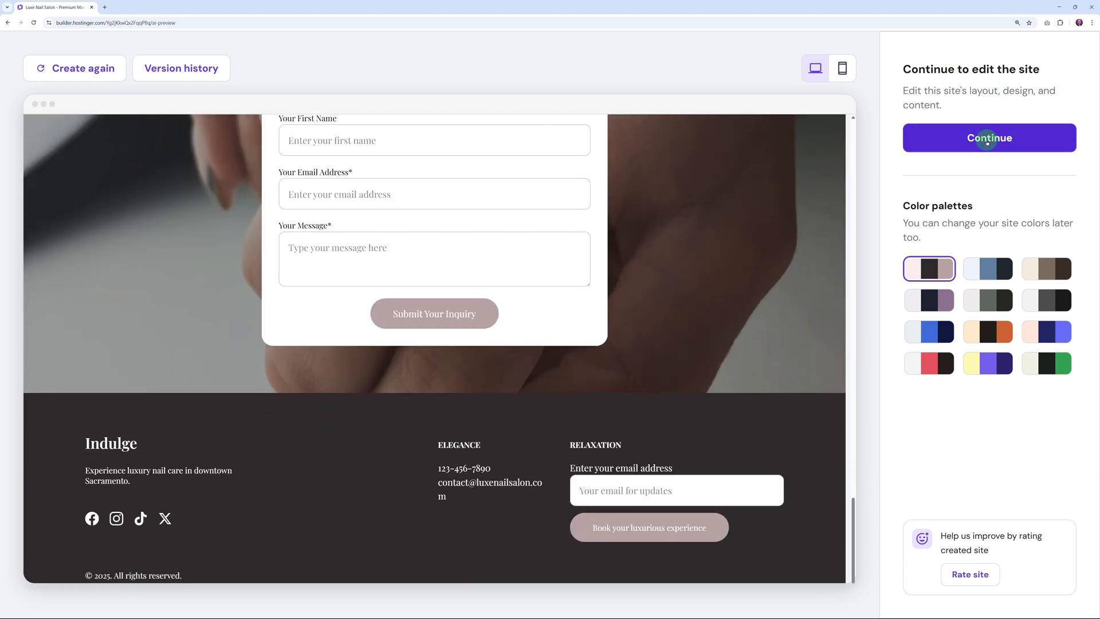
pyautogui.click(988, 138)
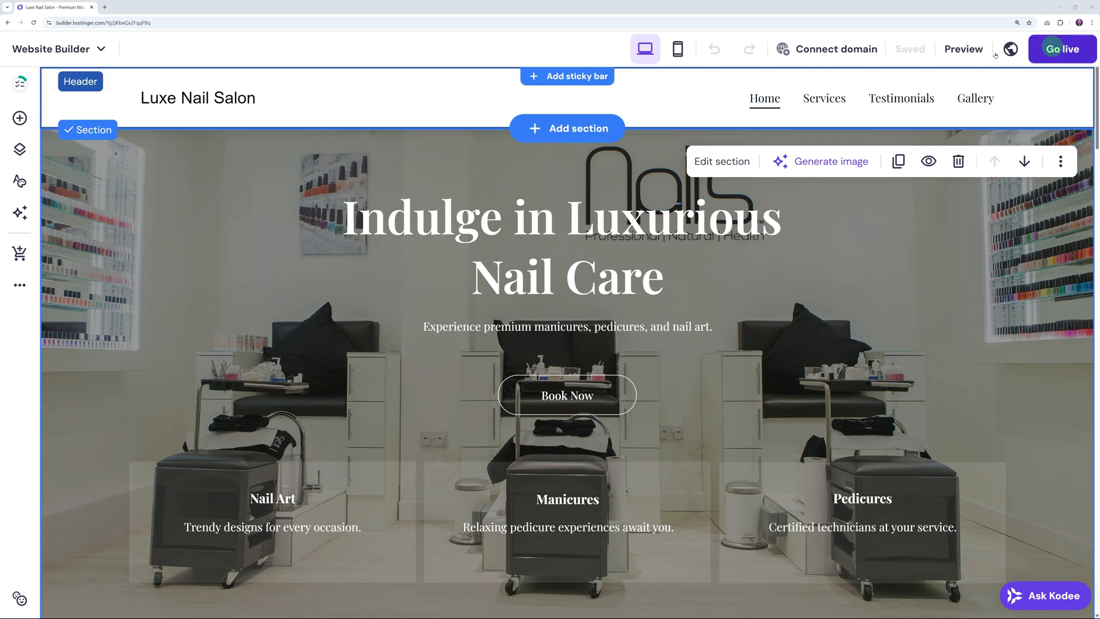
# Let the editor load the Luxe Nail Salon homepage hero and move toward Preview.
pyautogui.click(836, 48)
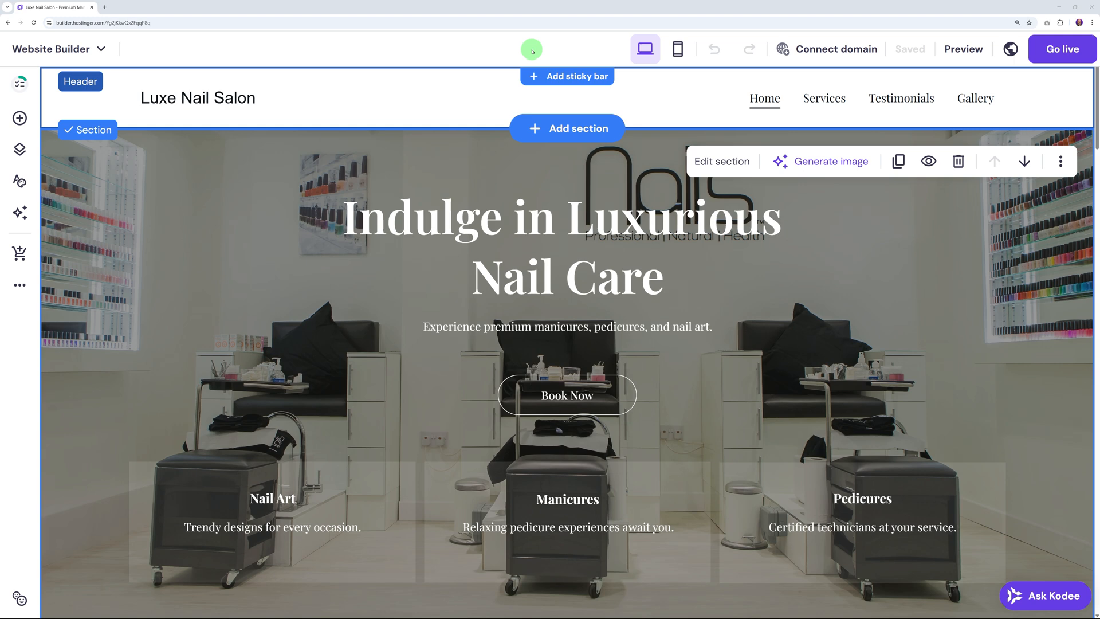
pyautogui.click(552, 263)
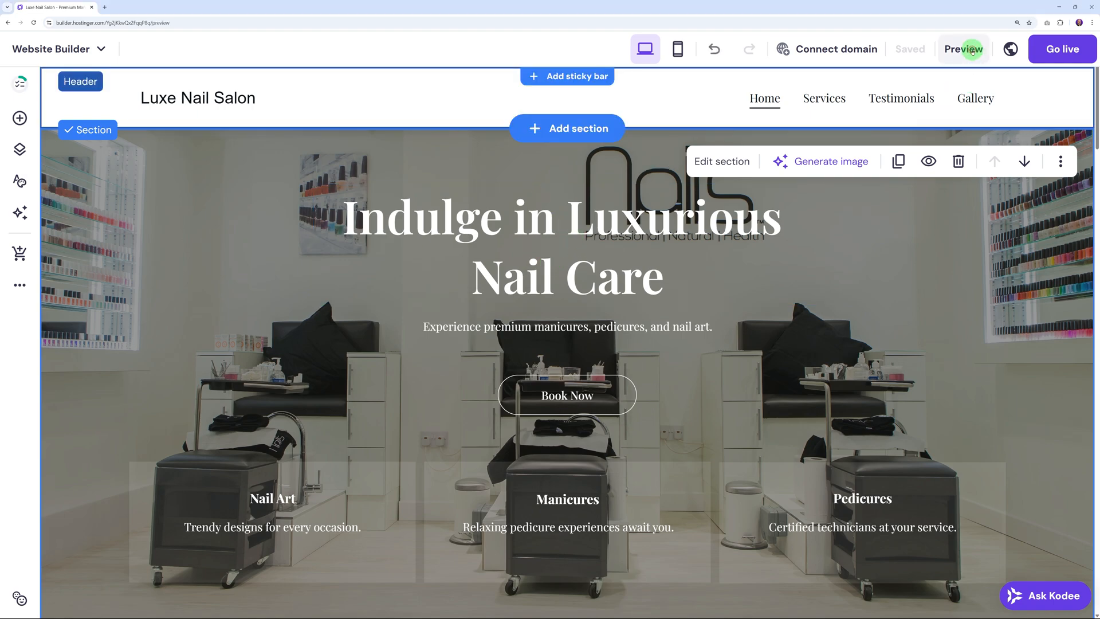
# Preview the site as a visitor and browse the Services page.
pyautogui.click(962, 49)
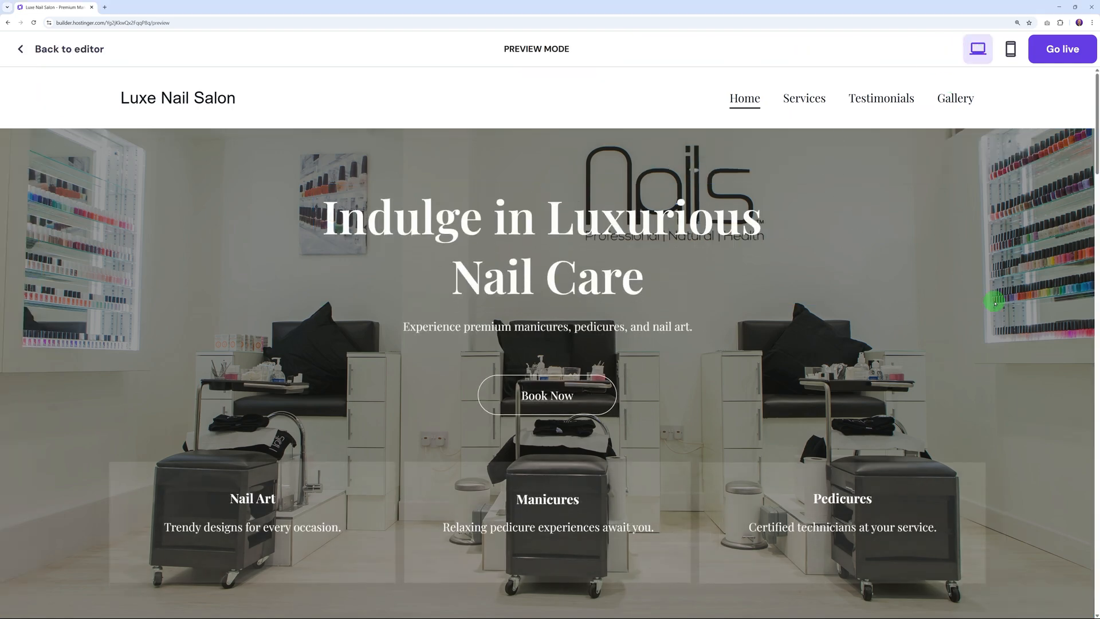
pyautogui.scroll(-3)
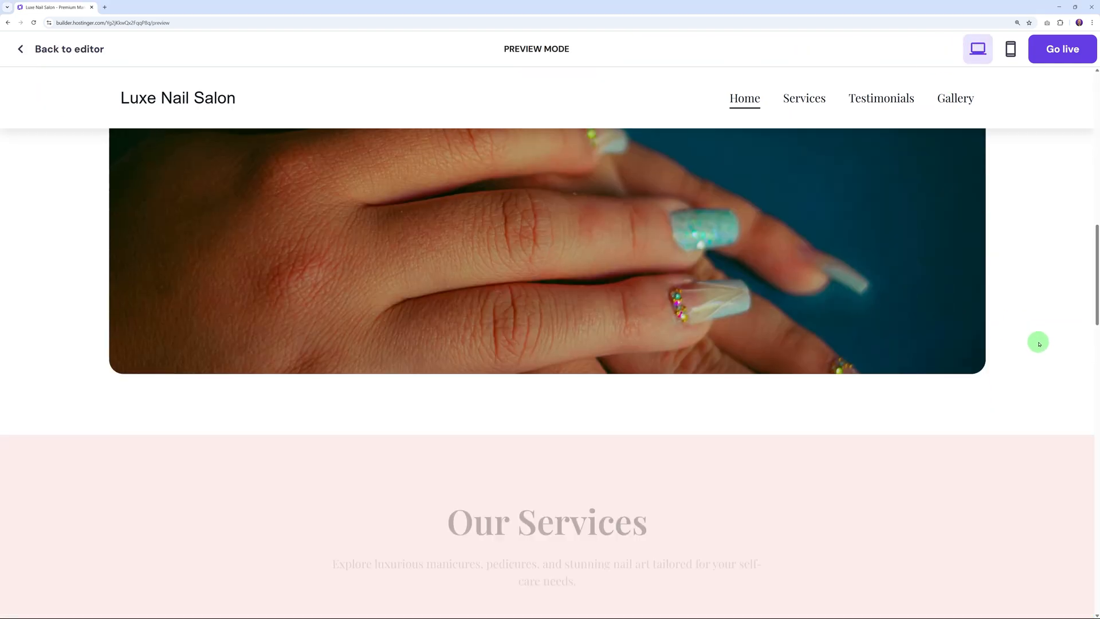
pyautogui.scroll(-3)
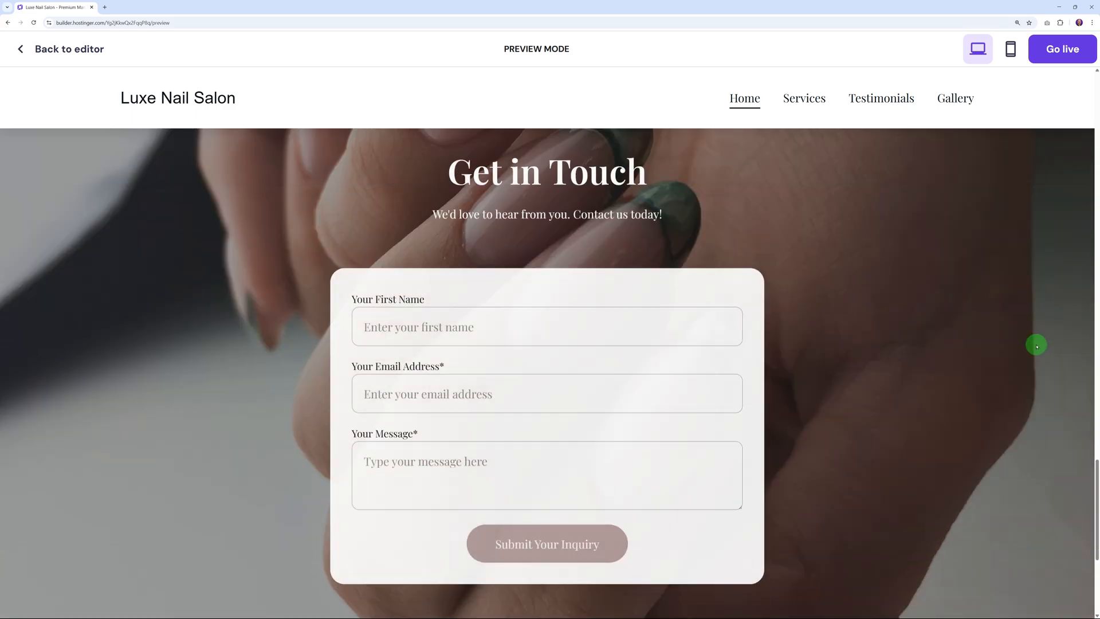
pyautogui.scroll(3)
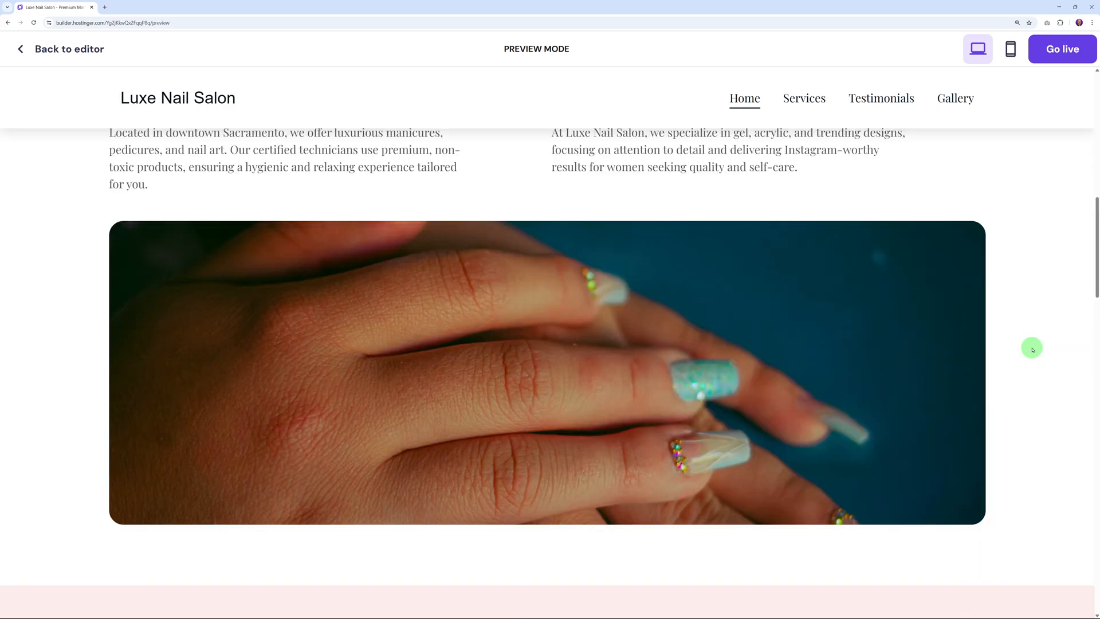
pyautogui.click(805, 98)
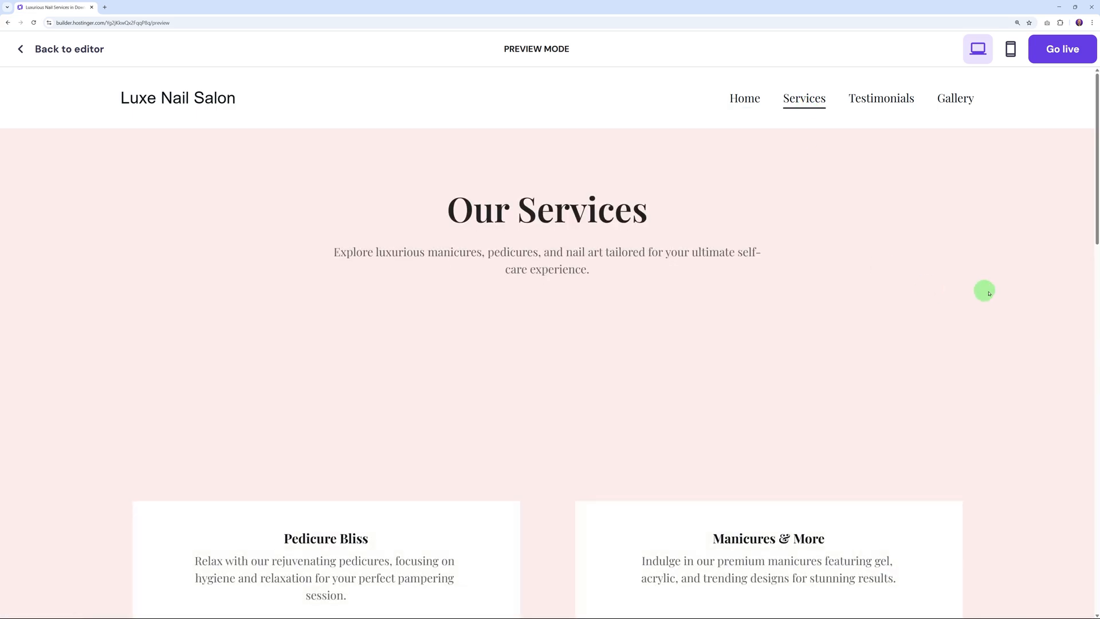
pyautogui.scroll(-3)
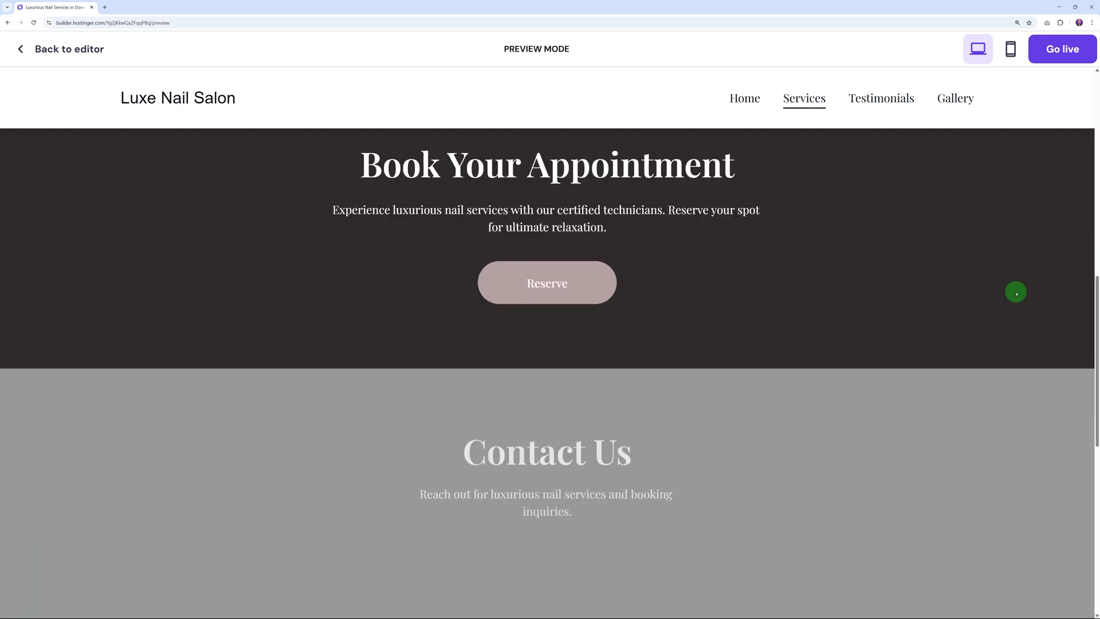
pyautogui.click(805, 98)
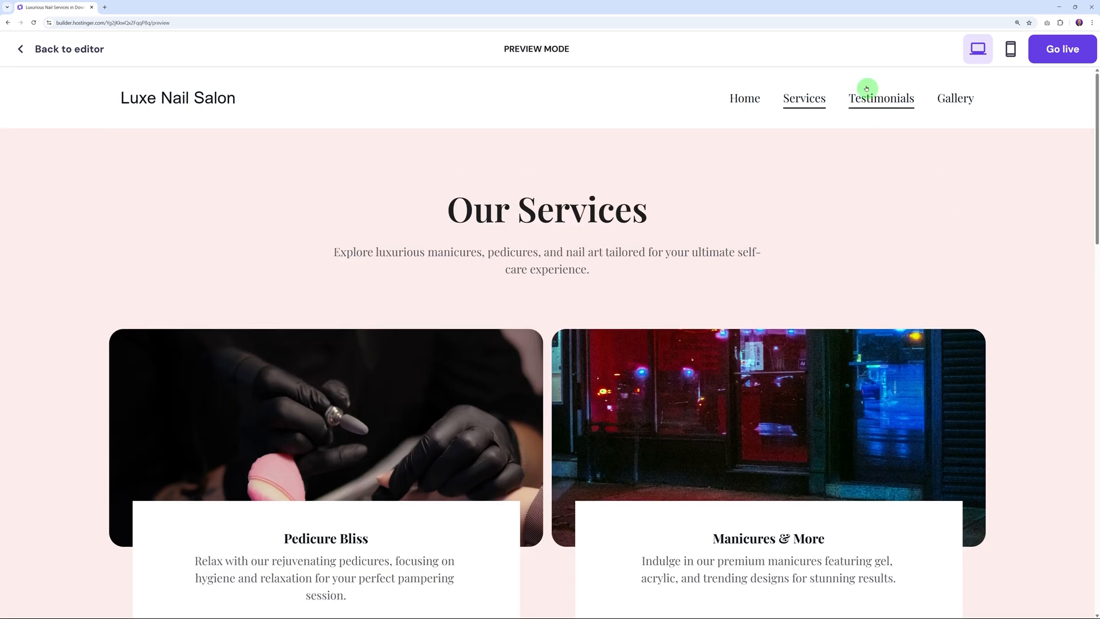
# Browse the Testimonials page, then the Gallery page with its nail art photos.
pyautogui.click(880, 98)
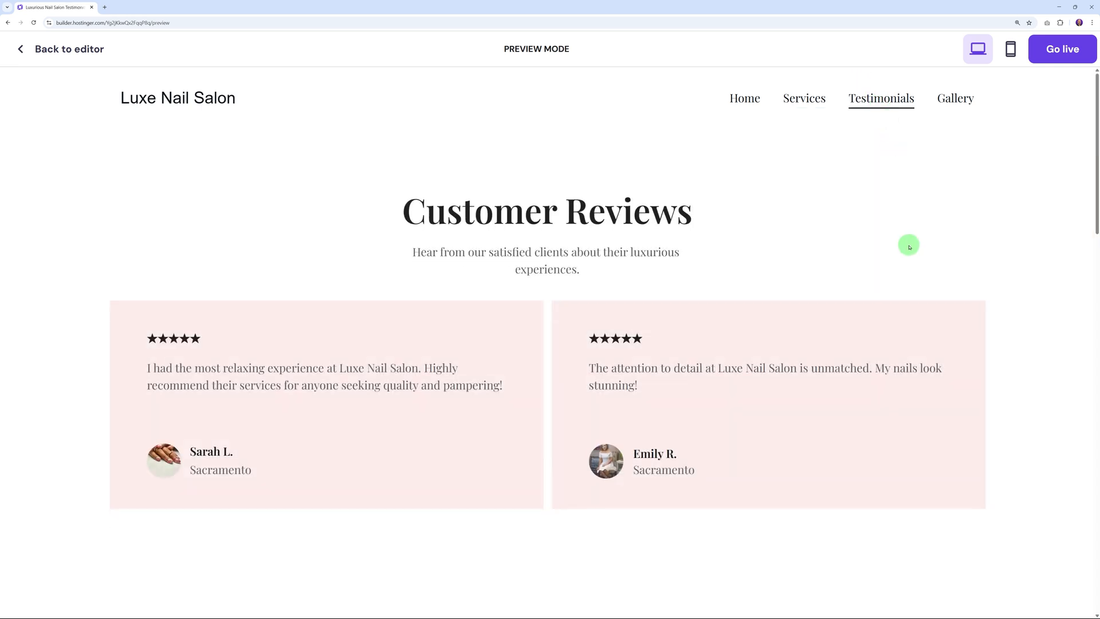
pyautogui.scroll(3)
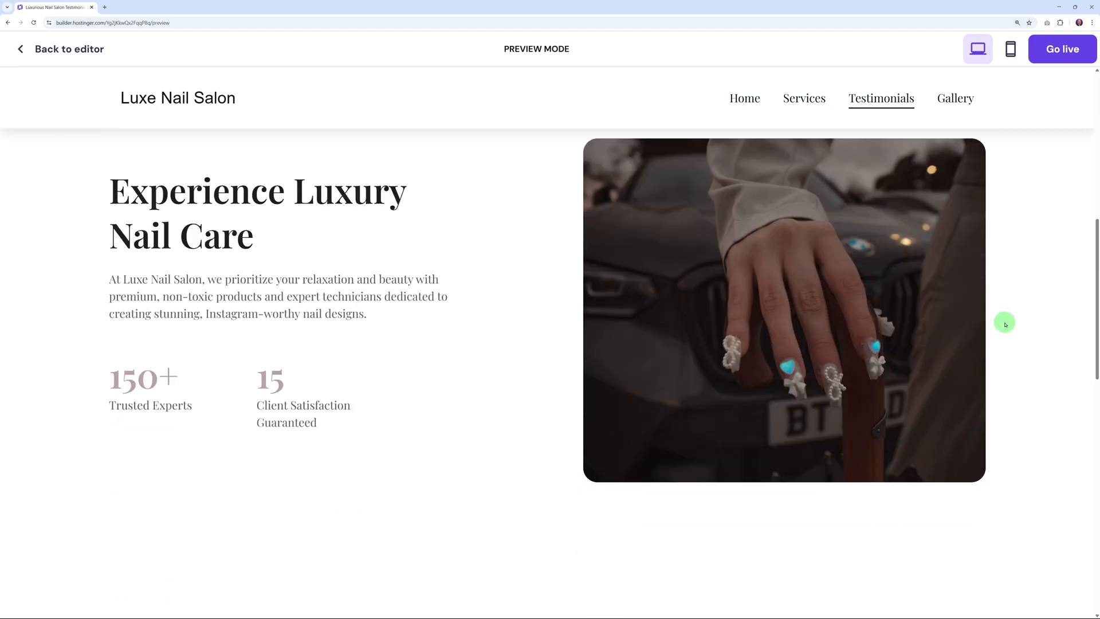
pyautogui.scroll(-3)
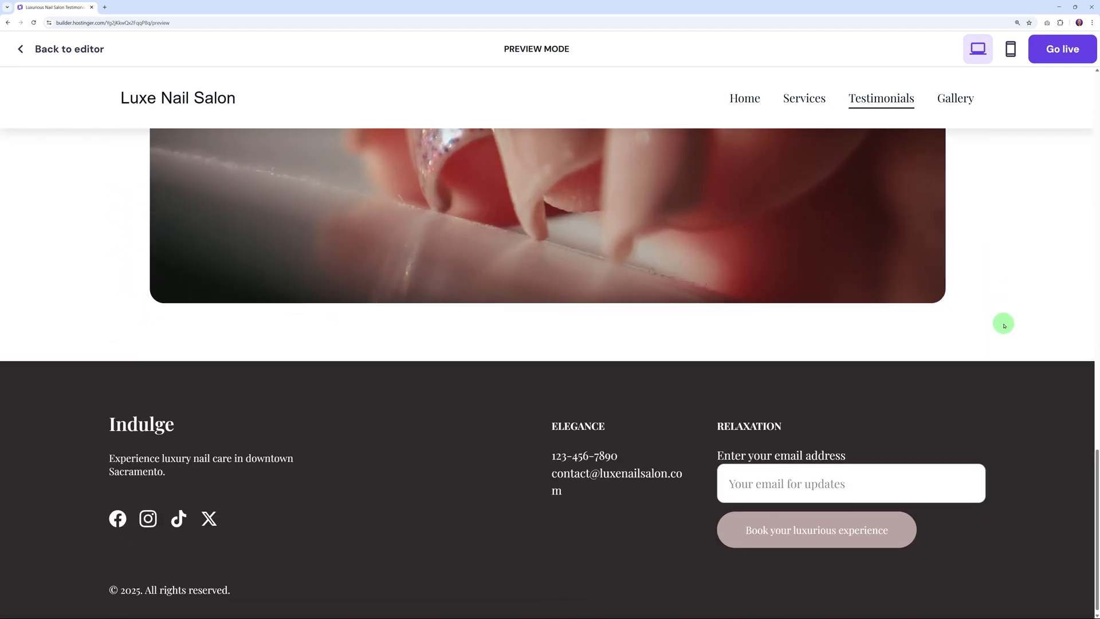
pyautogui.click(955, 98)
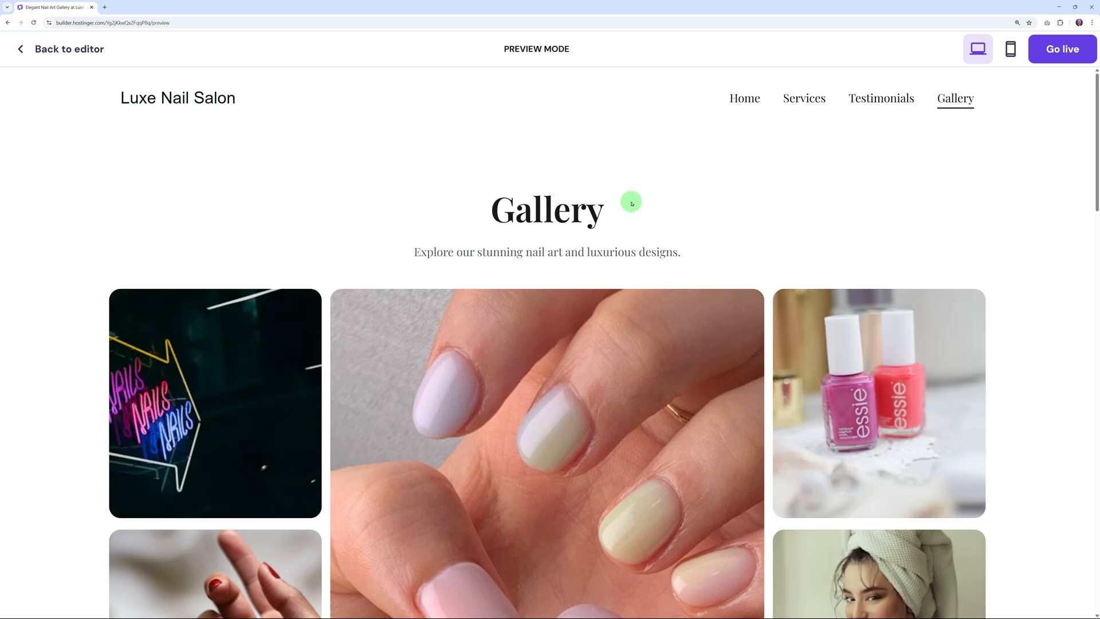
pyautogui.moveTo(757, 185)
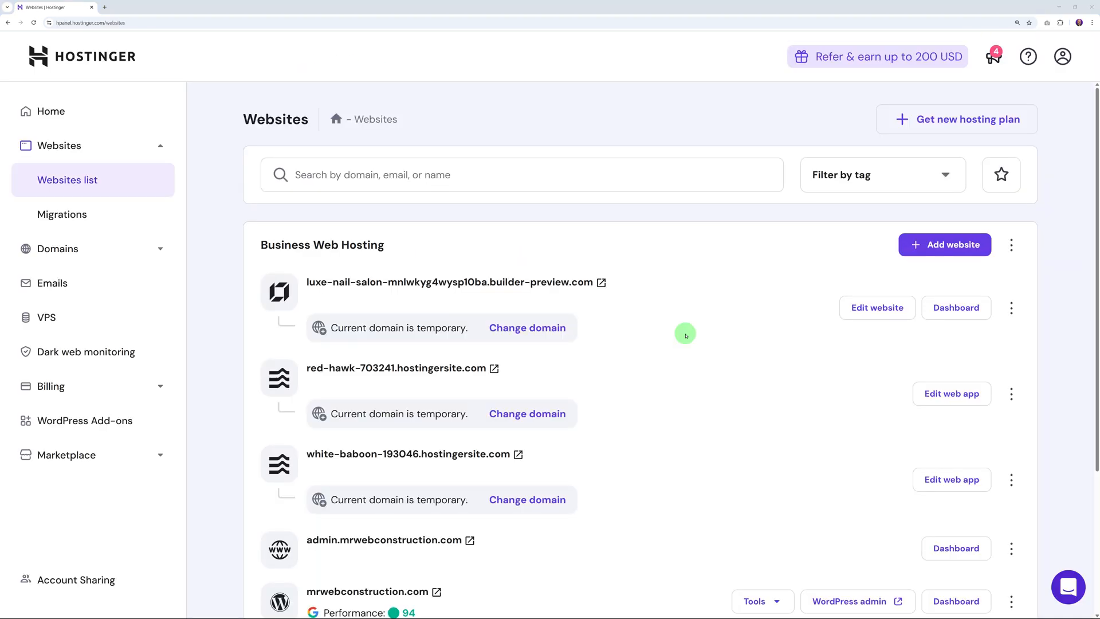
pyautogui.moveTo(567, 297)
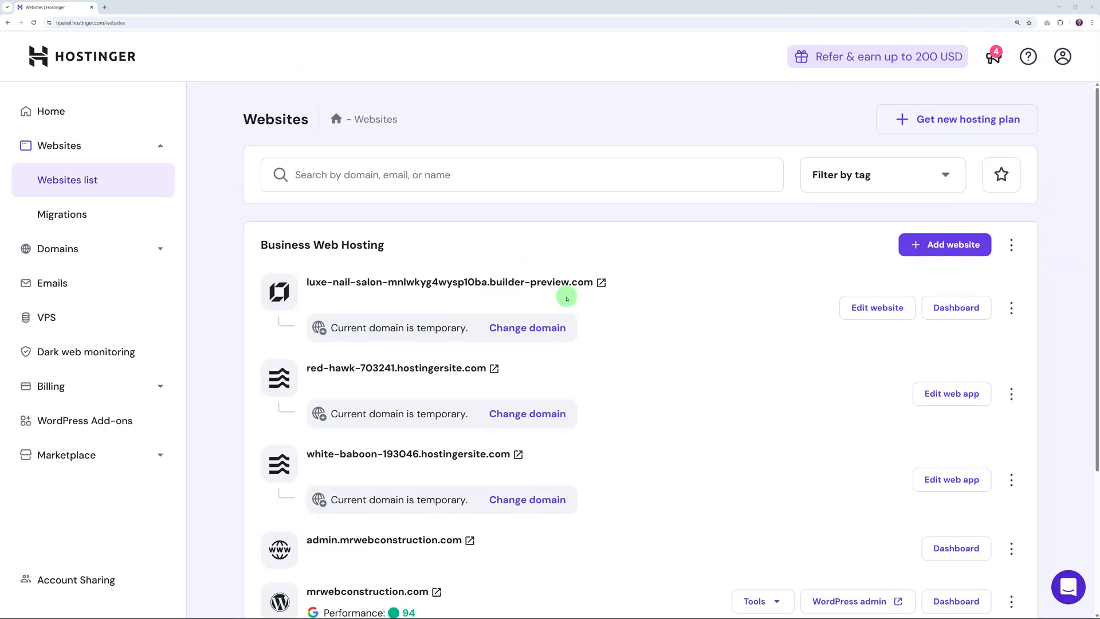
pyautogui.moveTo(561, 282)
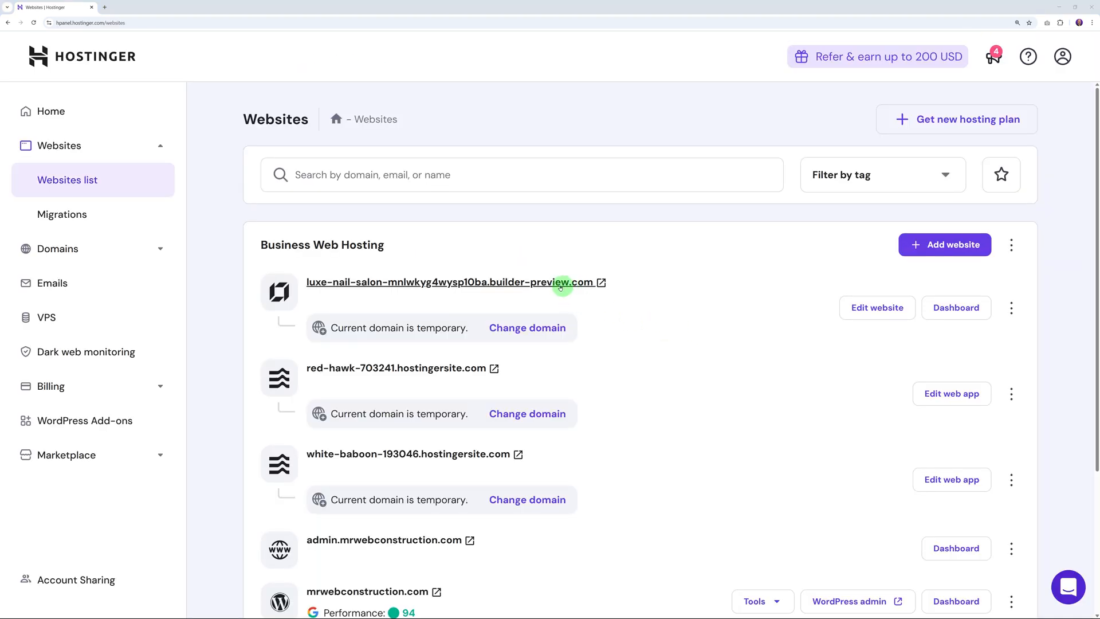
pyautogui.moveTo(526, 285)
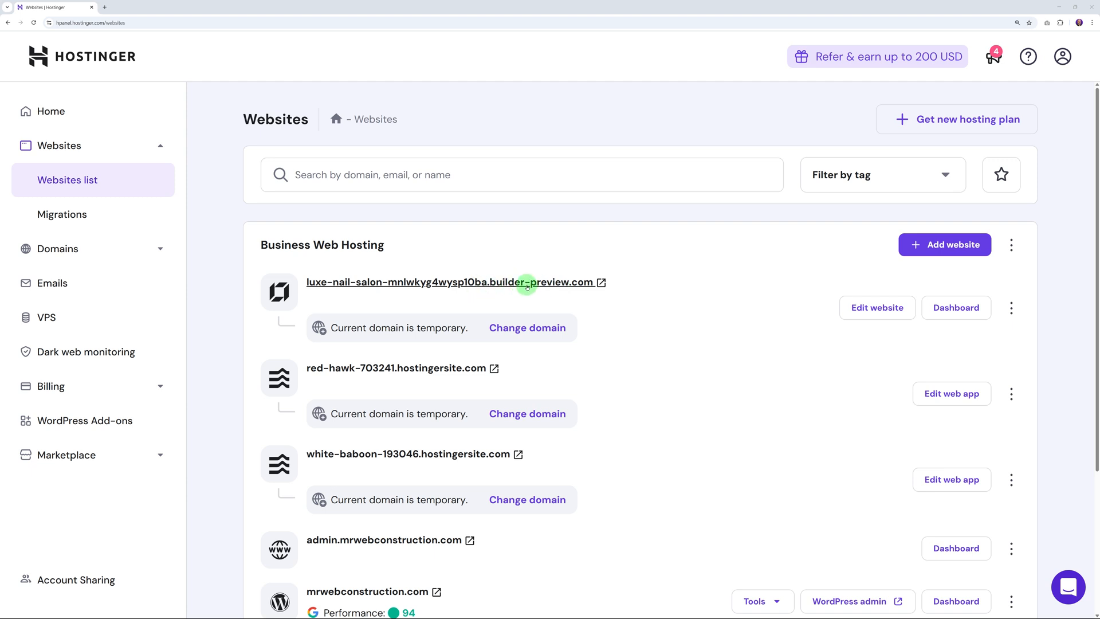
pyautogui.moveTo(536, 327)
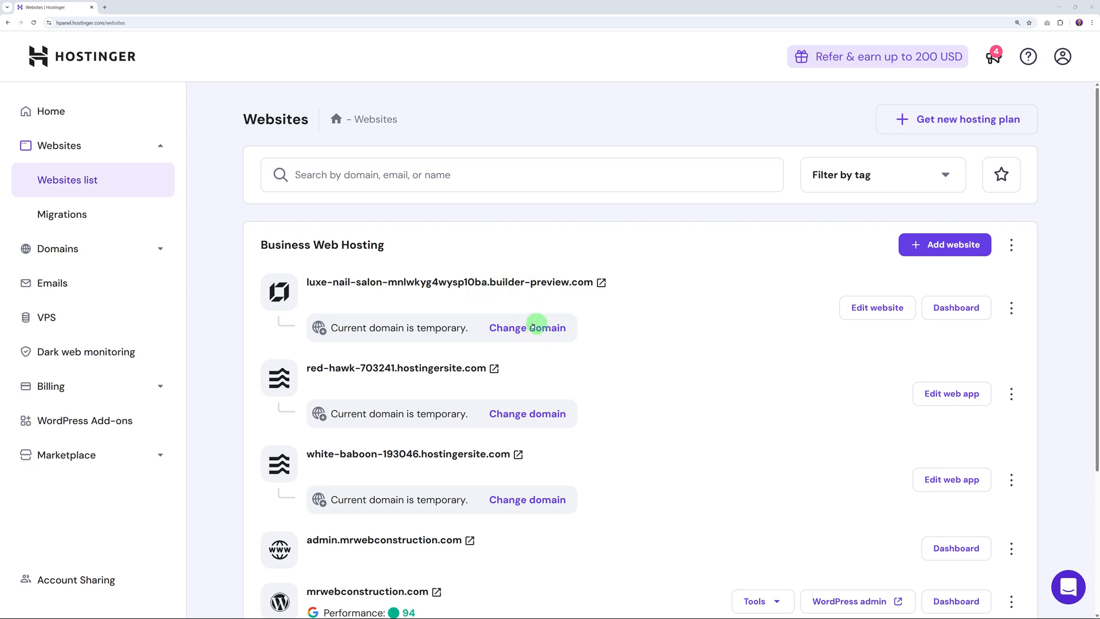
pyautogui.moveTo(514, 302)
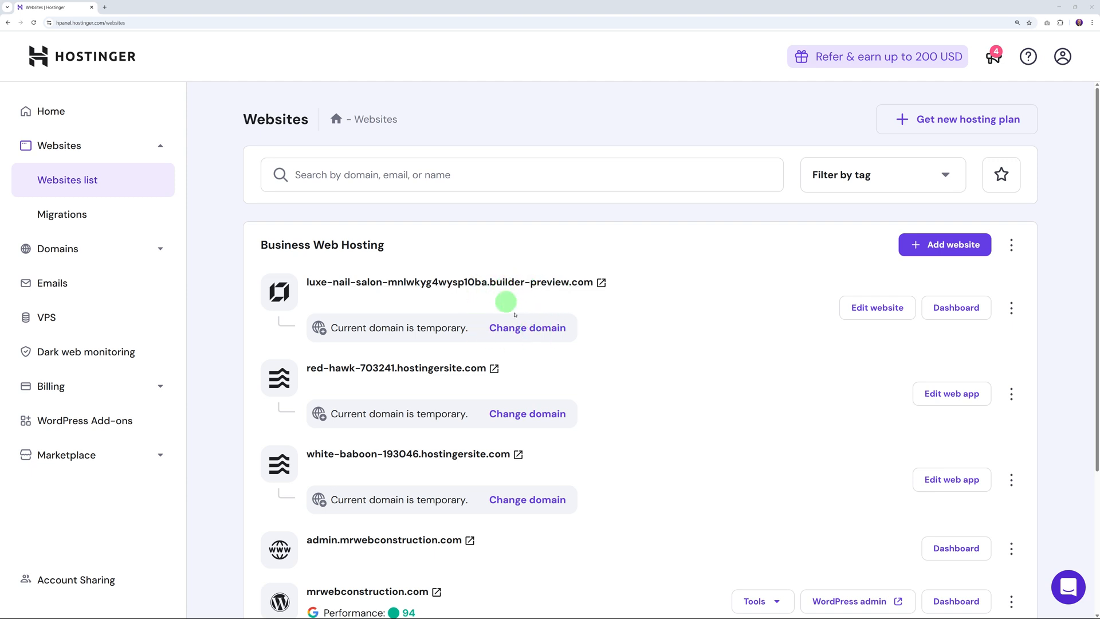
# Add a new WordPress website and confirm the admin language, email and password.
pyautogui.click(944, 244)
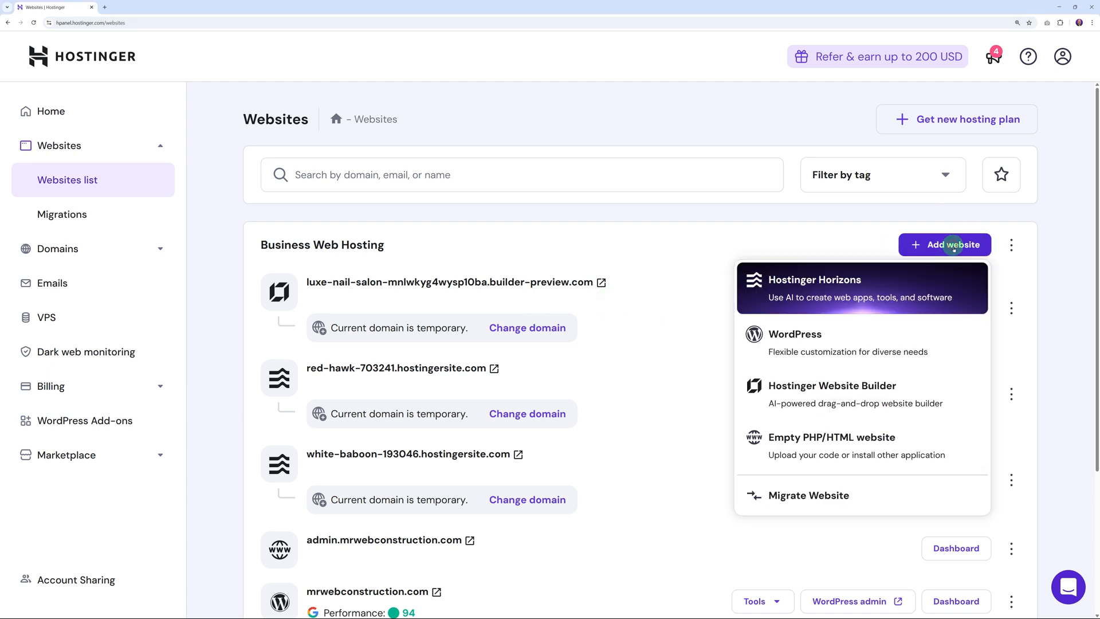
pyautogui.moveTo(846, 354)
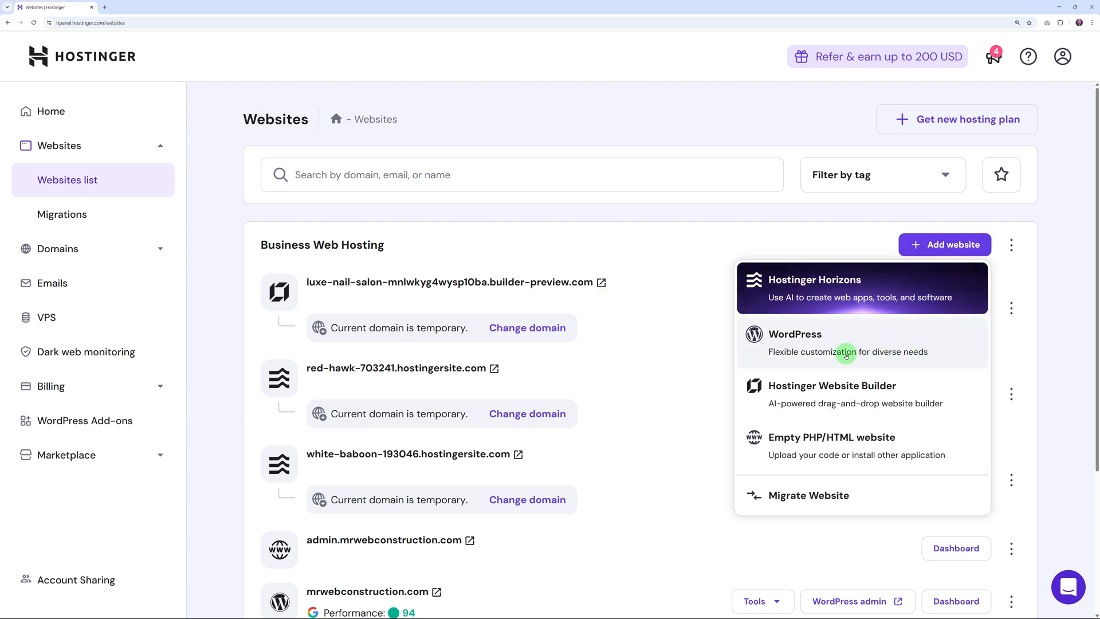
pyautogui.click(795, 333)
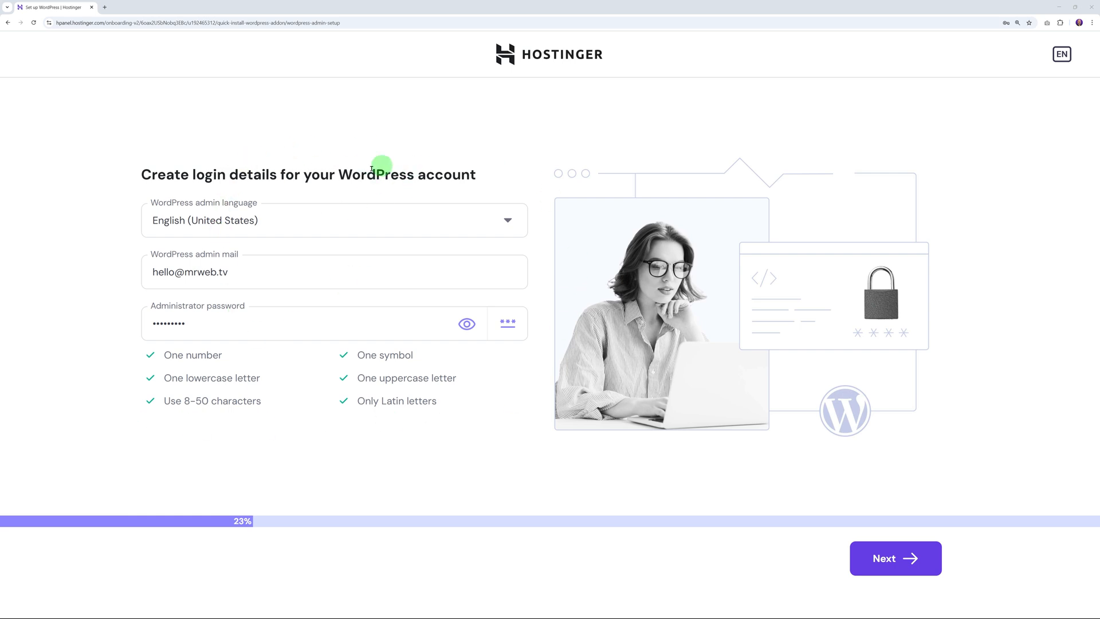
pyautogui.moveTo(466, 177)
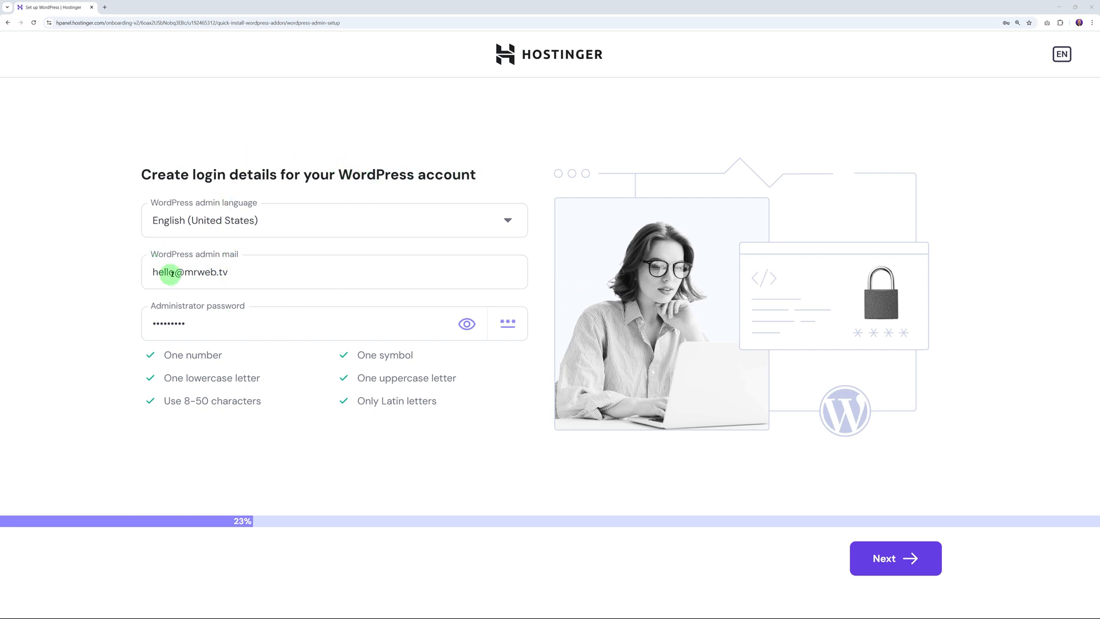
pyautogui.moveTo(895, 558)
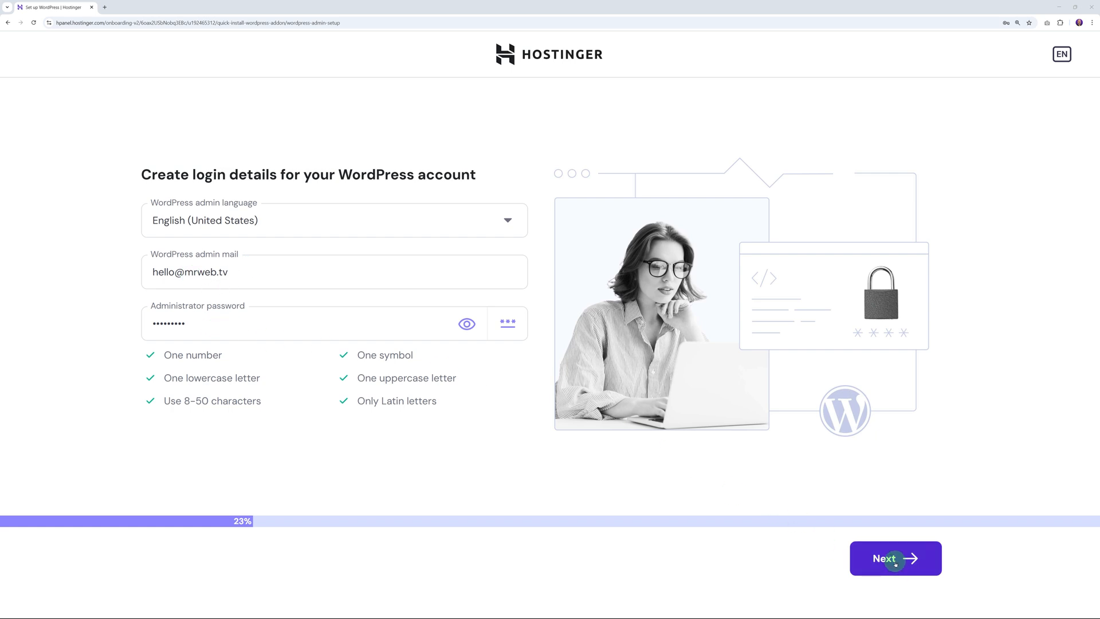
pyautogui.click(895, 559)
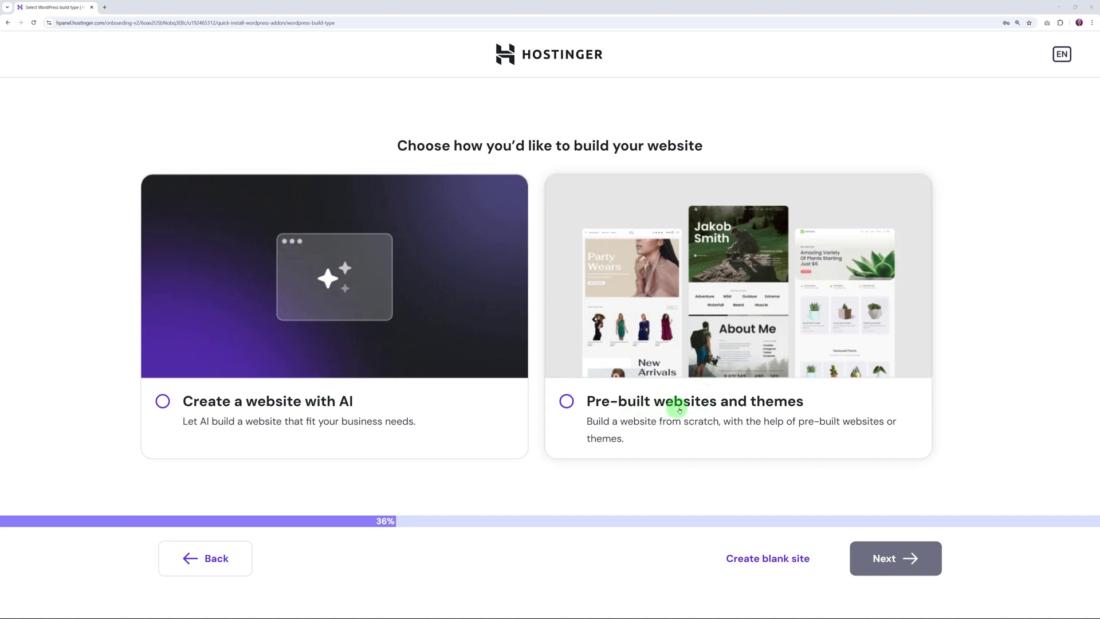
pyautogui.moveTo(724, 332)
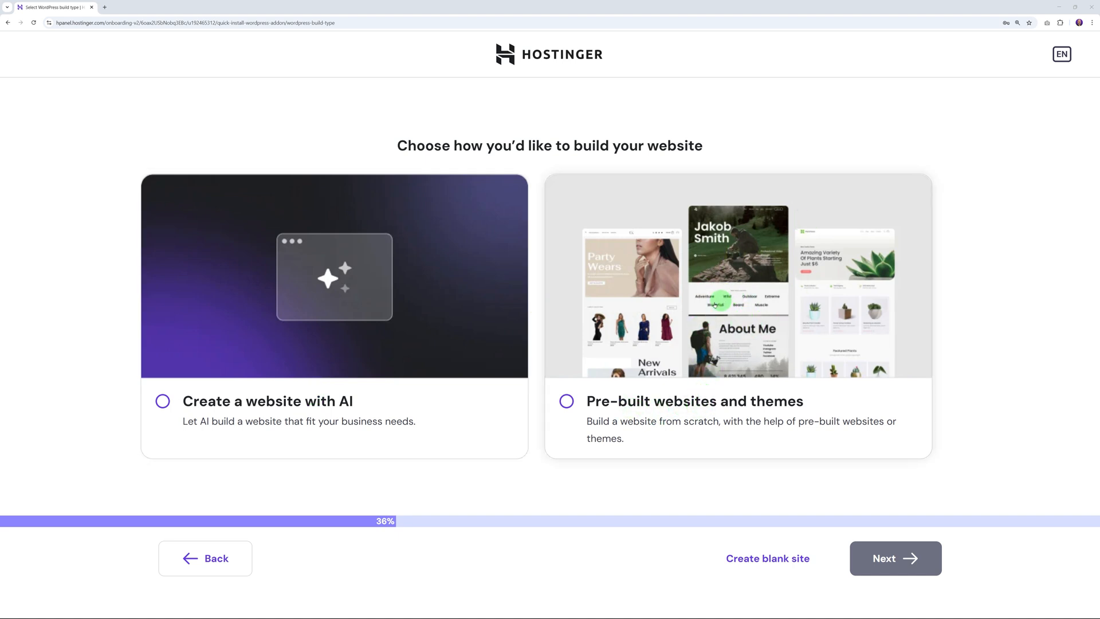
pyautogui.moveTo(764, 314)
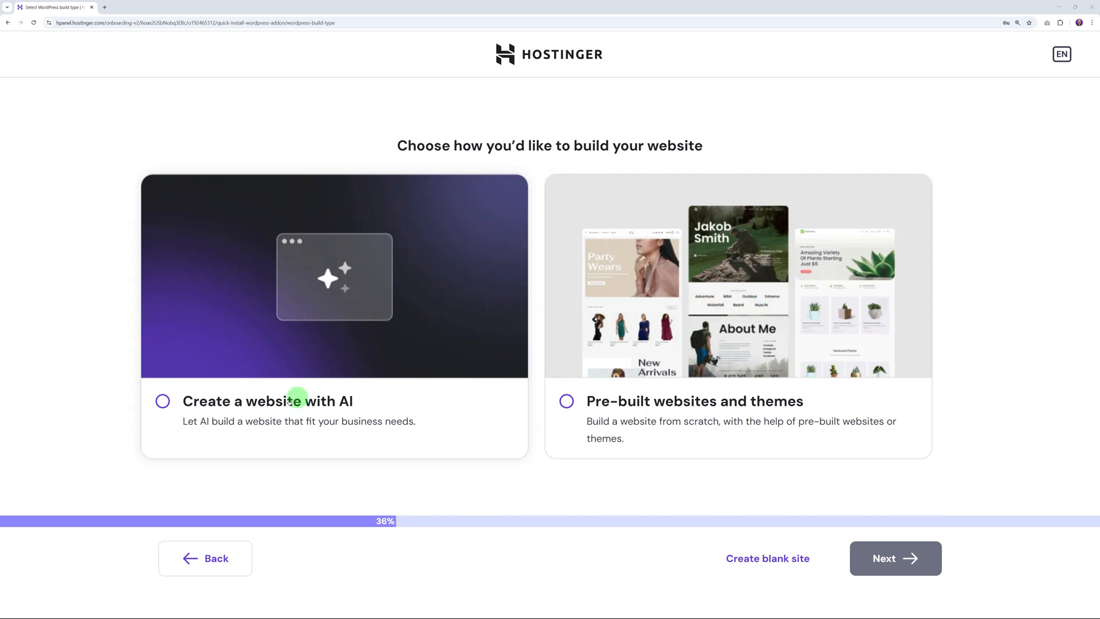
pyautogui.moveTo(205, 392)
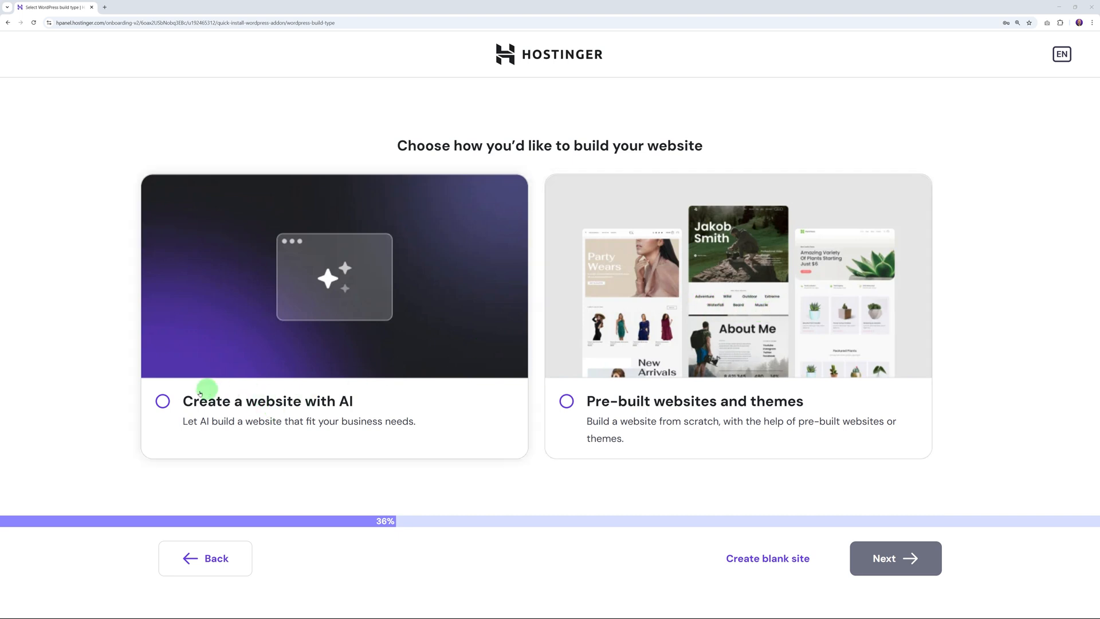
# Choose 'Create a website with AI' and proceed to the domain selection step.
pyautogui.click(161, 401)
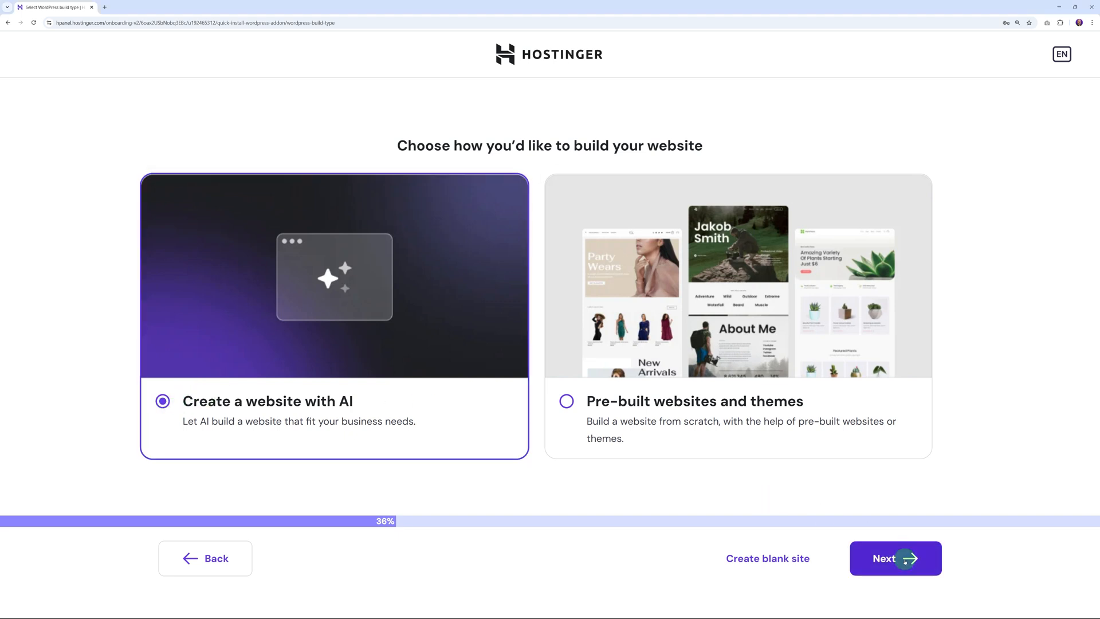
pyautogui.click(895, 558)
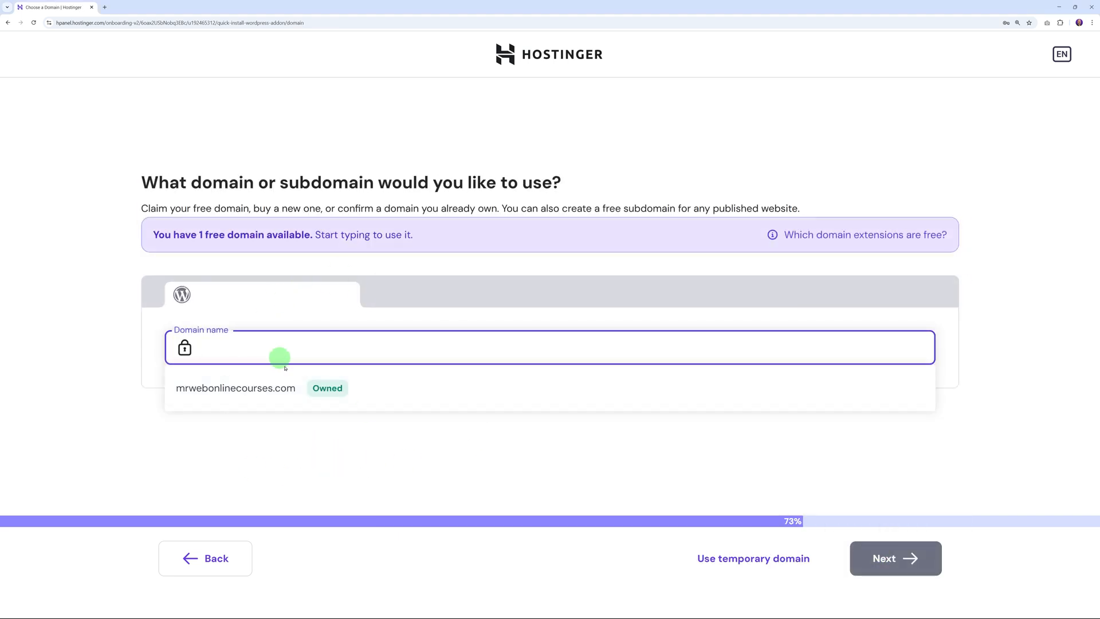
pyautogui.moveTo(717, 484)
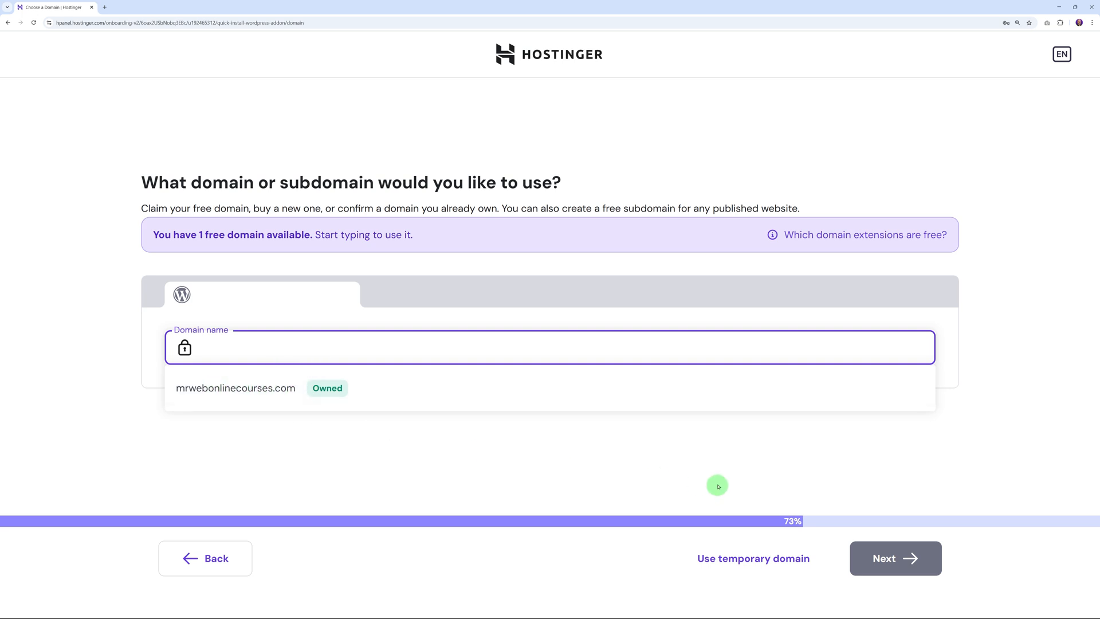
pyautogui.moveTo(753, 558)
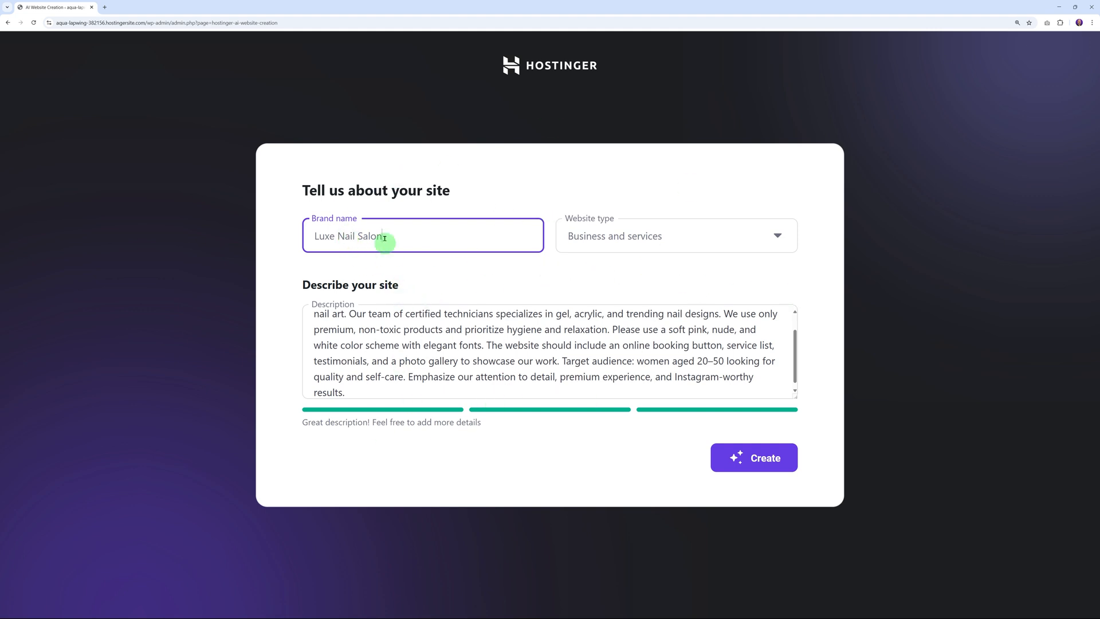
pyautogui.moveTo(757, 251)
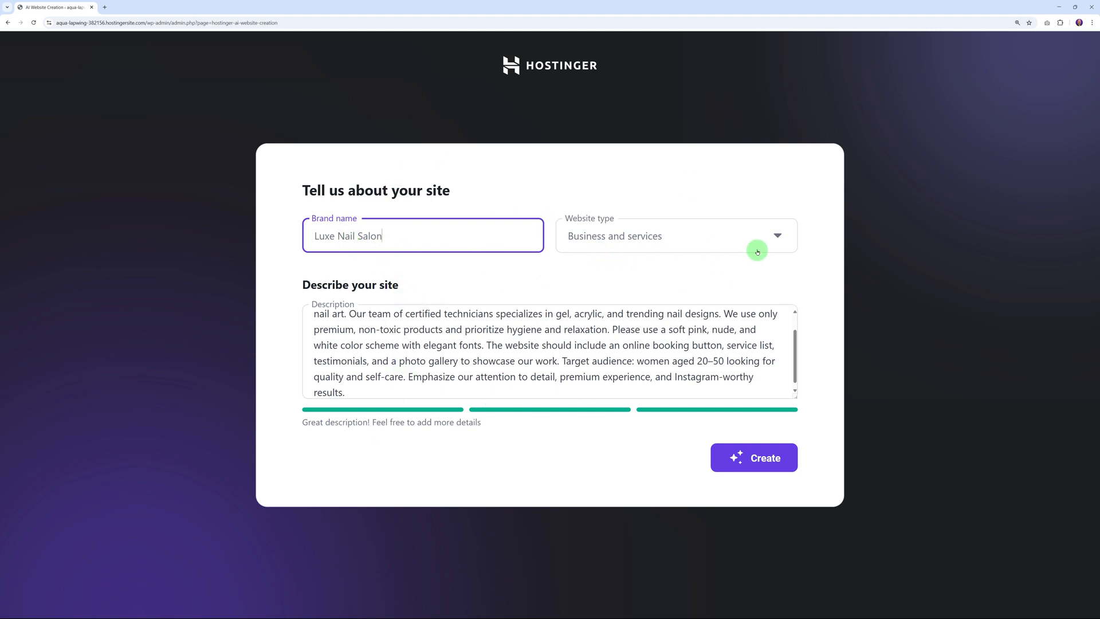
# Set the website type to Booking and generate the Luxe Nail Salon site.
pyautogui.click(777, 236)
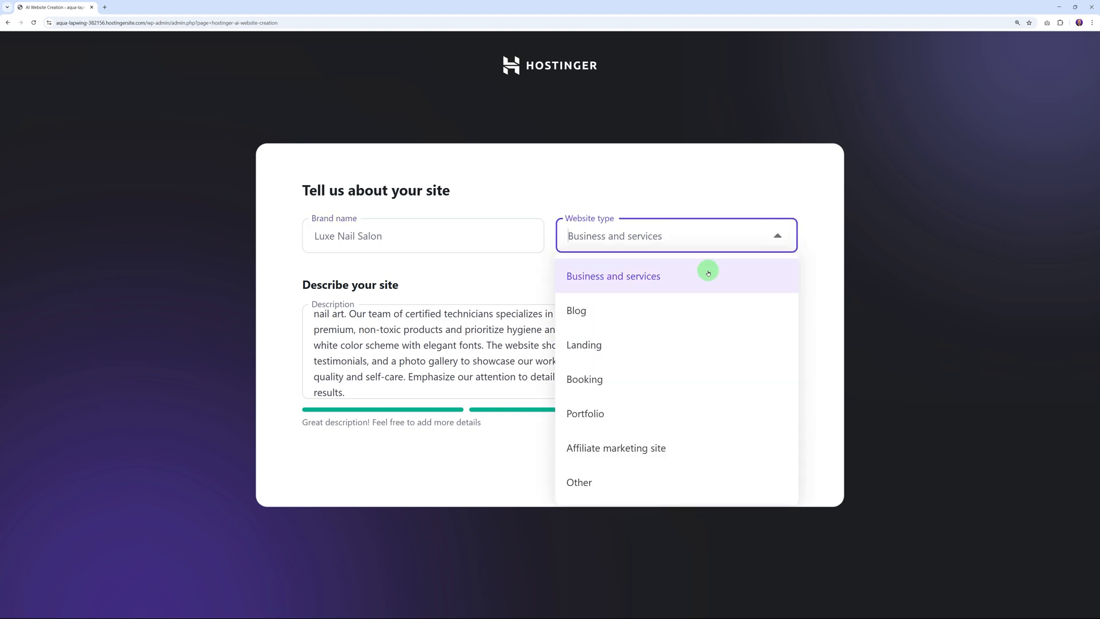
pyautogui.moveTo(674, 345)
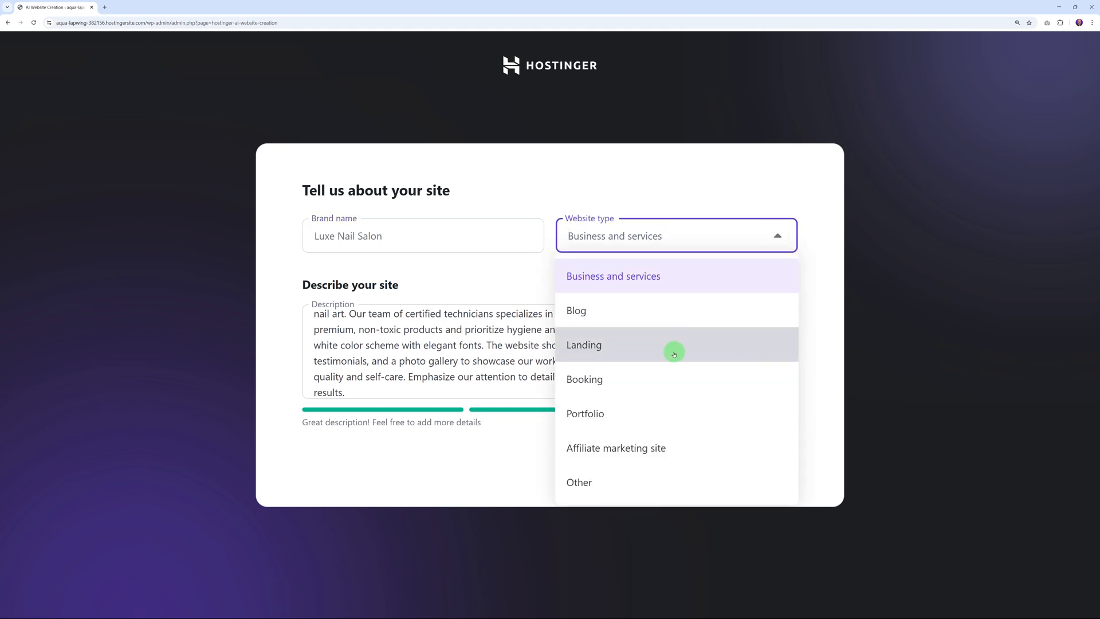
pyautogui.moveTo(680, 449)
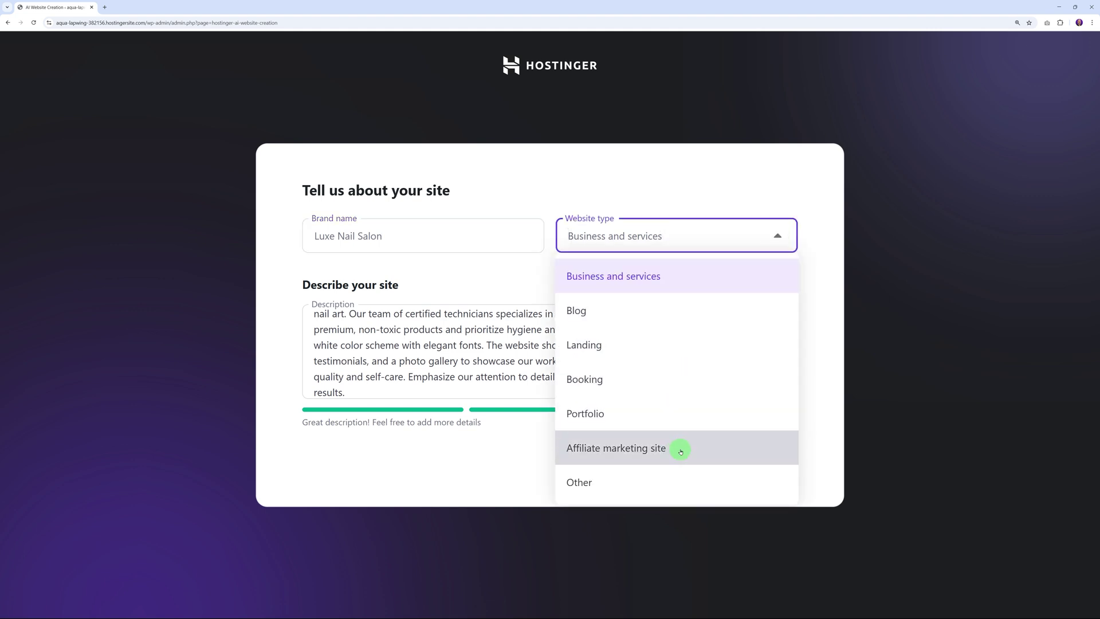
pyautogui.moveTo(640, 410)
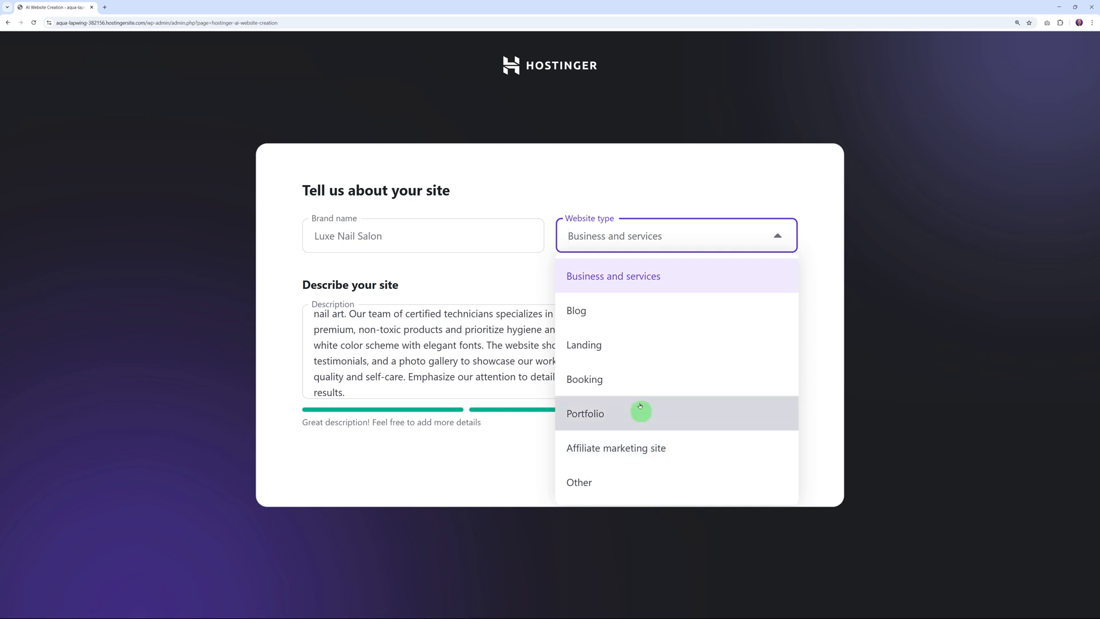
pyautogui.moveTo(617, 388)
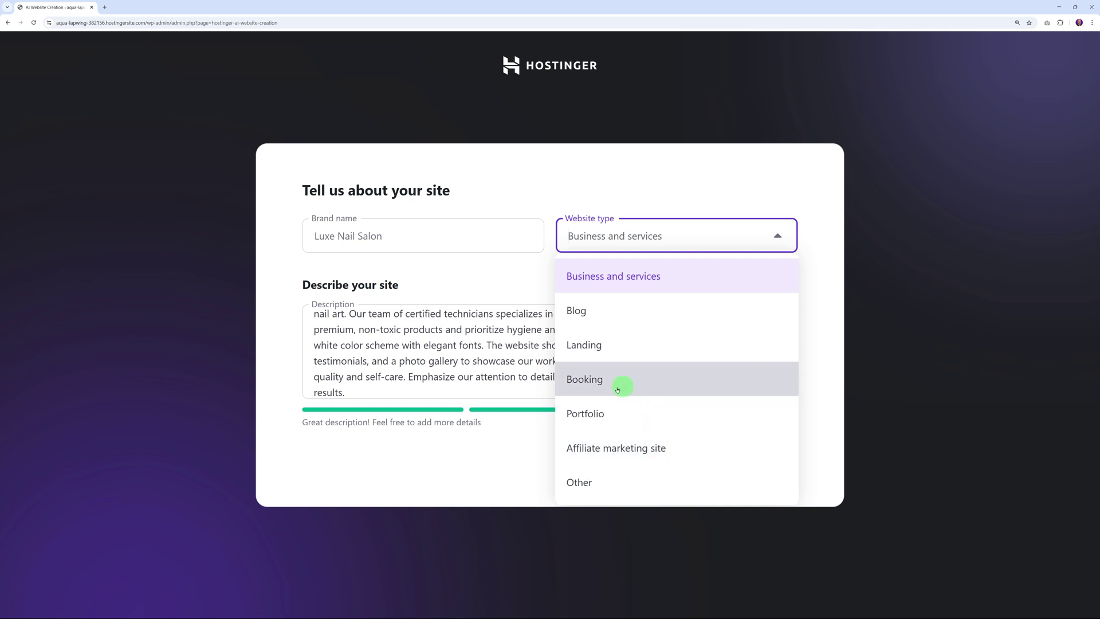
pyautogui.moveTo(646, 382)
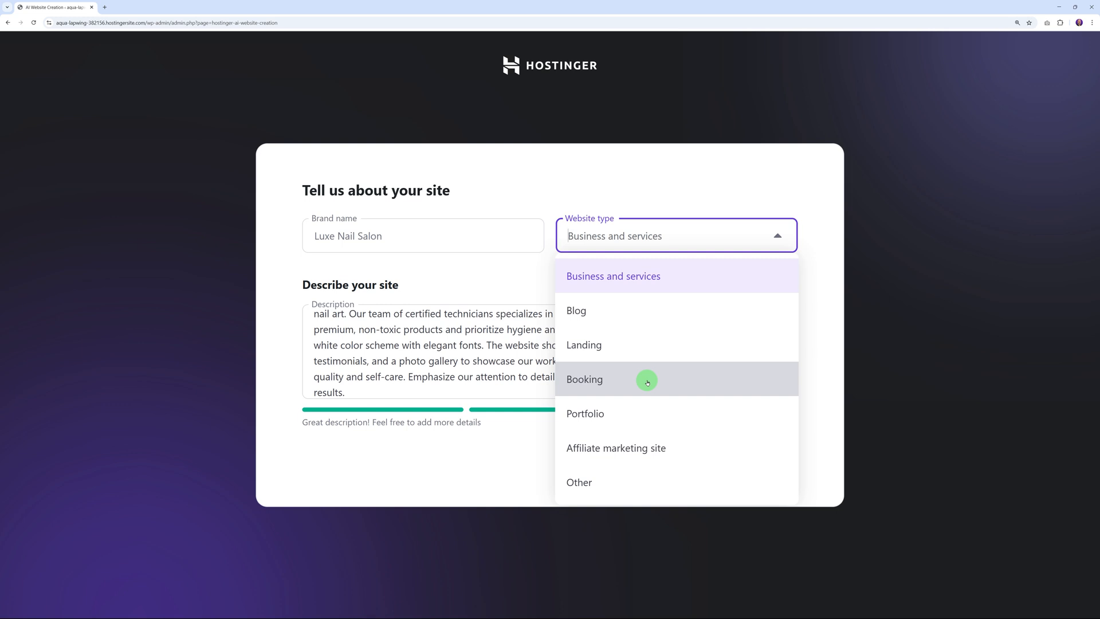
pyautogui.click(584, 379)
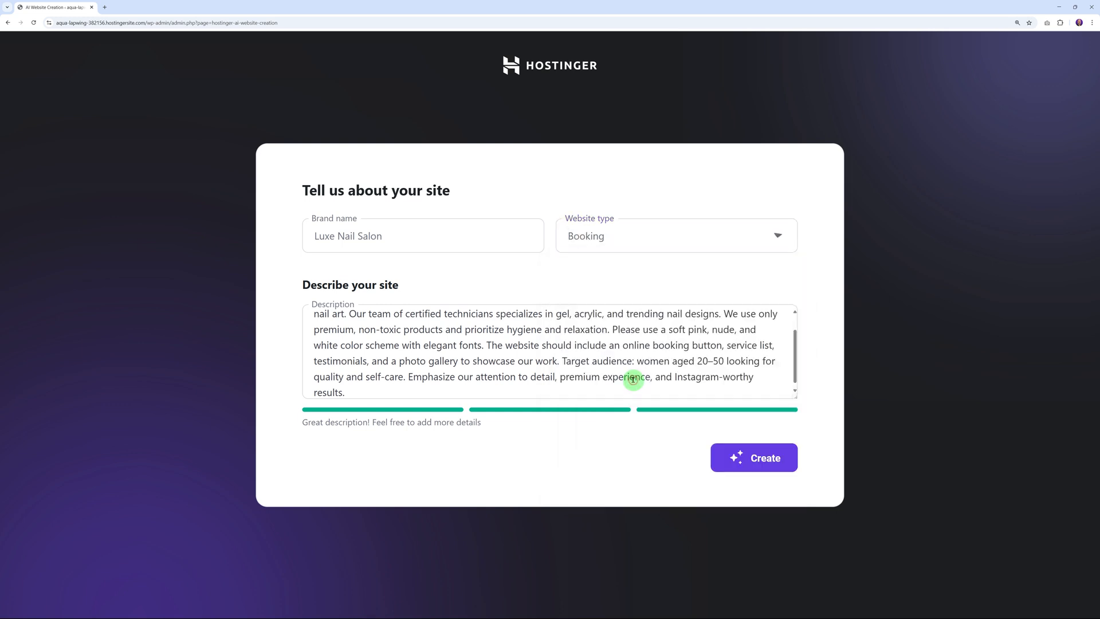
pyautogui.click(754, 458)
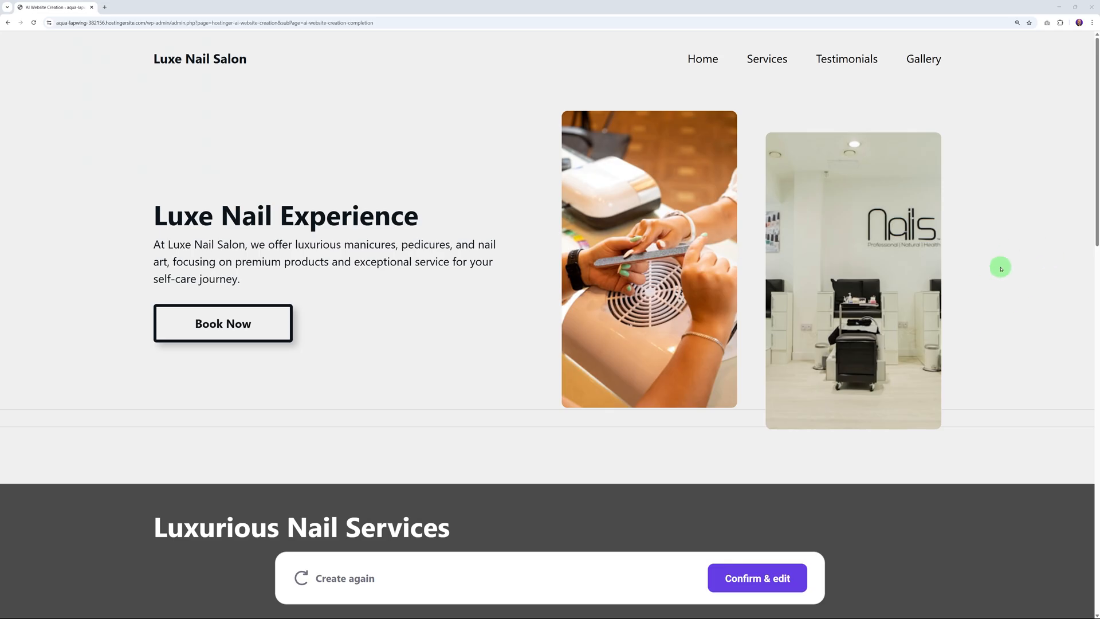
# Review the generated Home page, then the Services page.
pyautogui.scroll(-3)
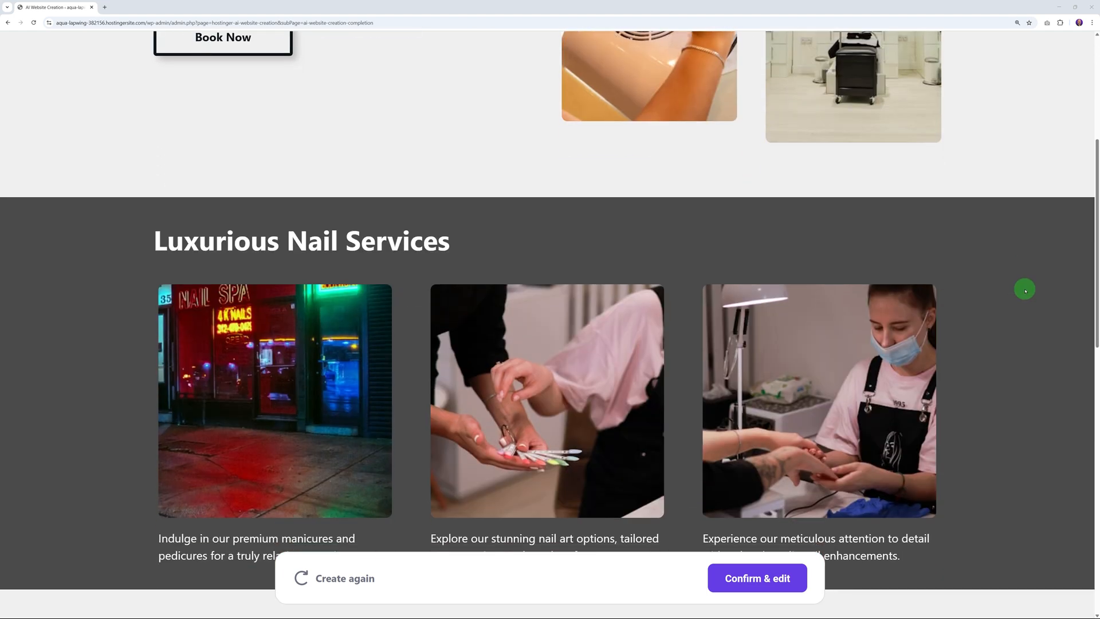
pyautogui.scroll(-3)
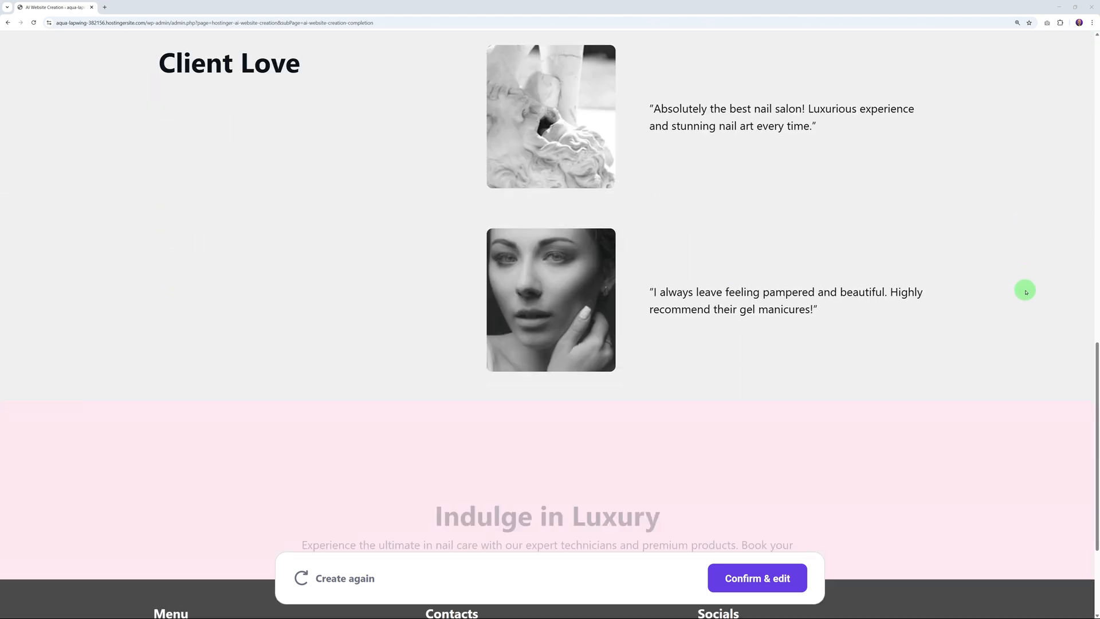
pyautogui.scroll(-3)
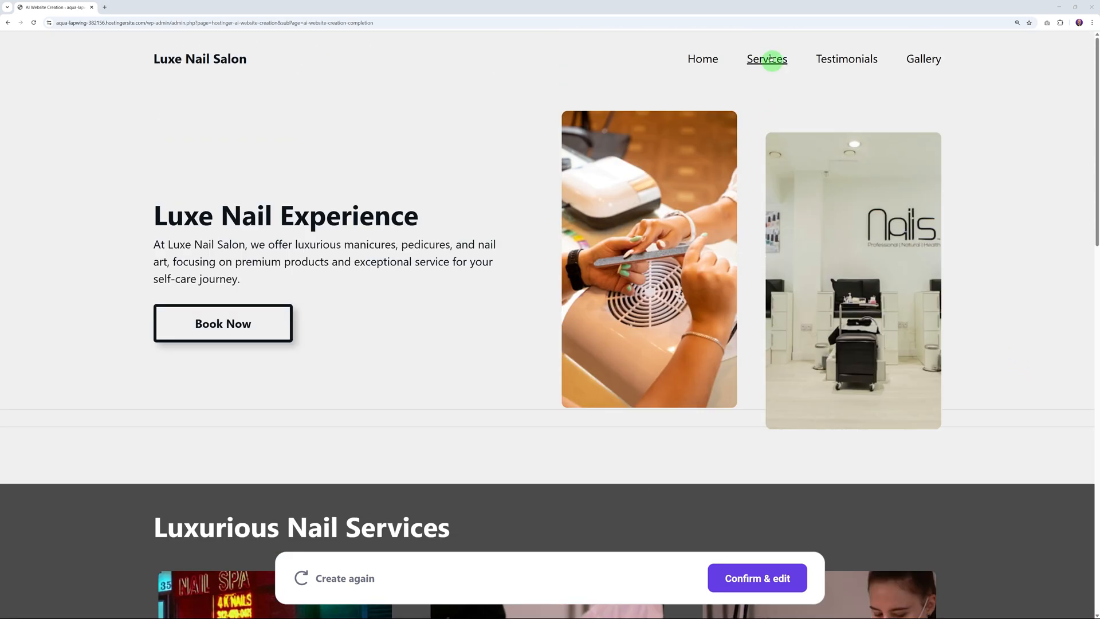
pyautogui.click(767, 59)
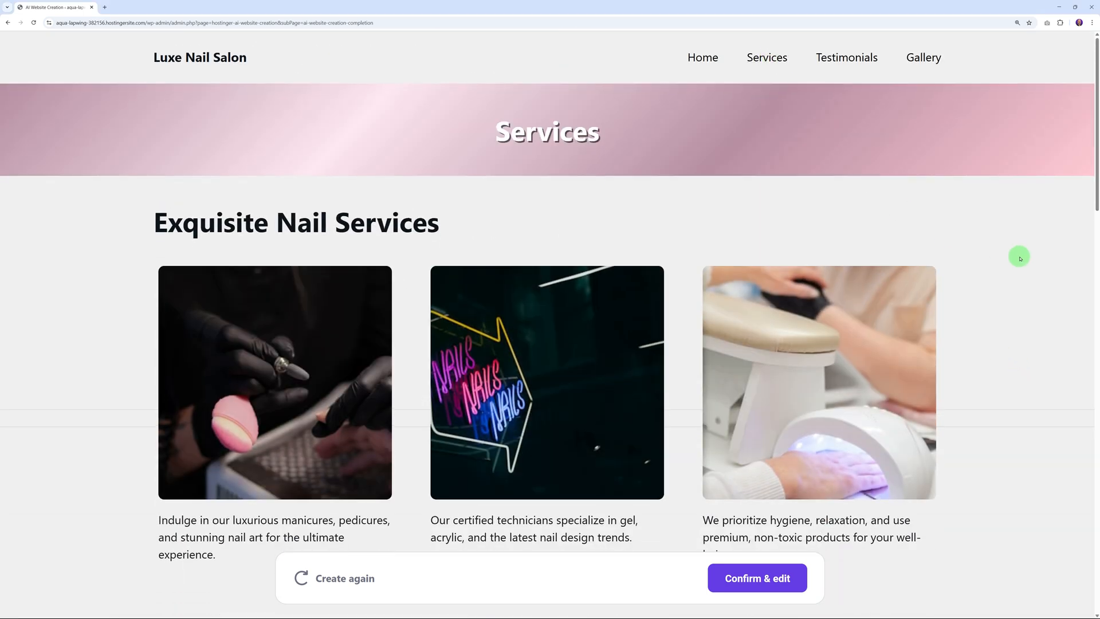
pyautogui.scroll(-3)
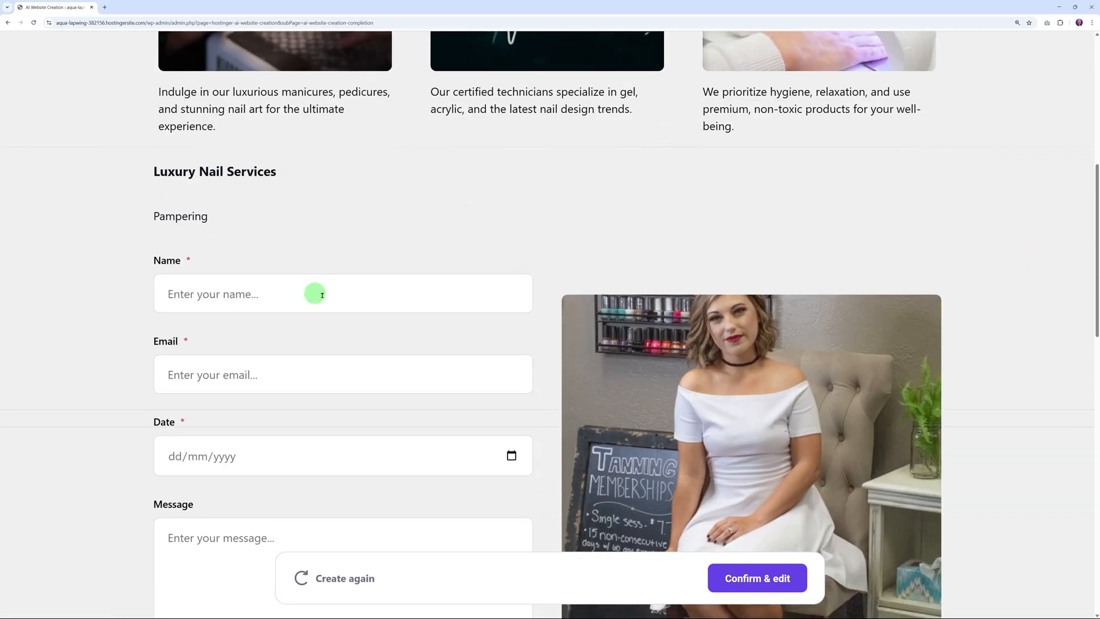
pyautogui.scroll(-3)
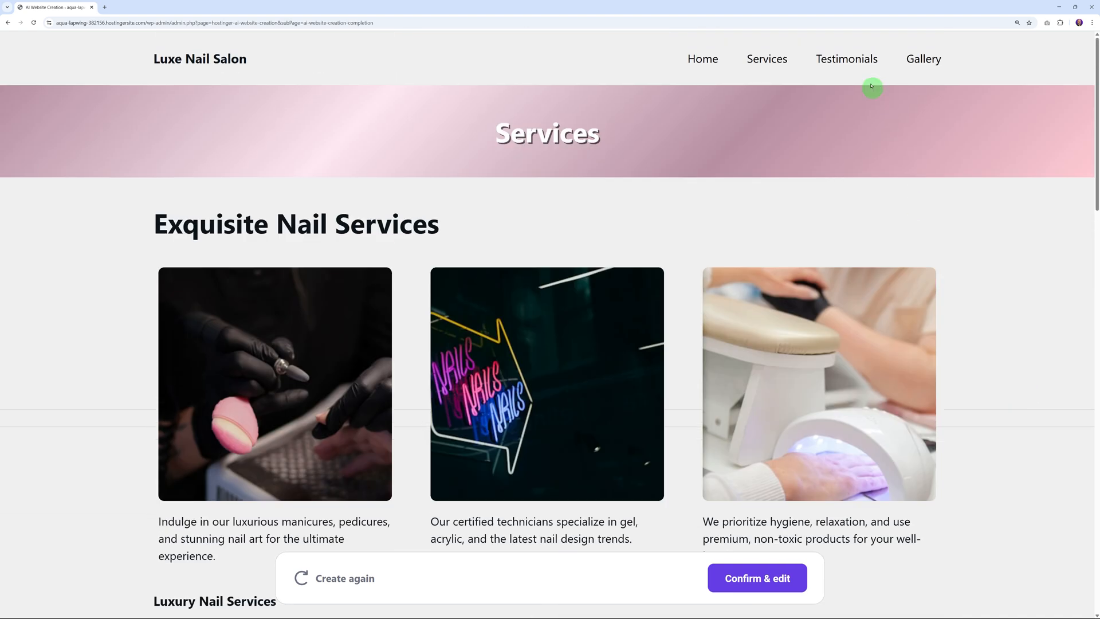
# Review the Testimonials page and return to Home.
pyautogui.click(846, 58)
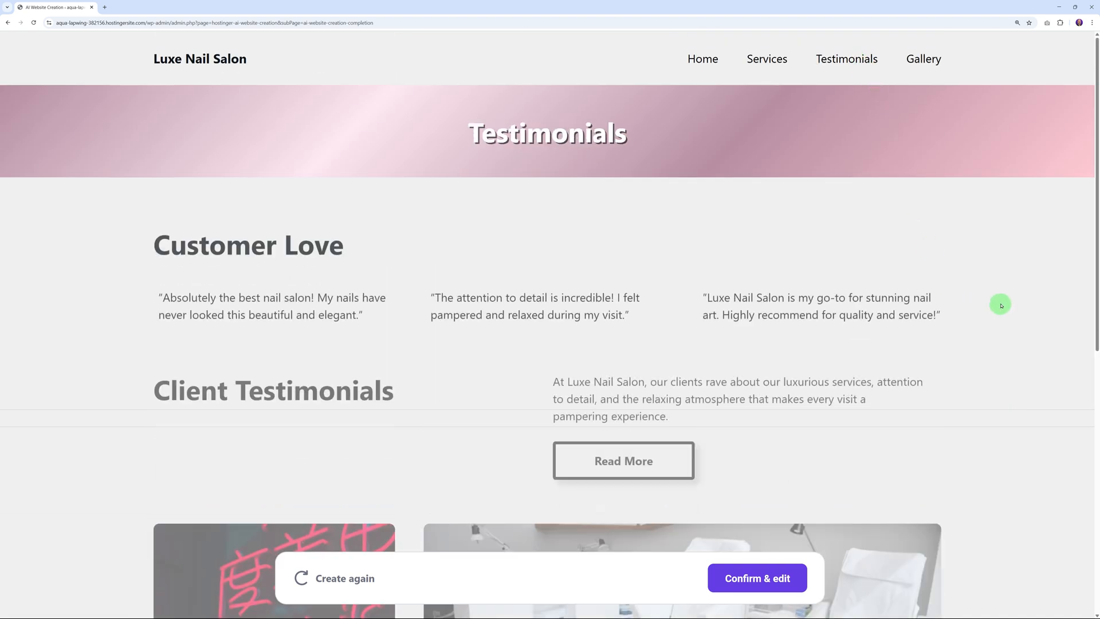
pyautogui.scroll(-3)
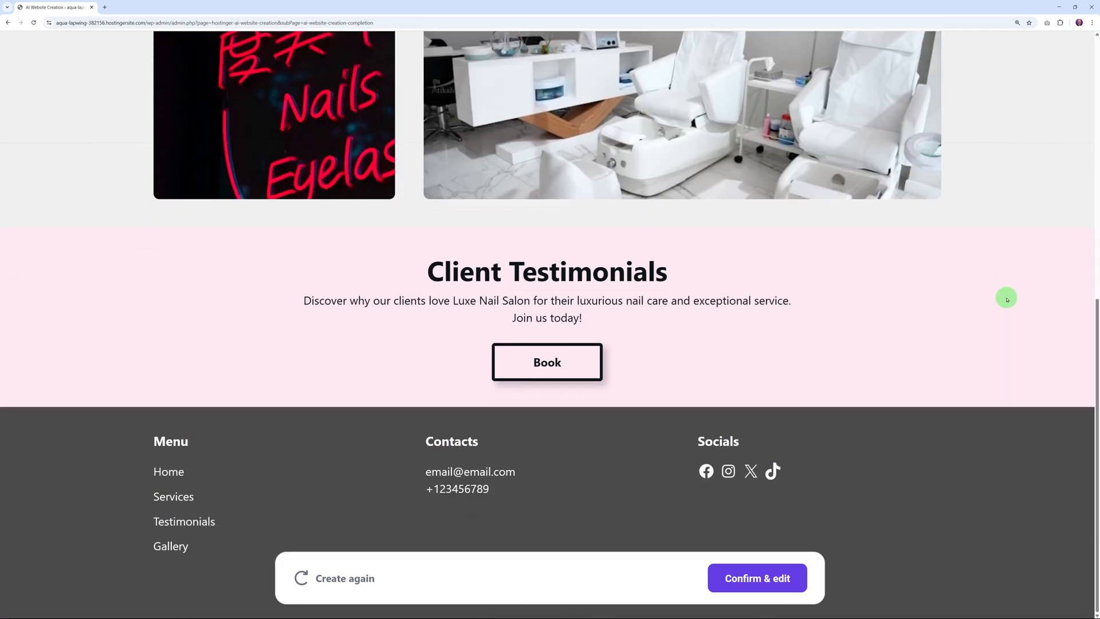
pyautogui.scroll(3)
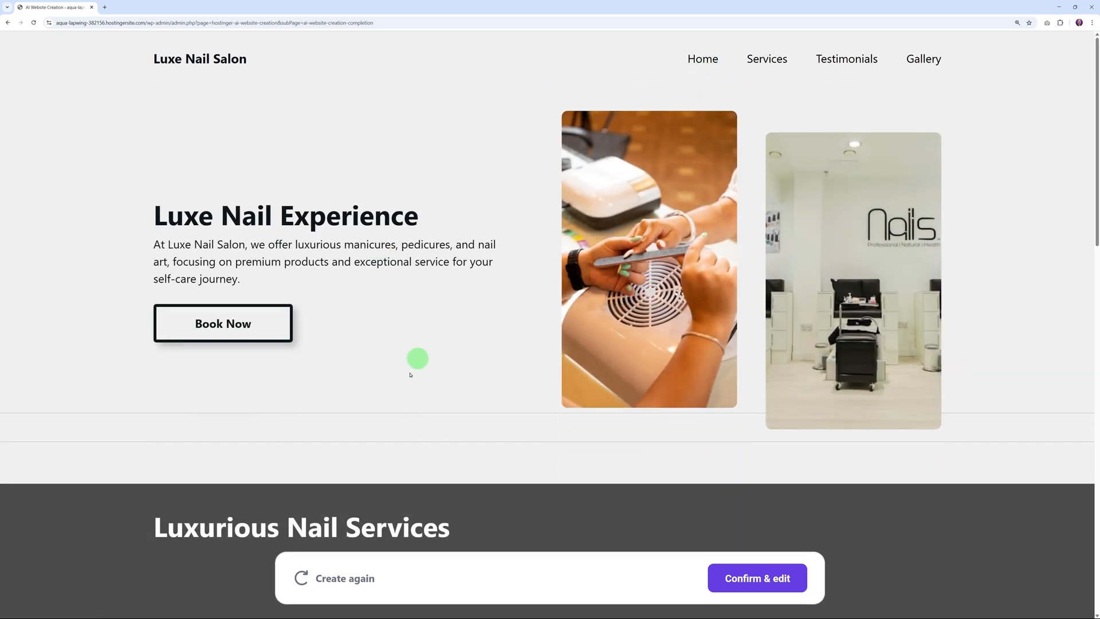
pyautogui.moveTo(337, 577)
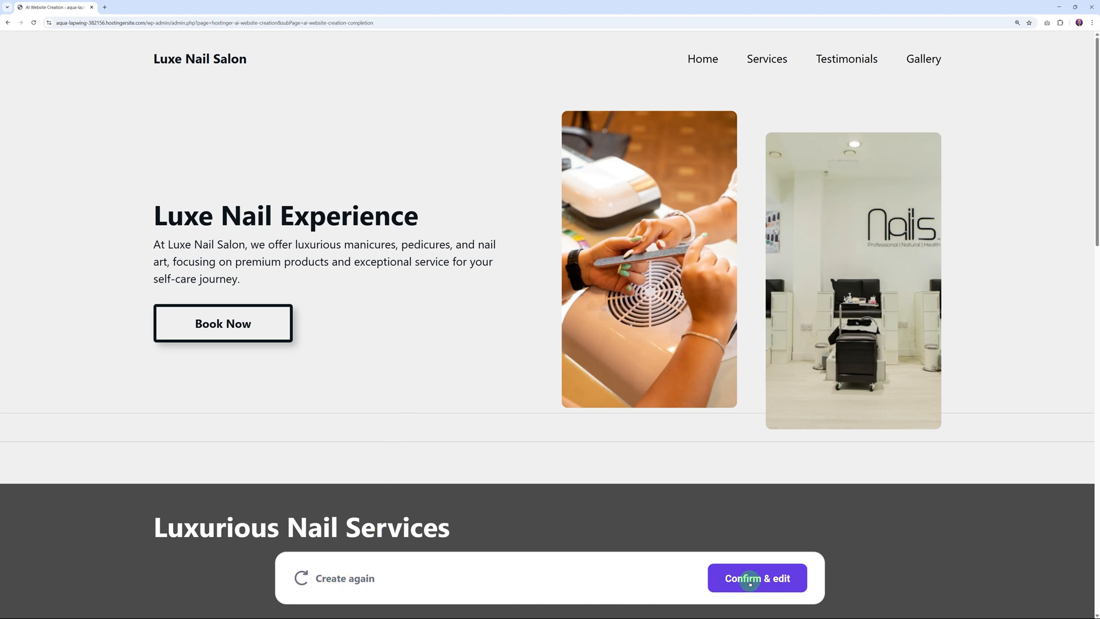
# Confirm & edit to open the Luxe Nail Experience homepage in the WordPress block editor and inspect it.
pyautogui.click(756, 577)
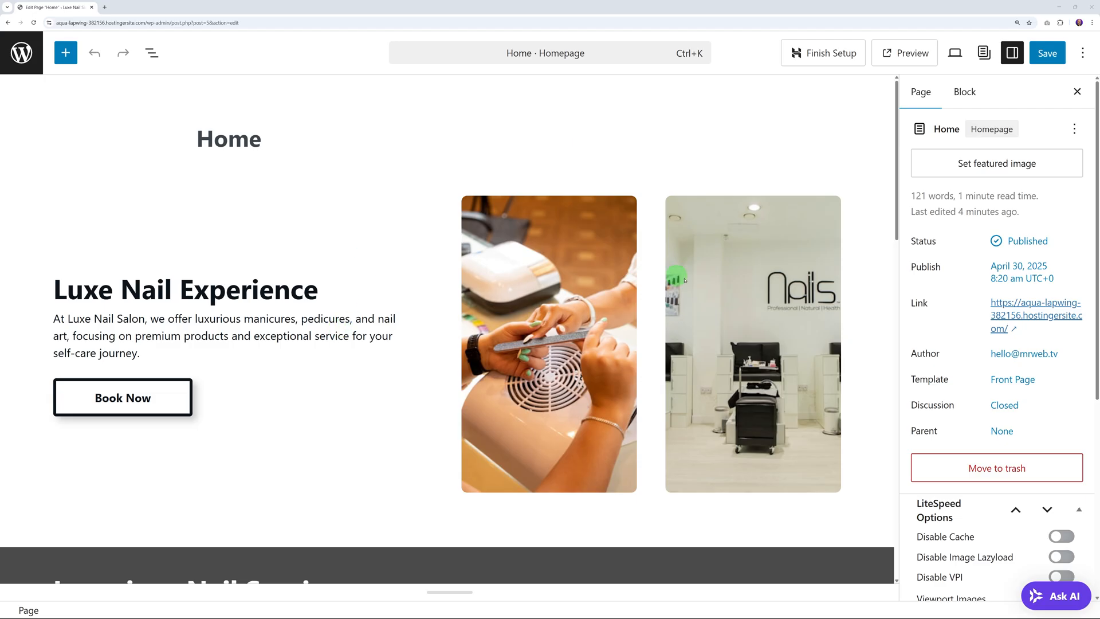
pyautogui.moveTo(442, 317)
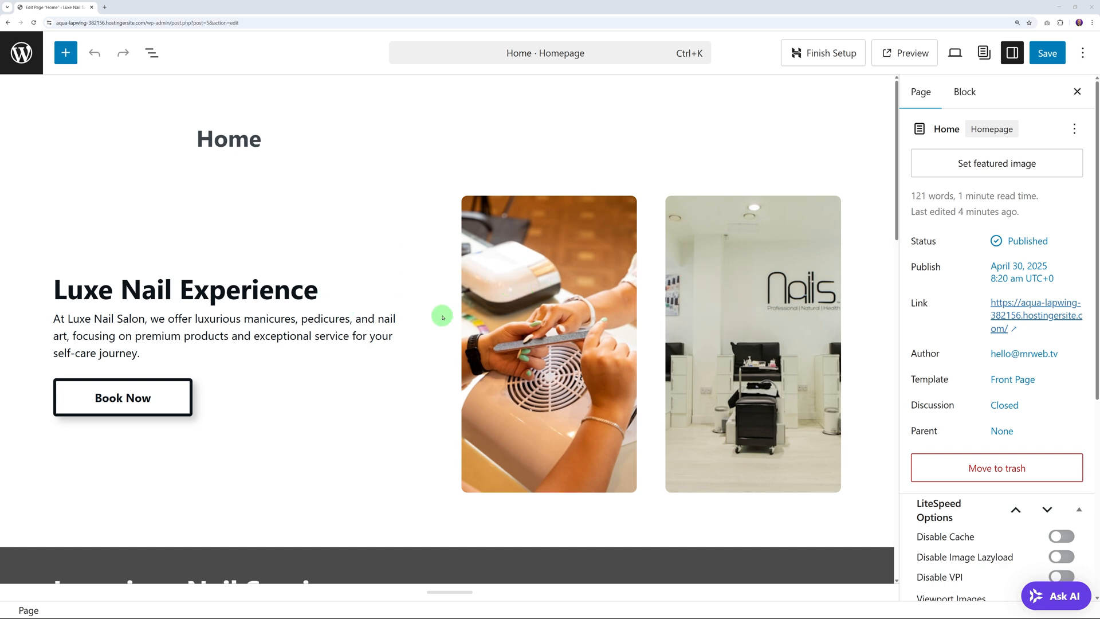
pyautogui.scroll(-3)
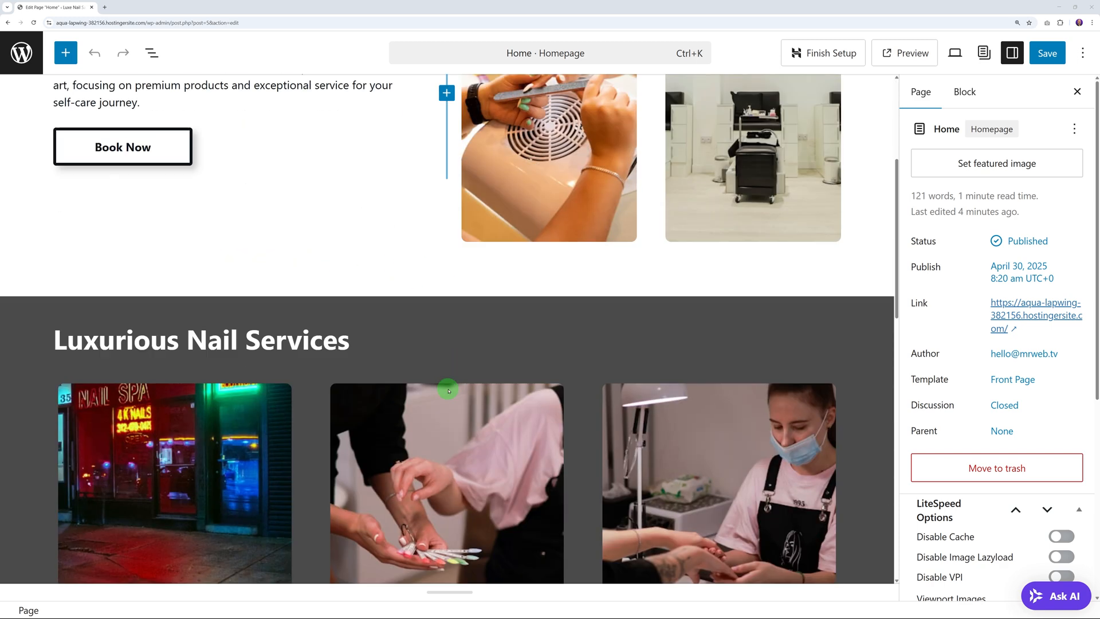
pyautogui.scroll(-3)
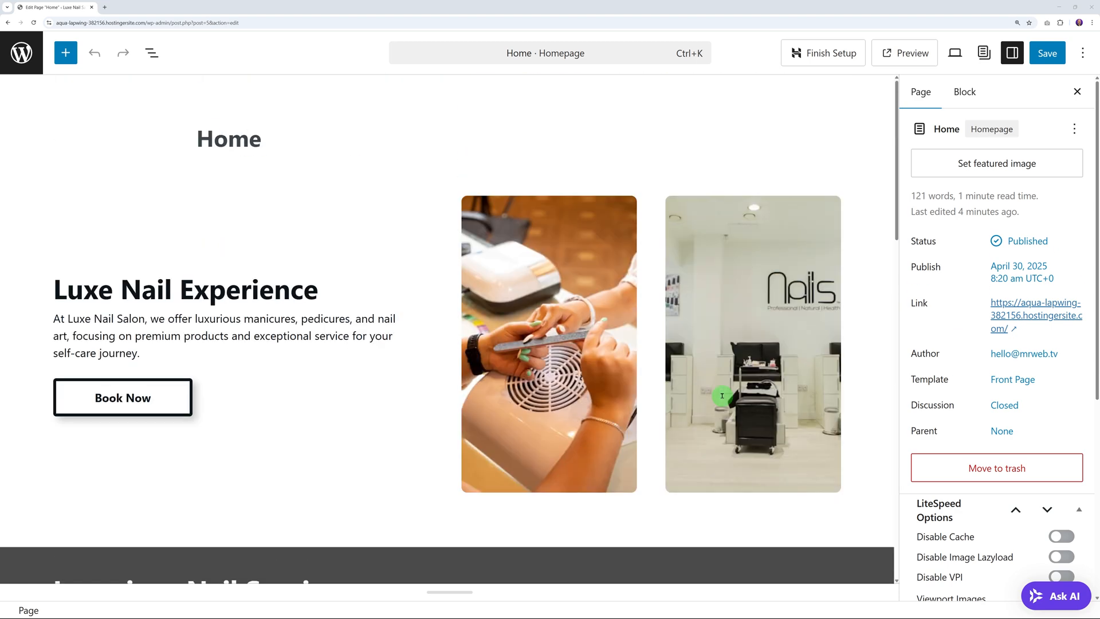
pyautogui.moveTo(373, 246)
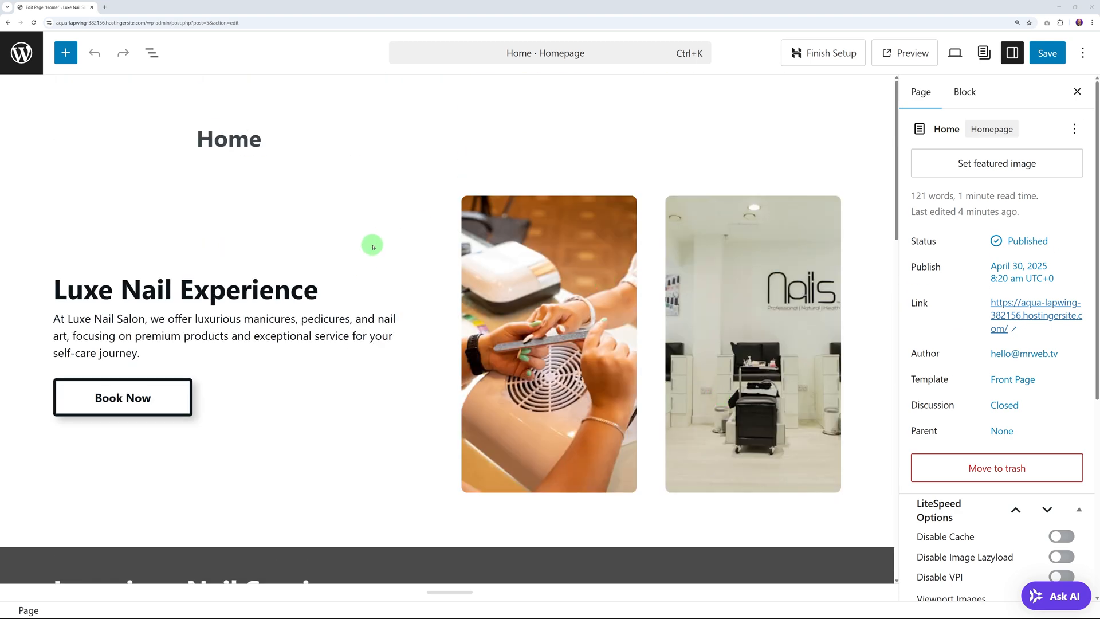
pyautogui.moveTo(87, 89)
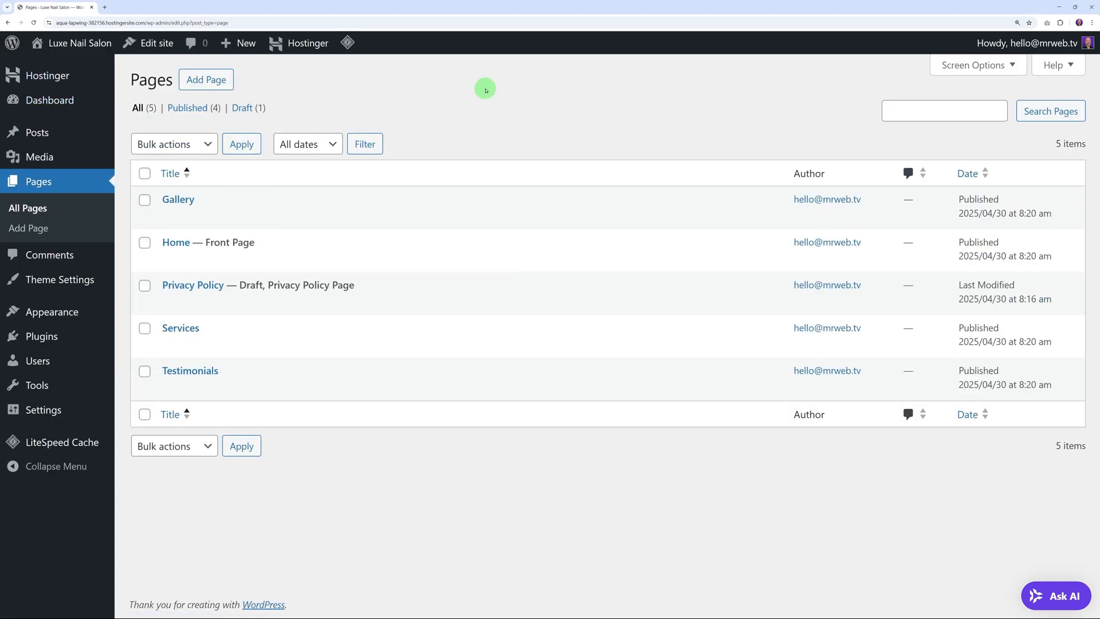
pyautogui.moveTo(484, 102)
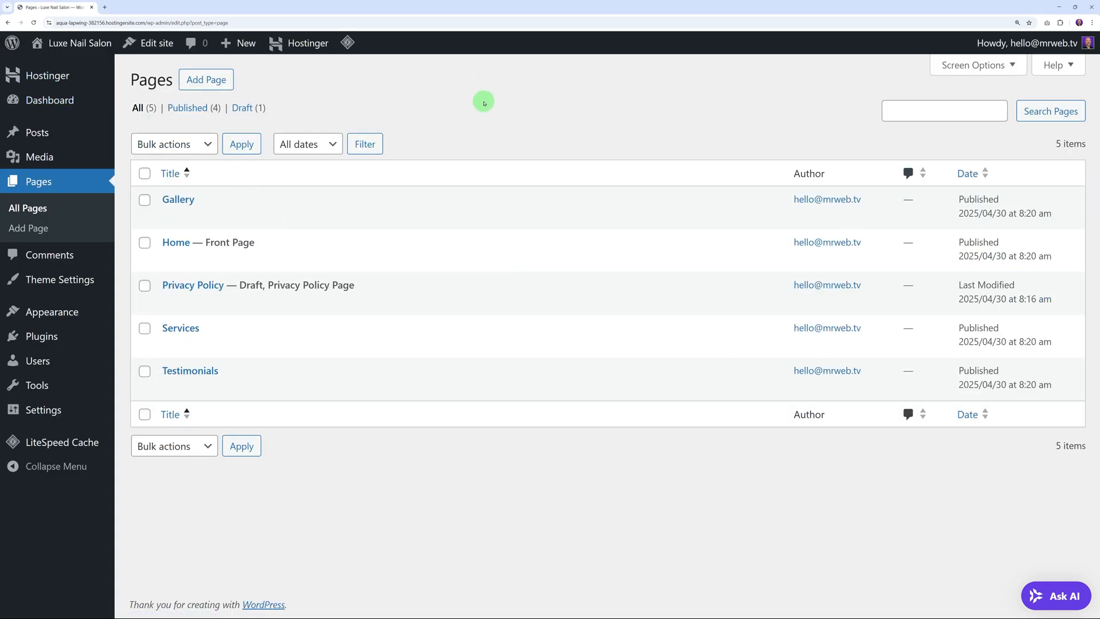
pyautogui.moveTo(578, 111)
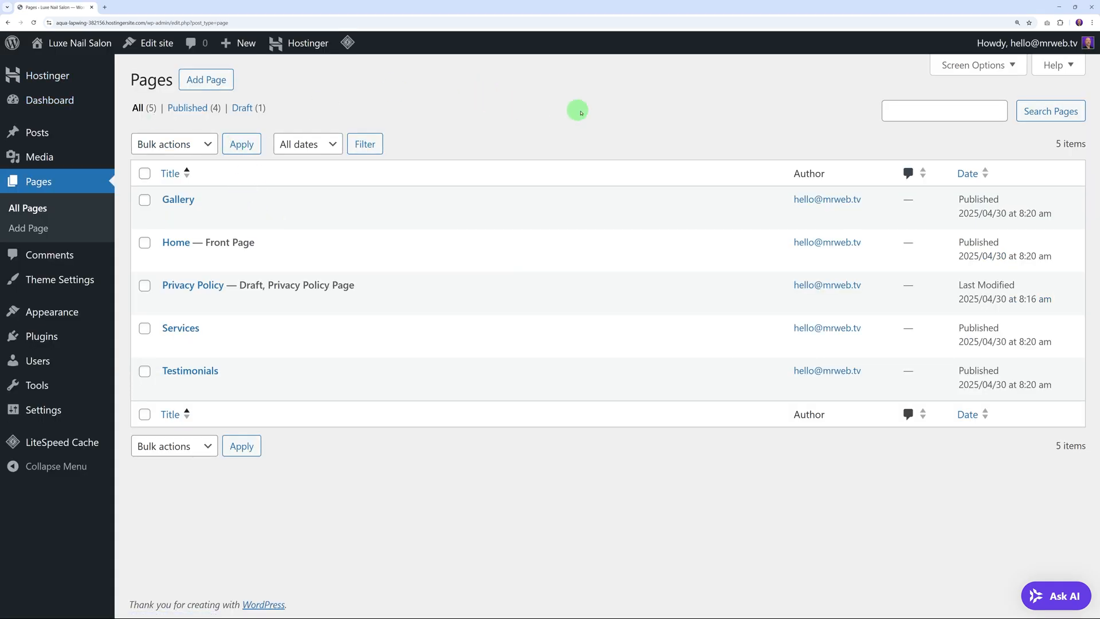
pyautogui.moveTo(82, 502)
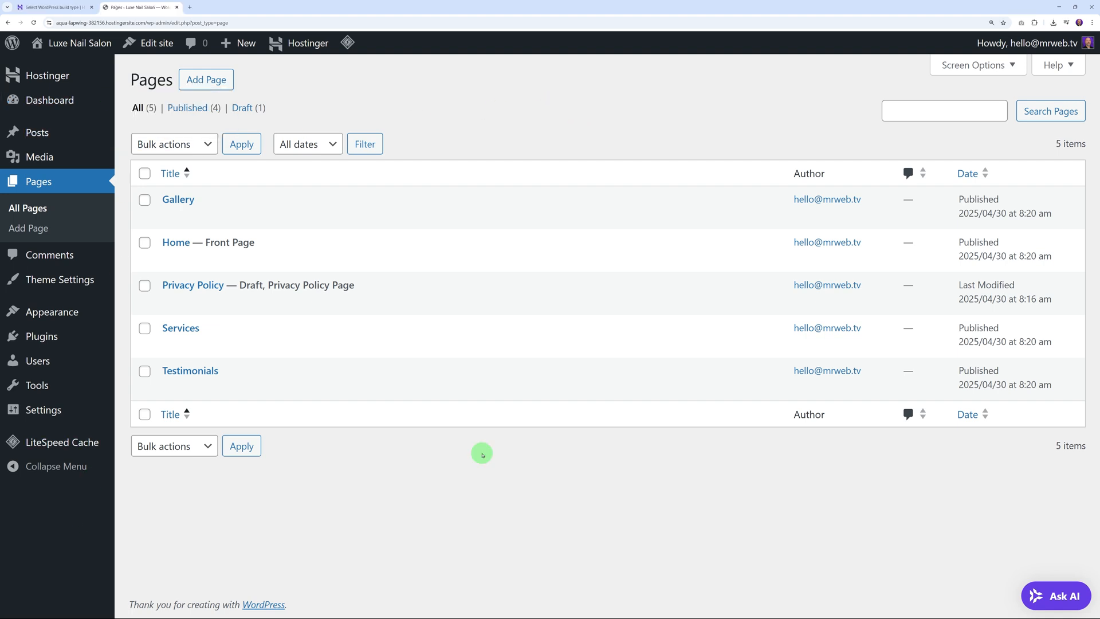
pyautogui.moveTo(385, 91)
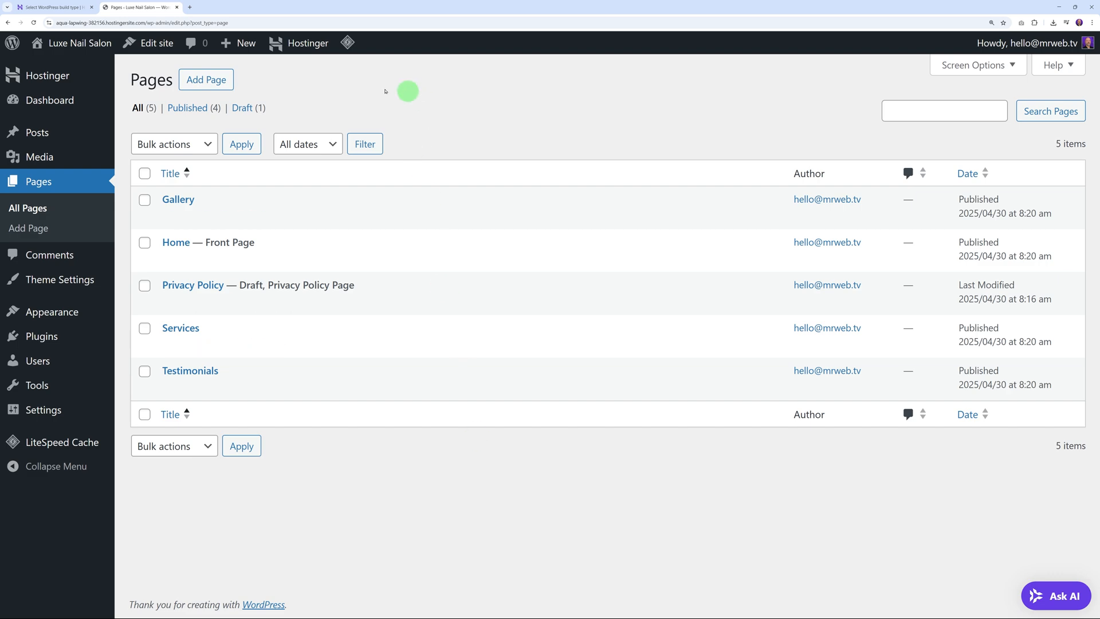
# Return to the Hostinger setup tab offering AI or pre-built theme options.
pyautogui.click(53, 7)
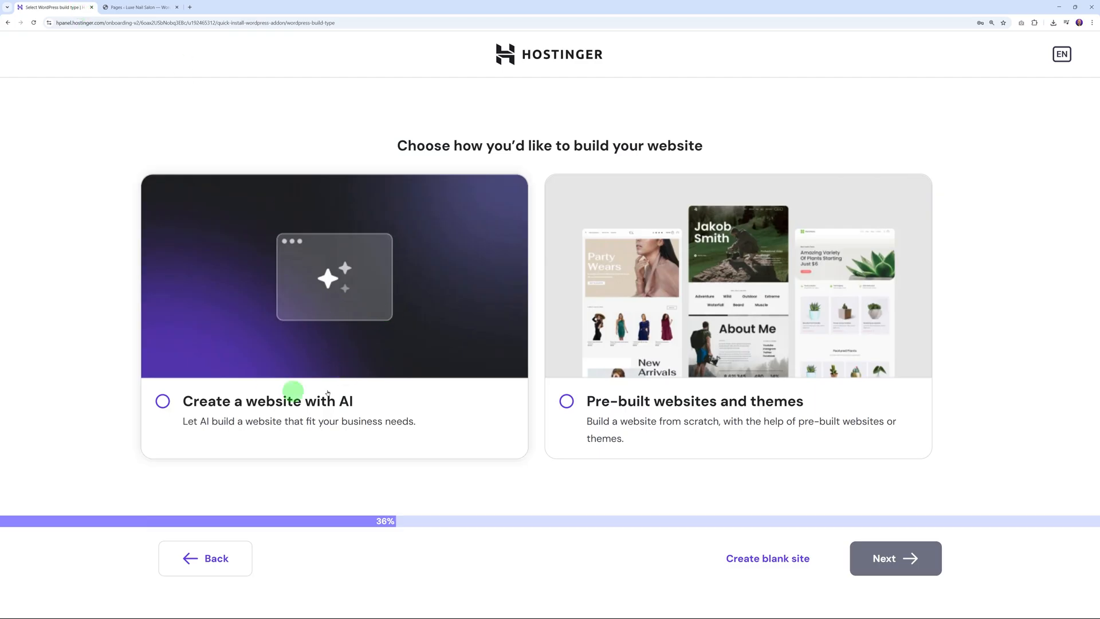
pyautogui.moveTo(340, 397)
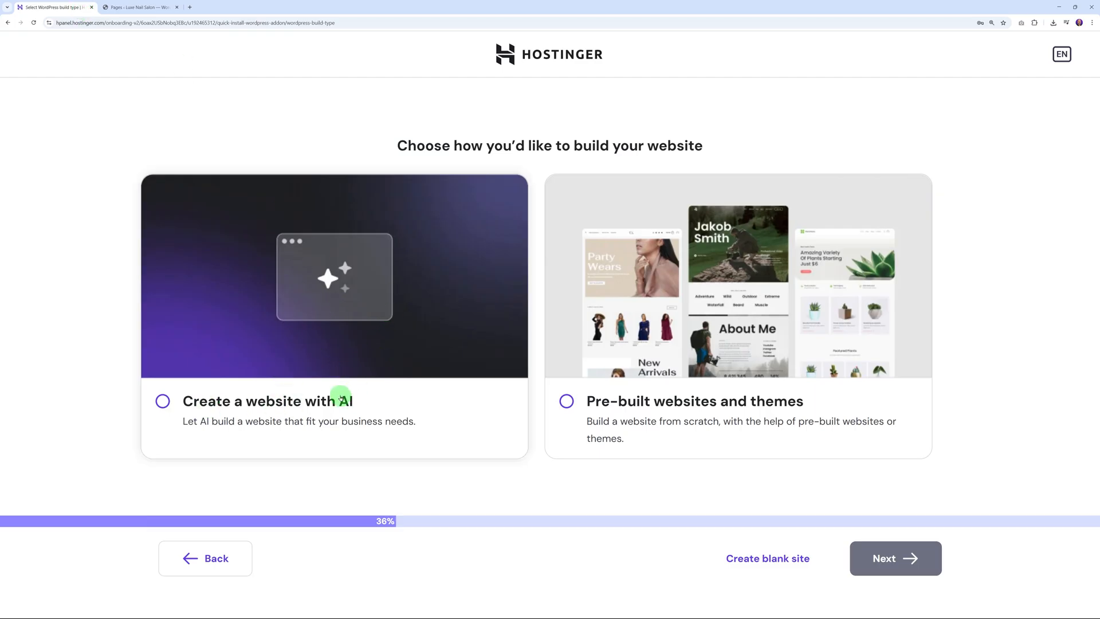